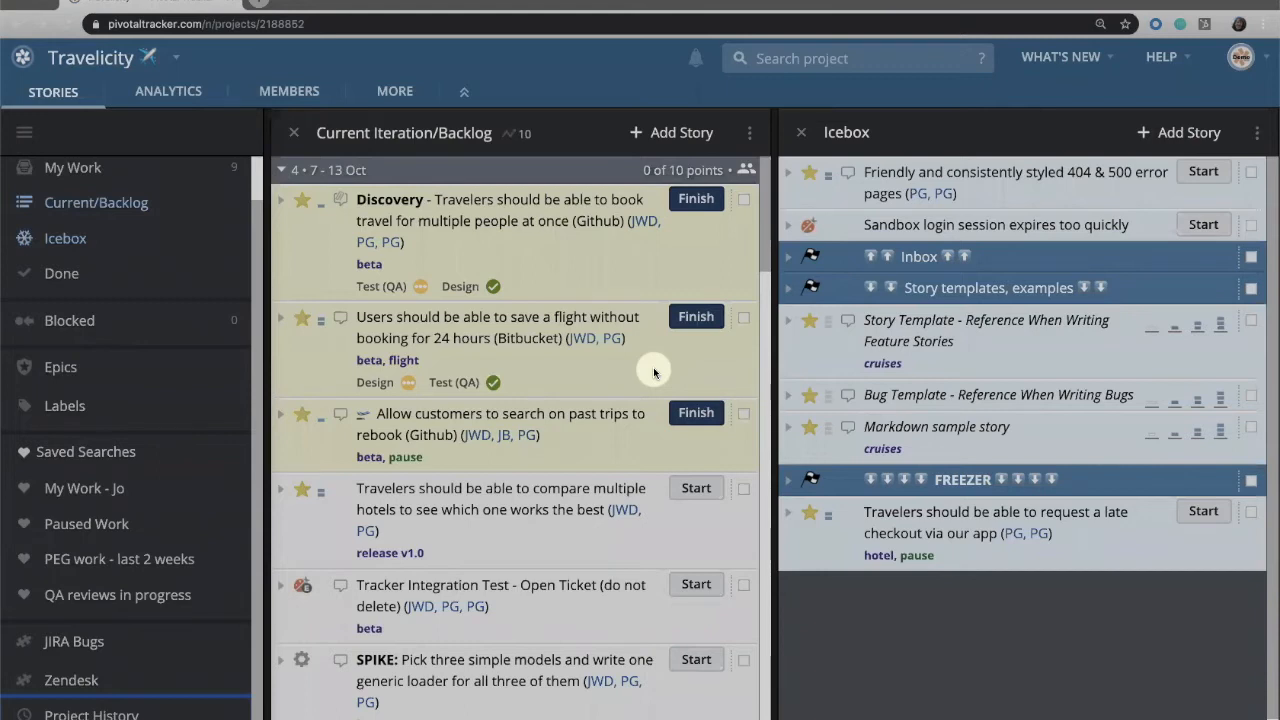
mouse_move(664, 178)
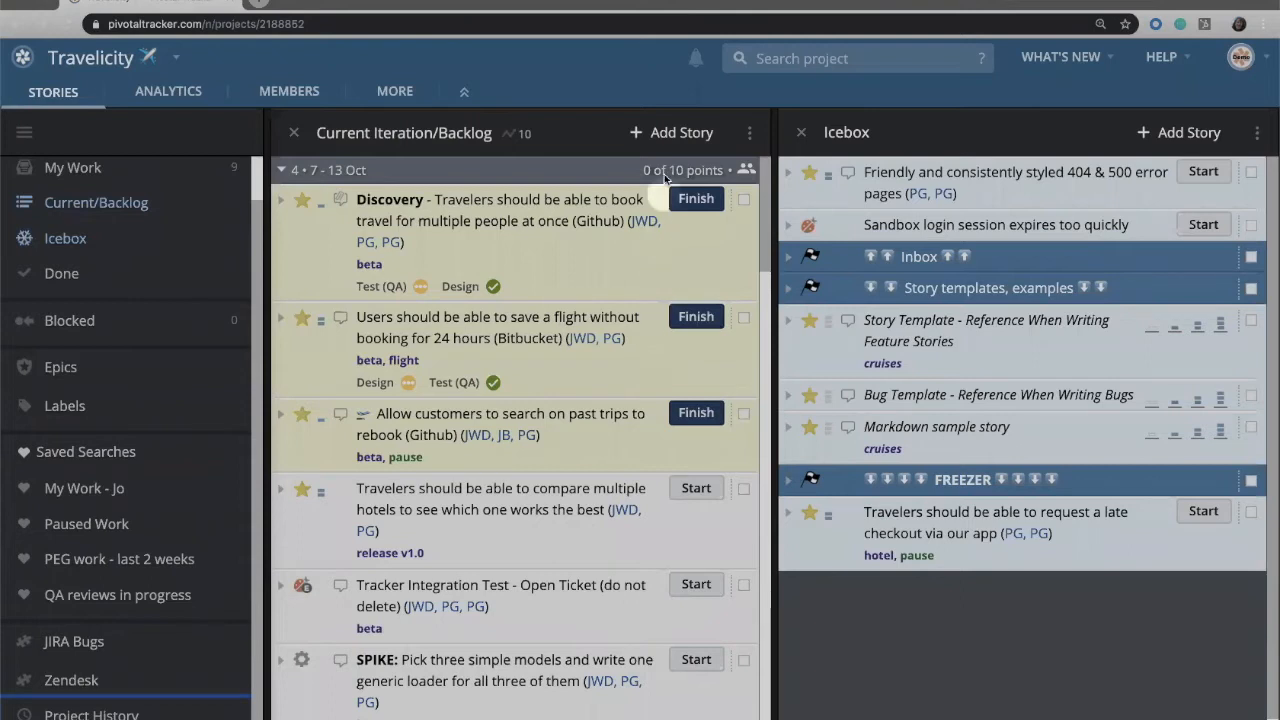
mouse_move(636, 96)
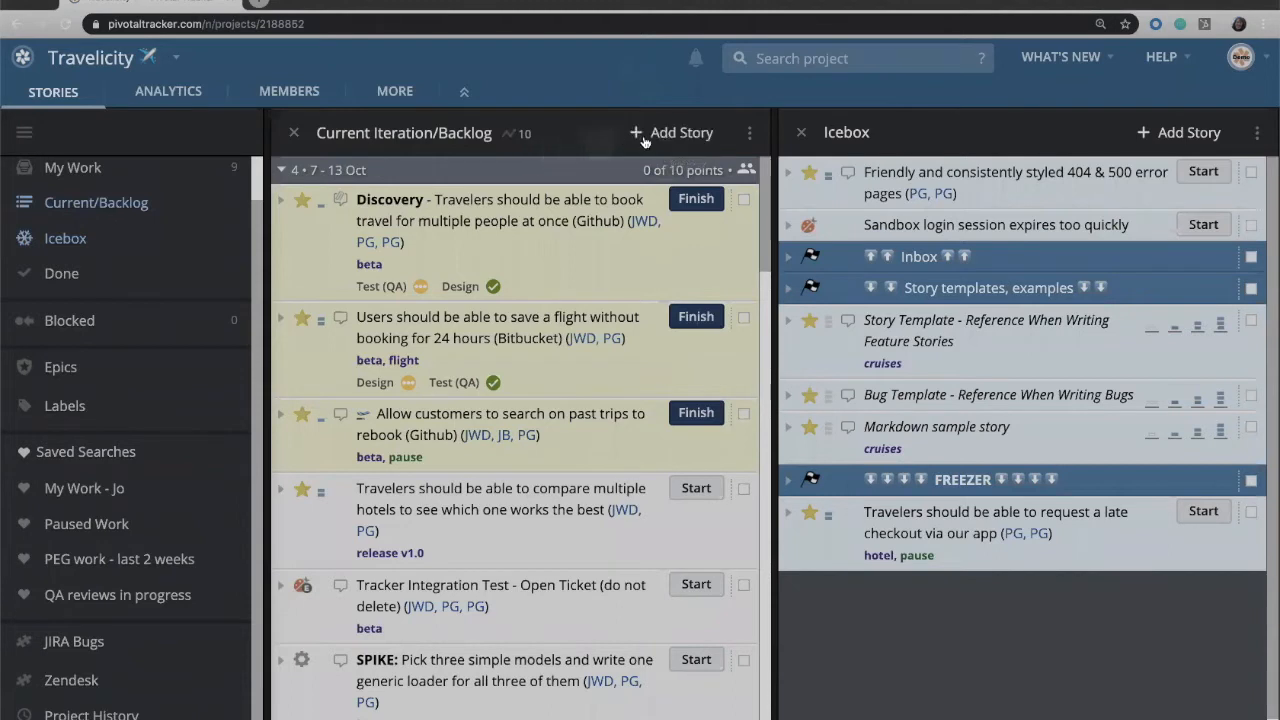
mouse_move(672, 132)
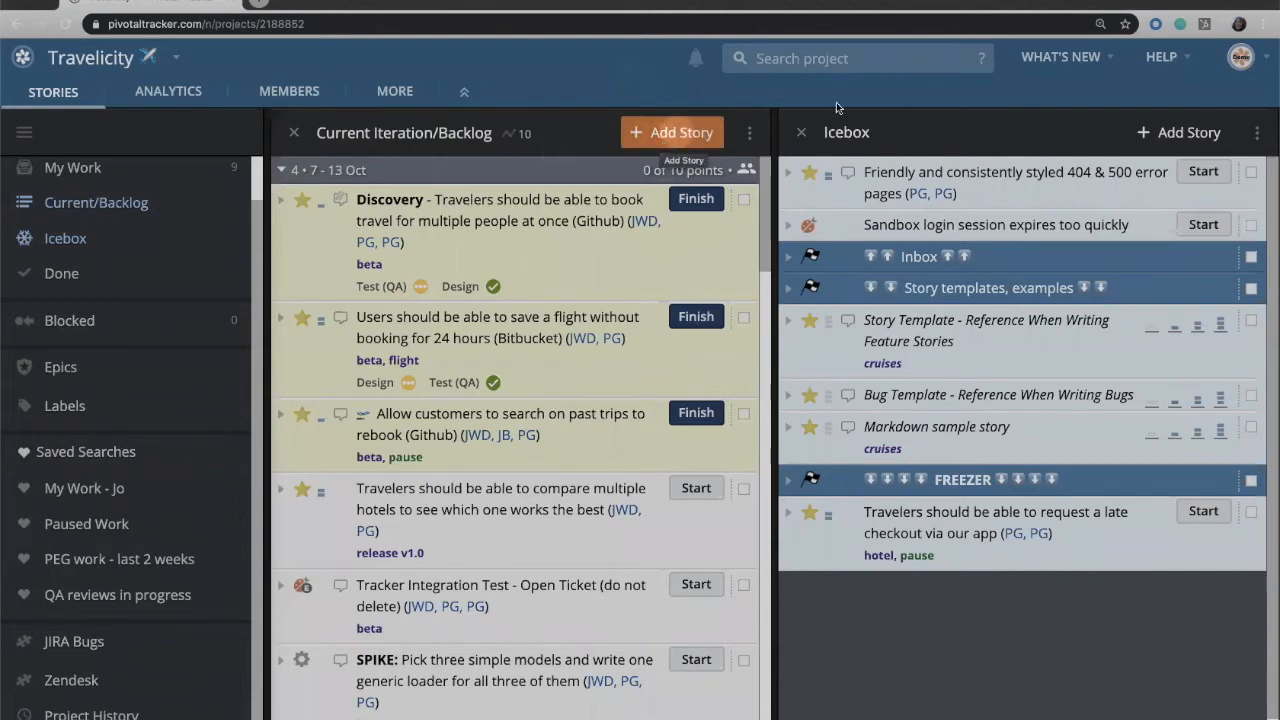
mouse_move(1180, 132)
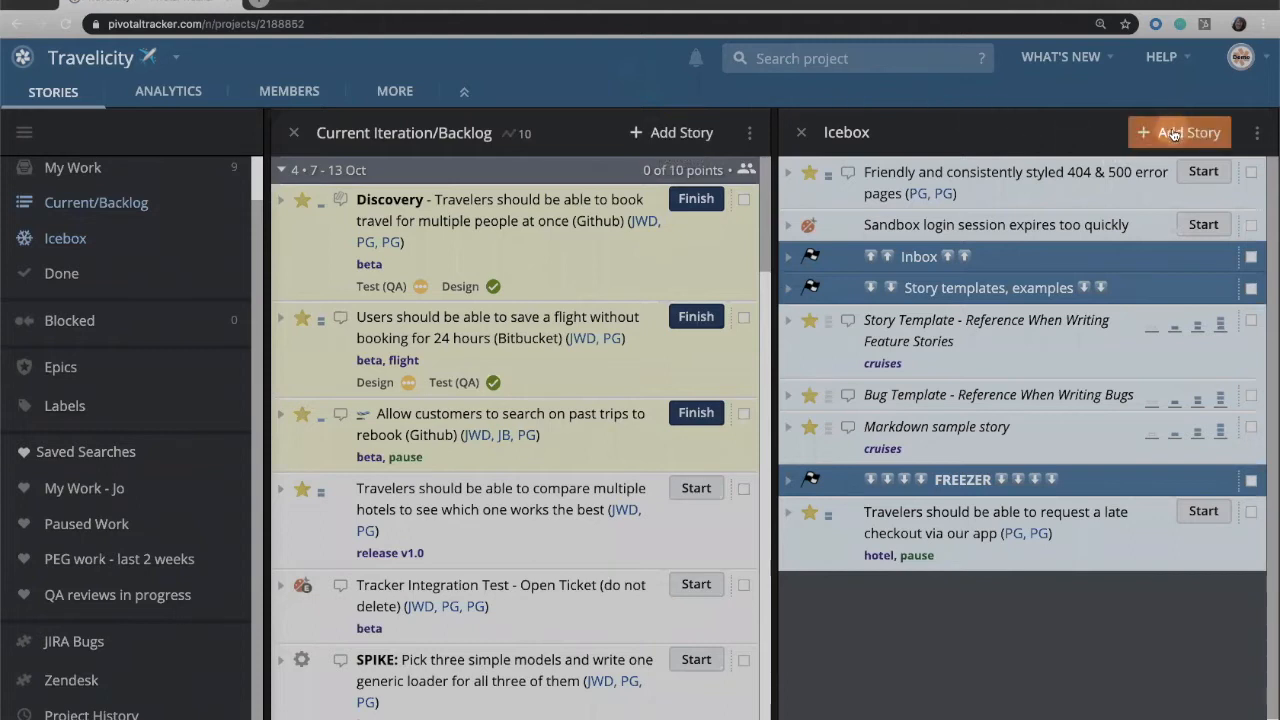
mouse_move(1188, 132)
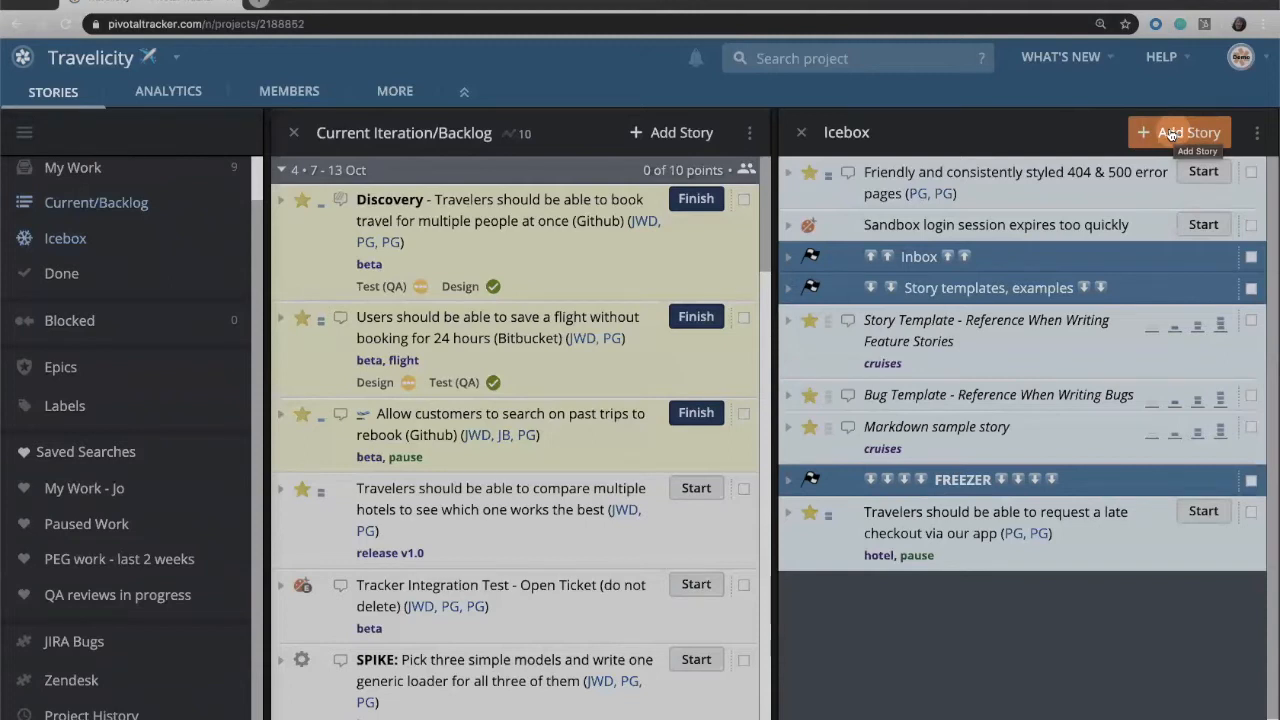
mouse_move(548, 254)
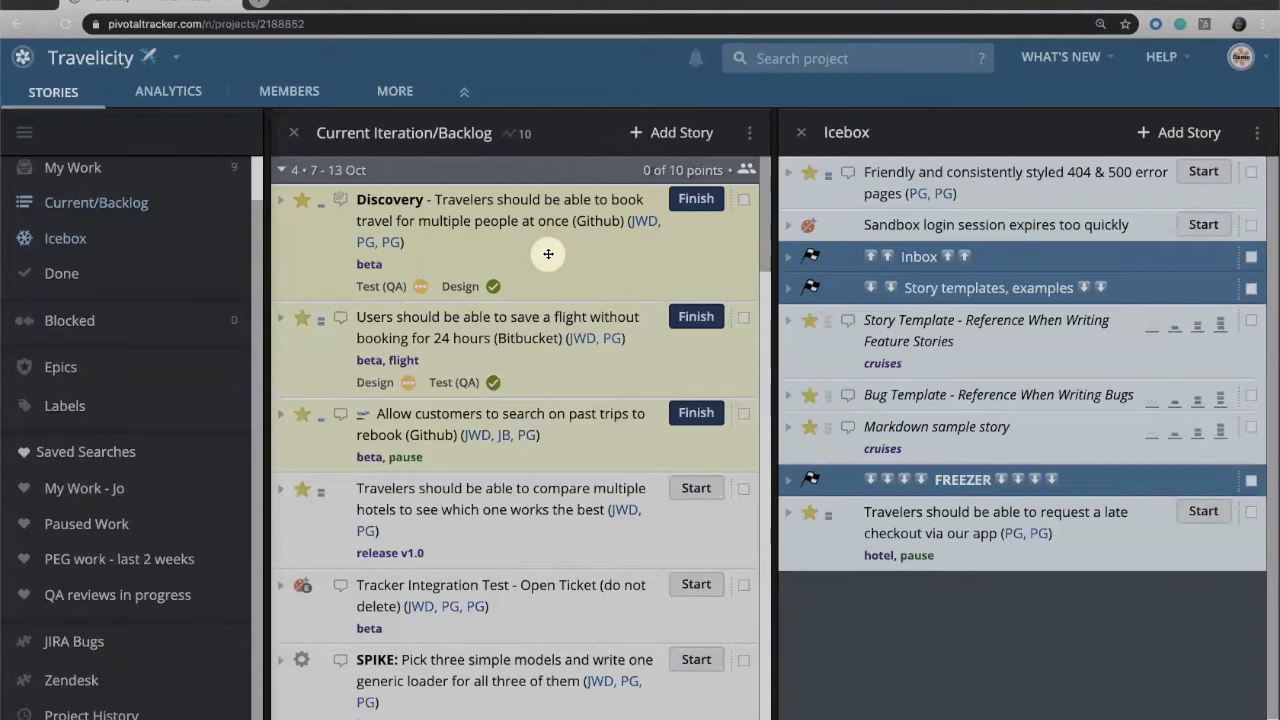
mouse_move(1044, 108)
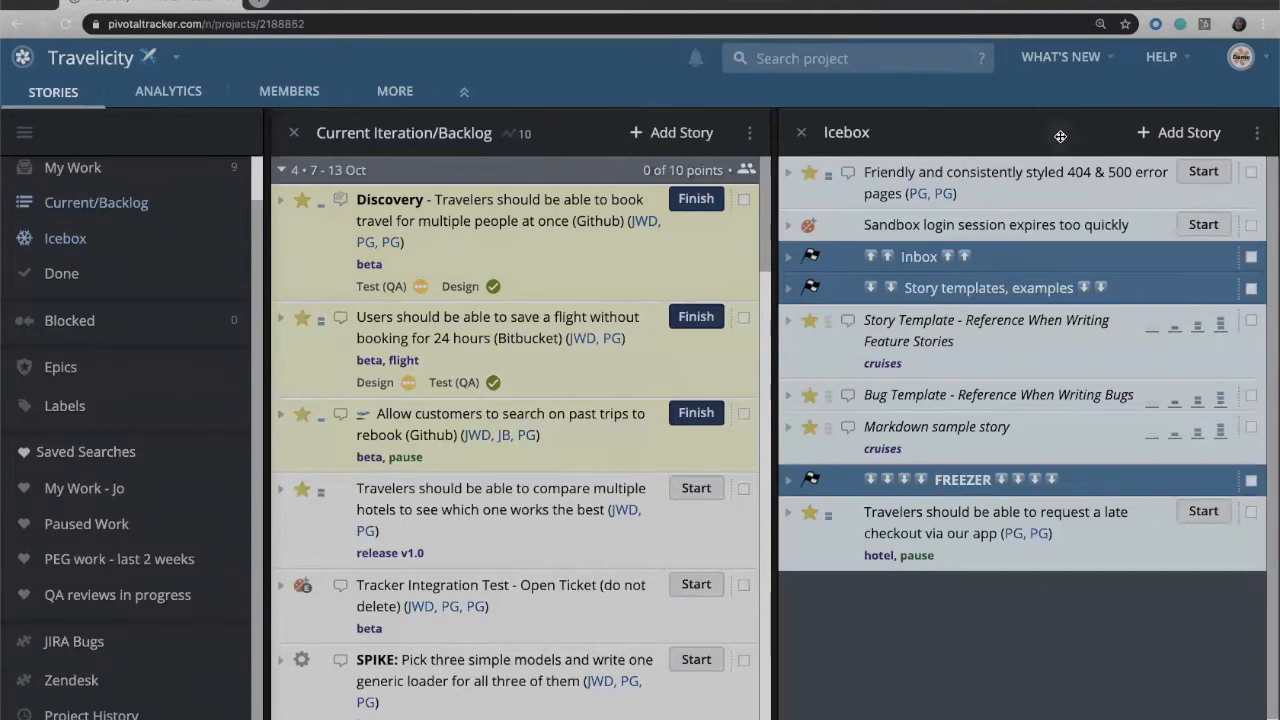
mouse_move(1178, 132)
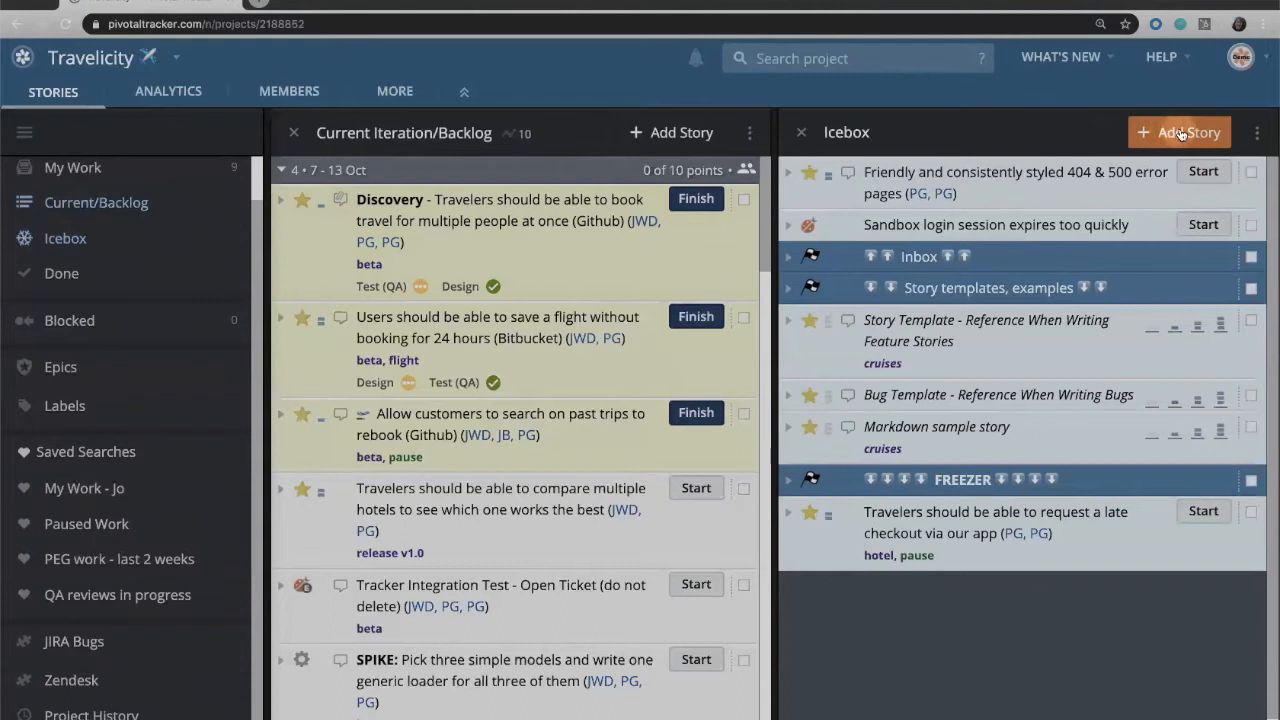
mouse_move(1188, 132)
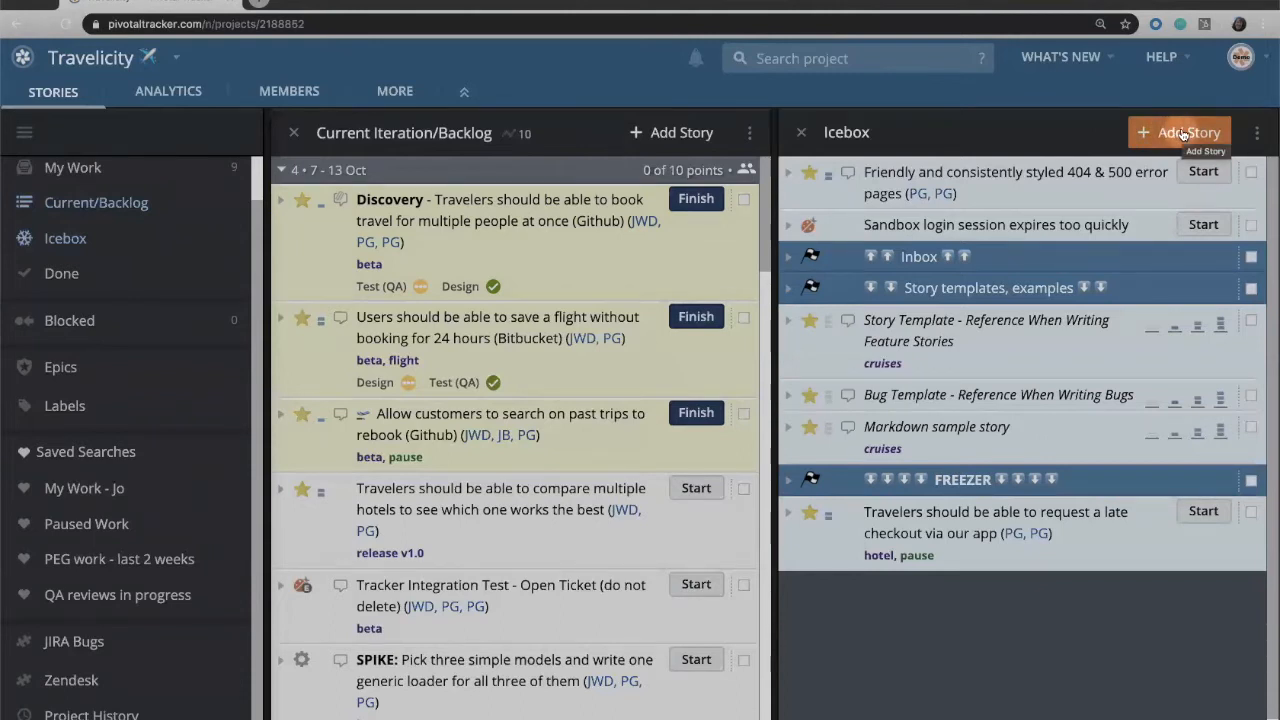
Start a new Icebox story titled 'Allow users to save frequent flyer numbers to their profile'.
click(1180, 132)
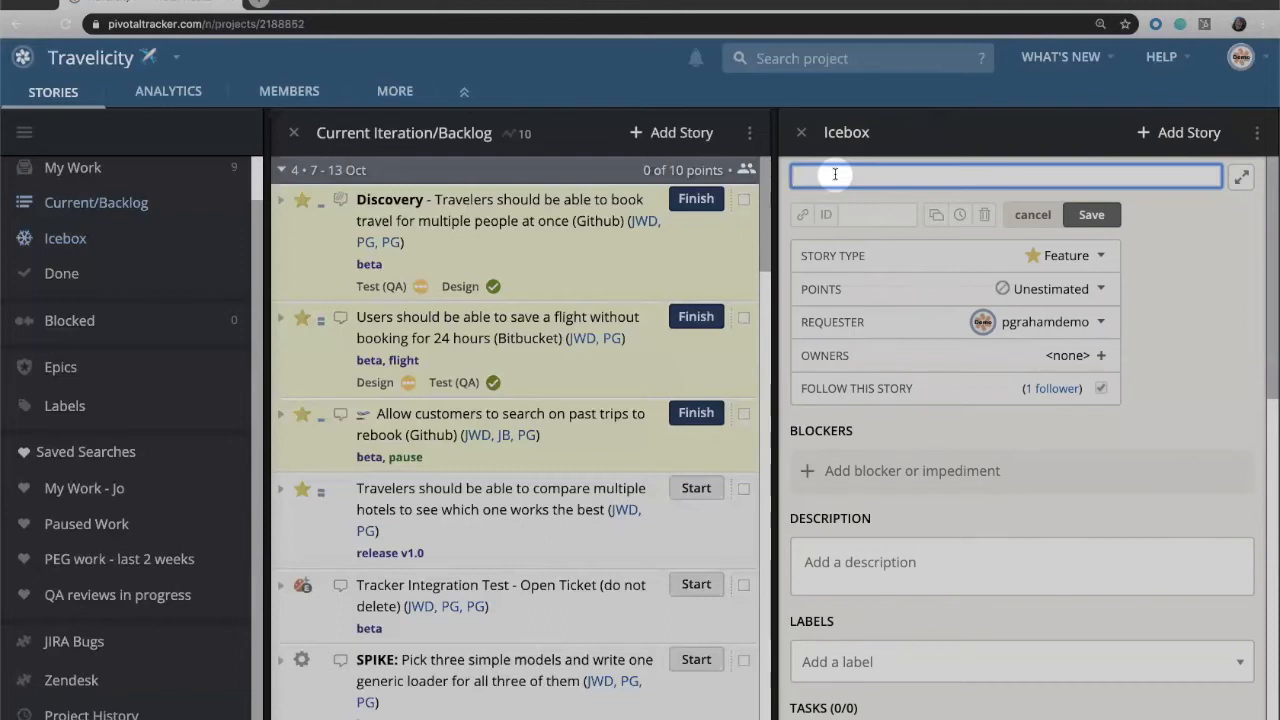
text(Allow users to save frequent flyer numbers to their profile)
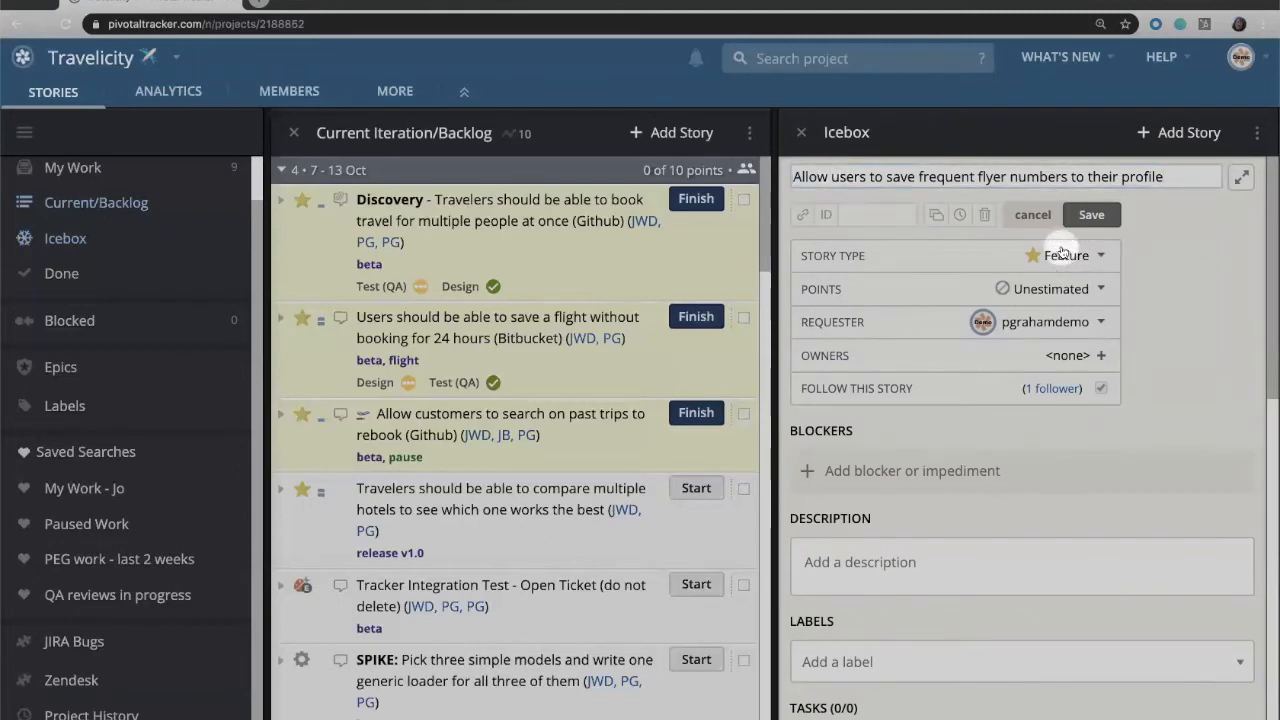
mouse_move(1068, 262)
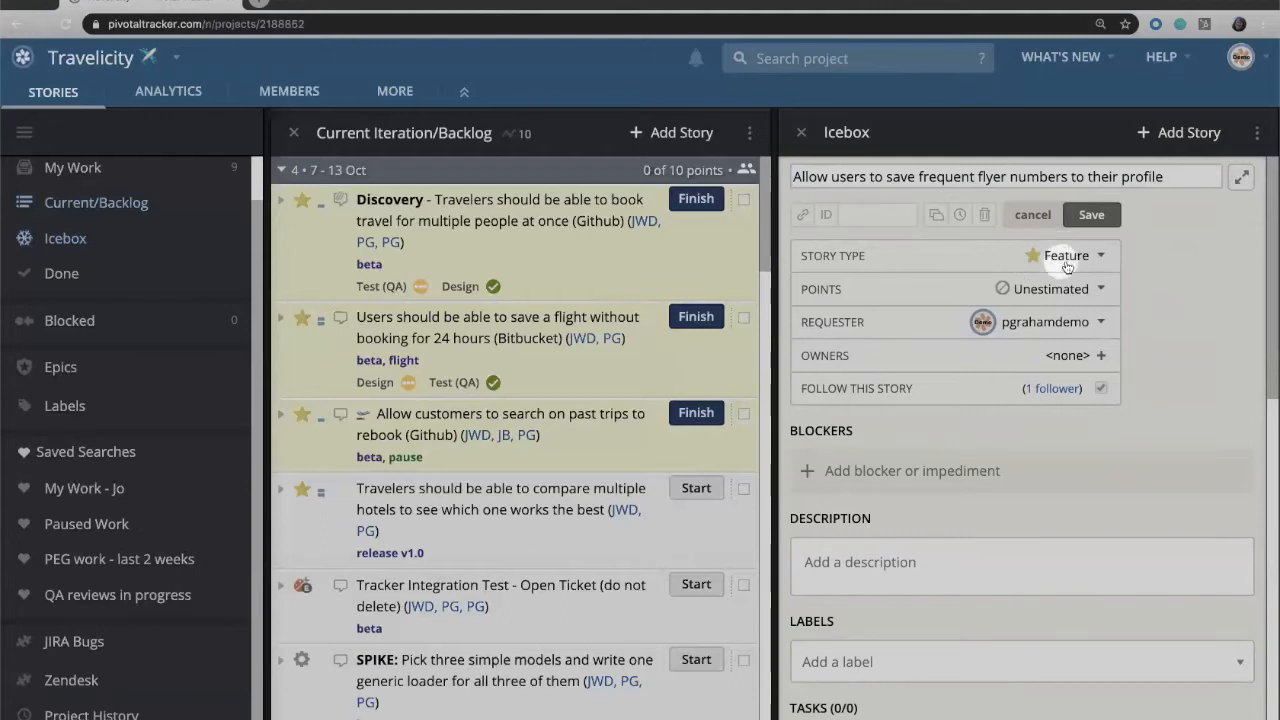
click(1070, 256)
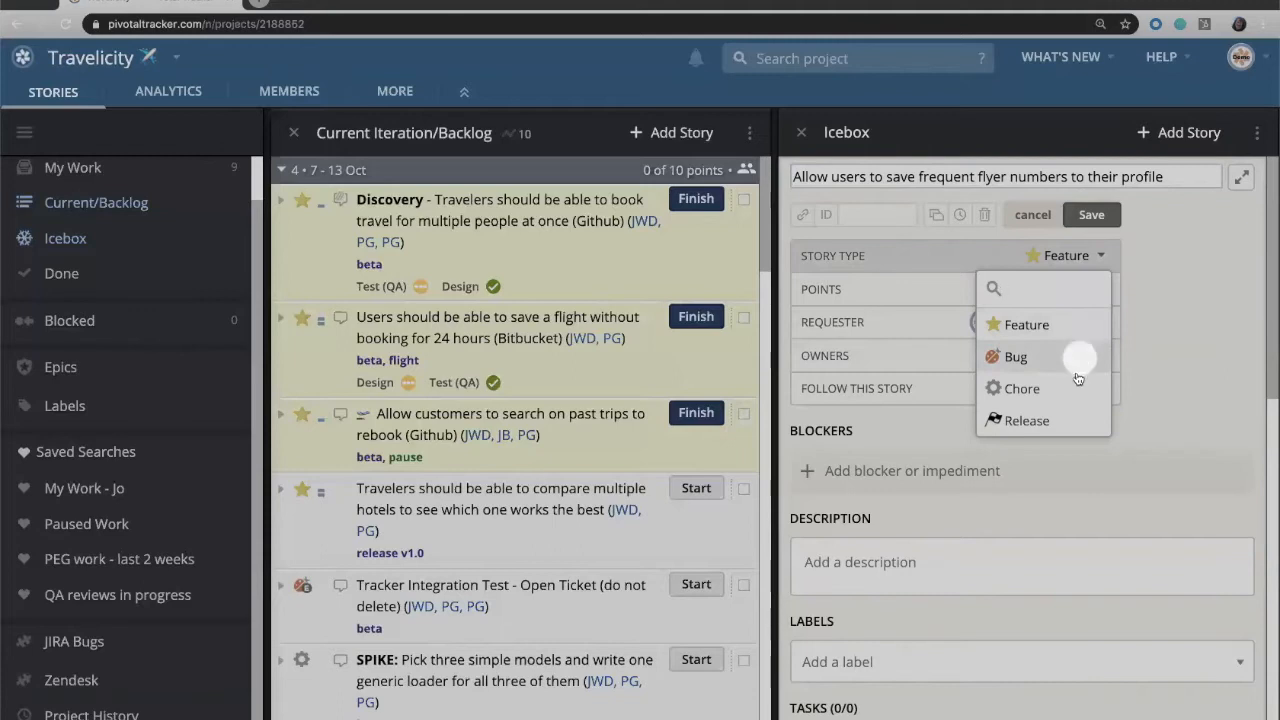
mouse_move(1080, 344)
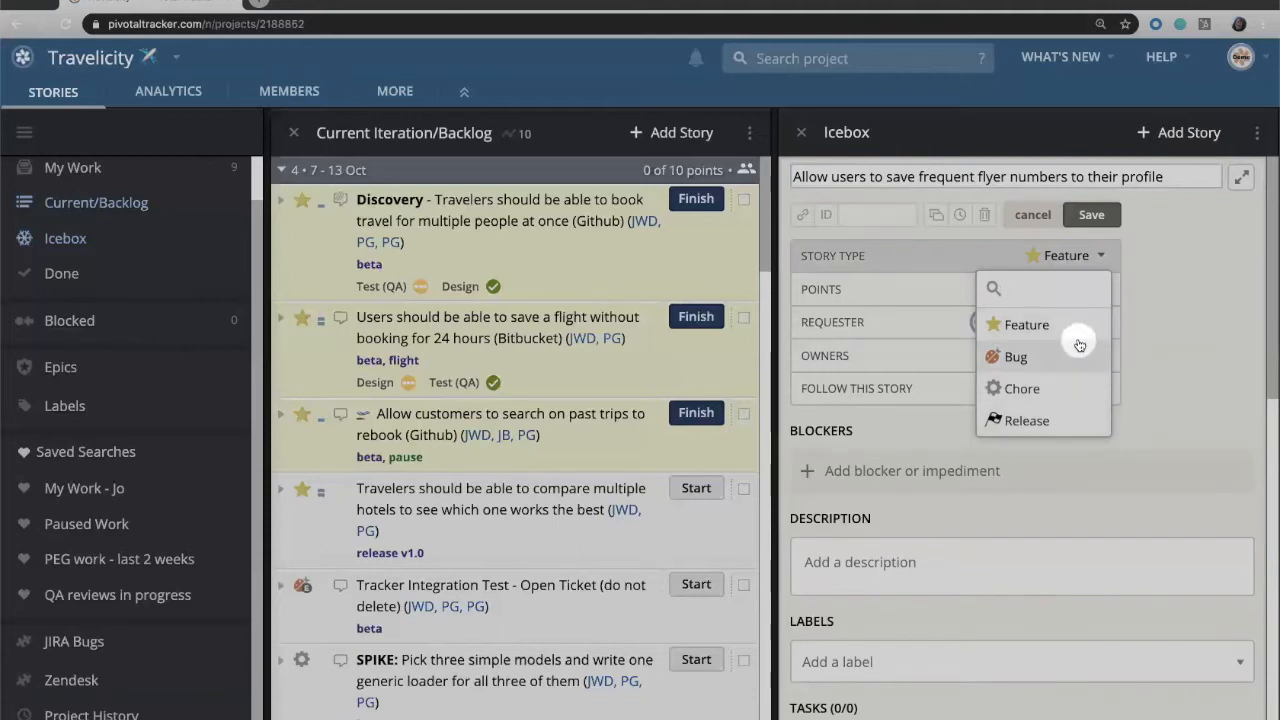
mouse_move(1082, 324)
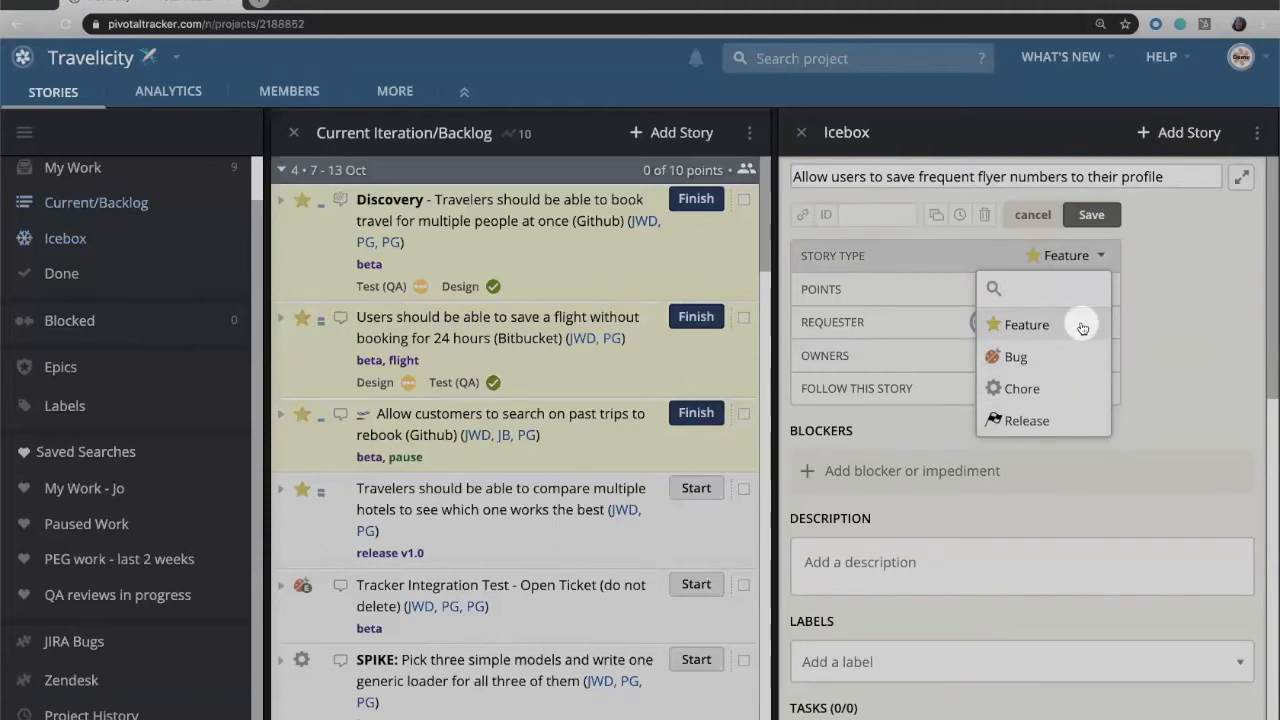
mouse_move(996, 336)
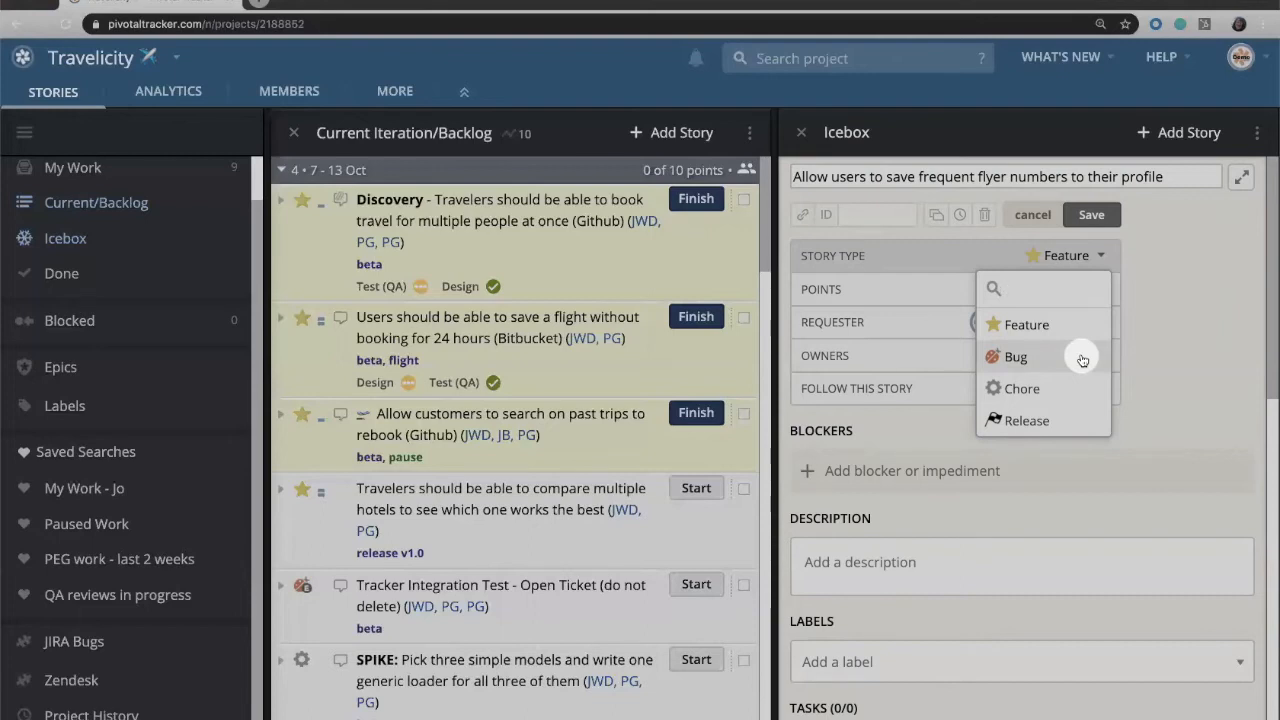
mouse_move(1084, 388)
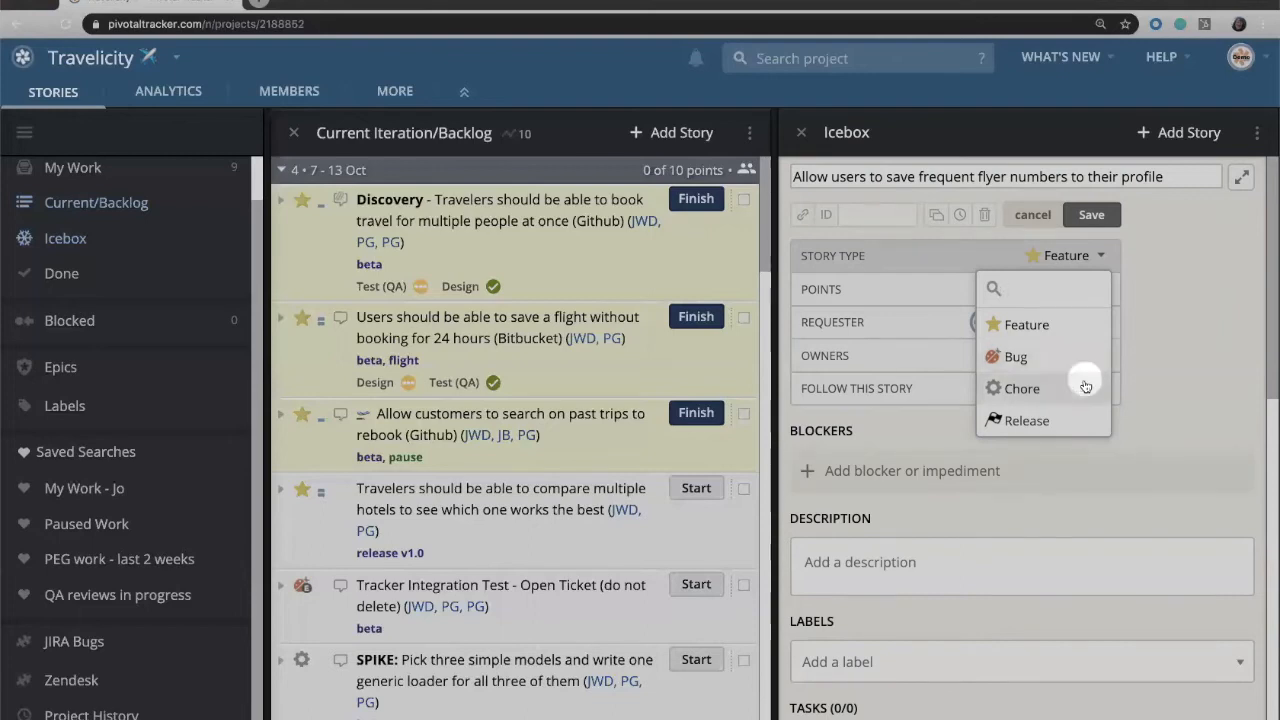
mouse_move(1084, 390)
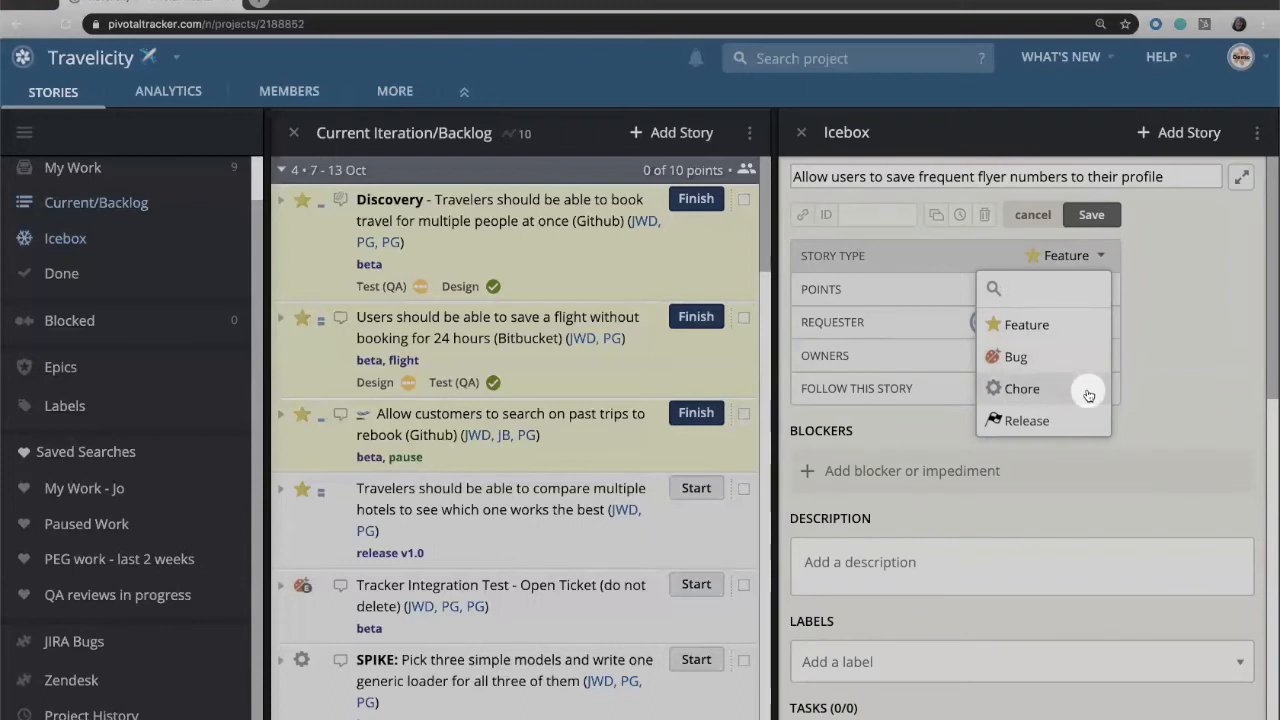
click(1040, 288)
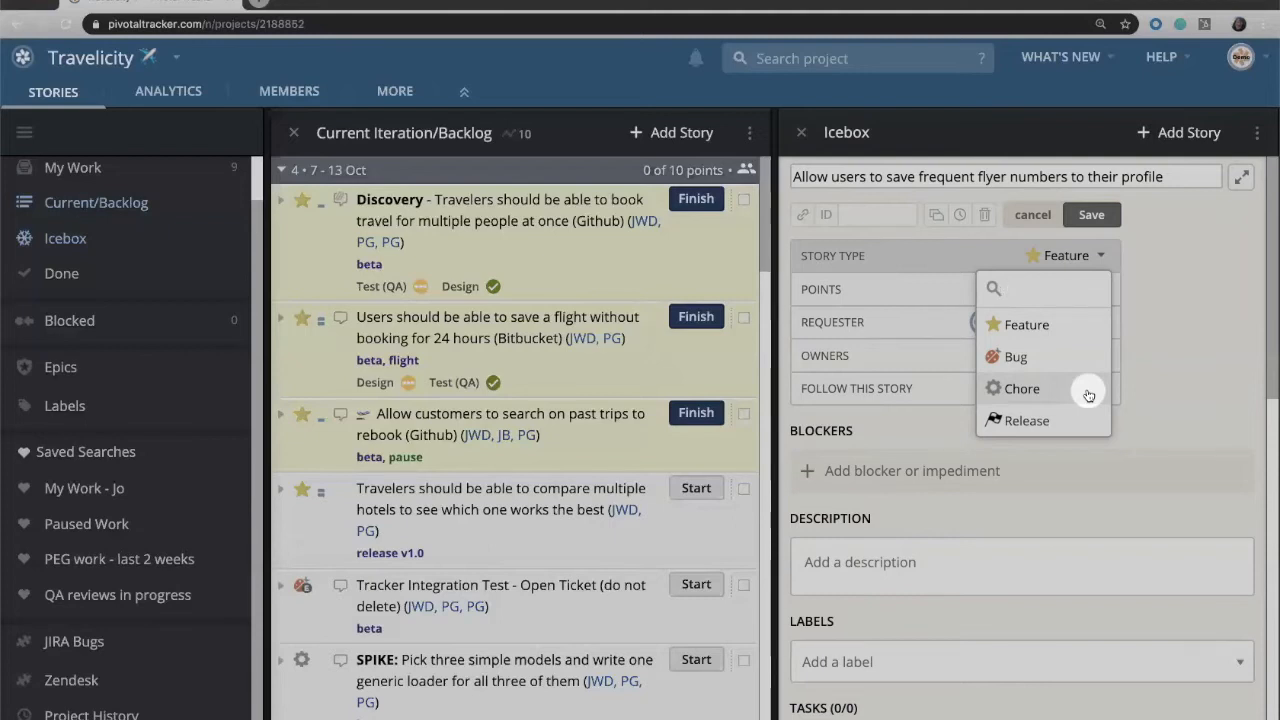
click(1044, 288)
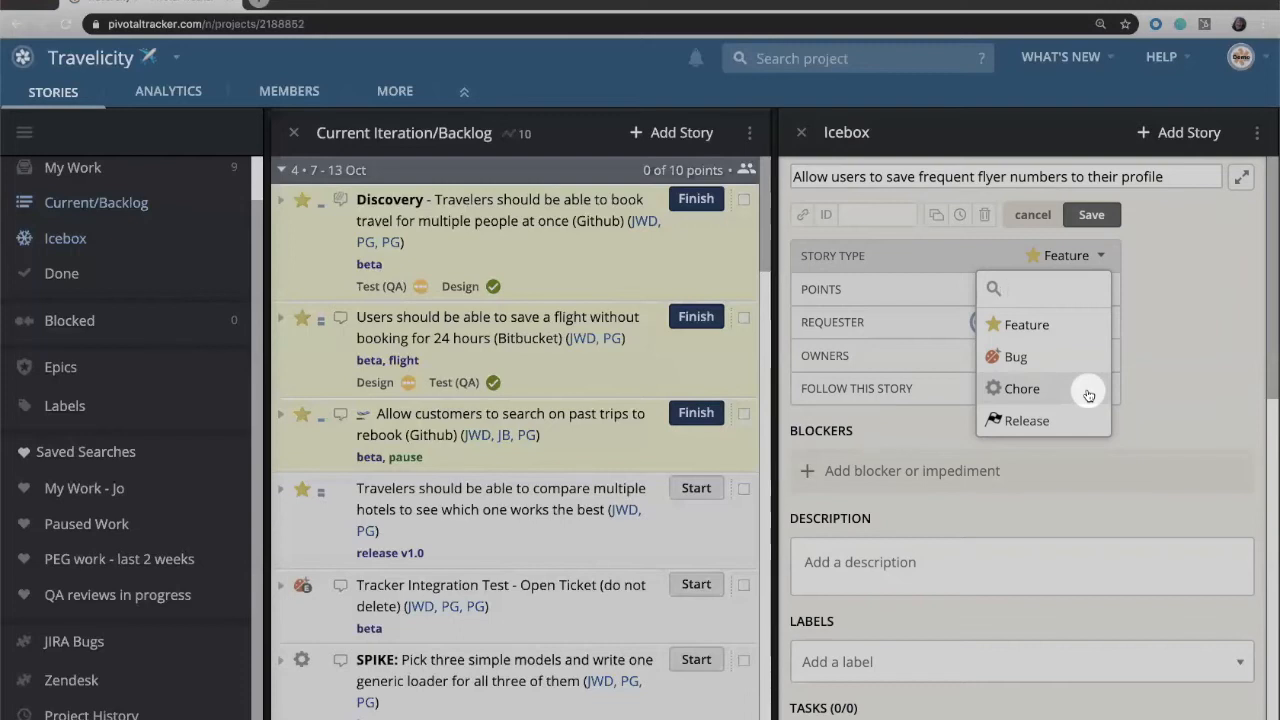
mouse_move(1090, 420)
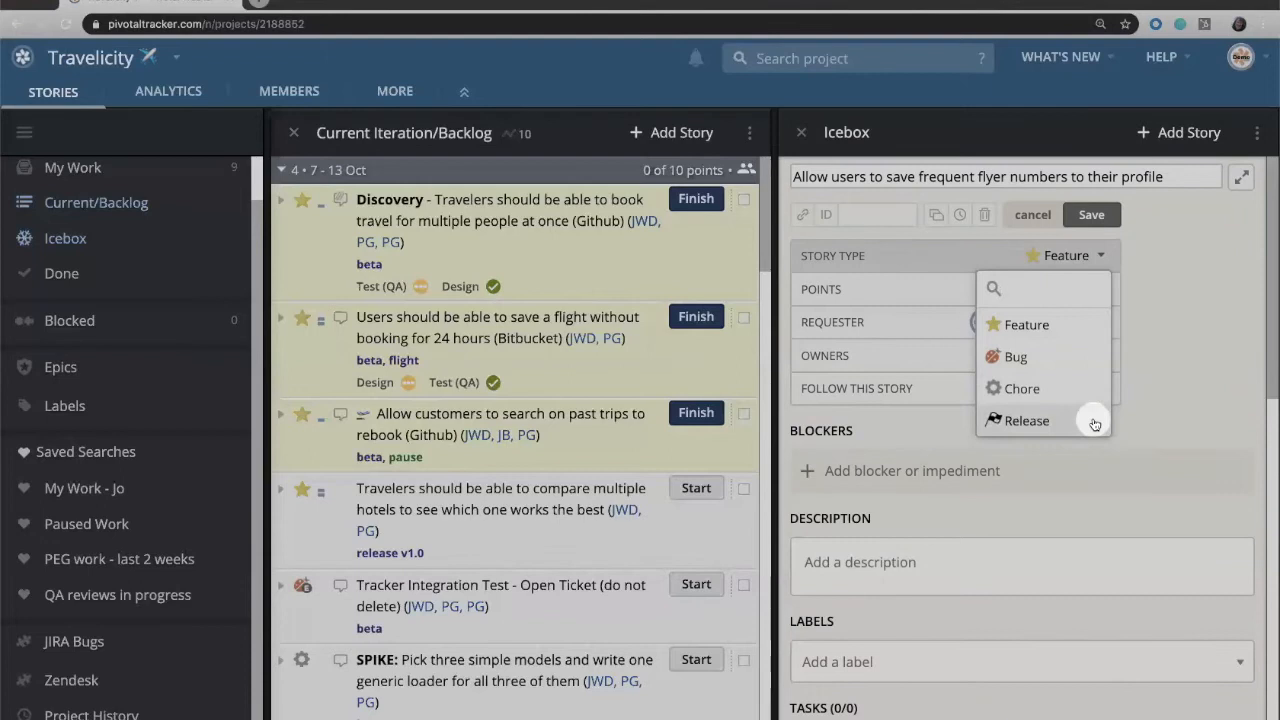
click(1044, 288)
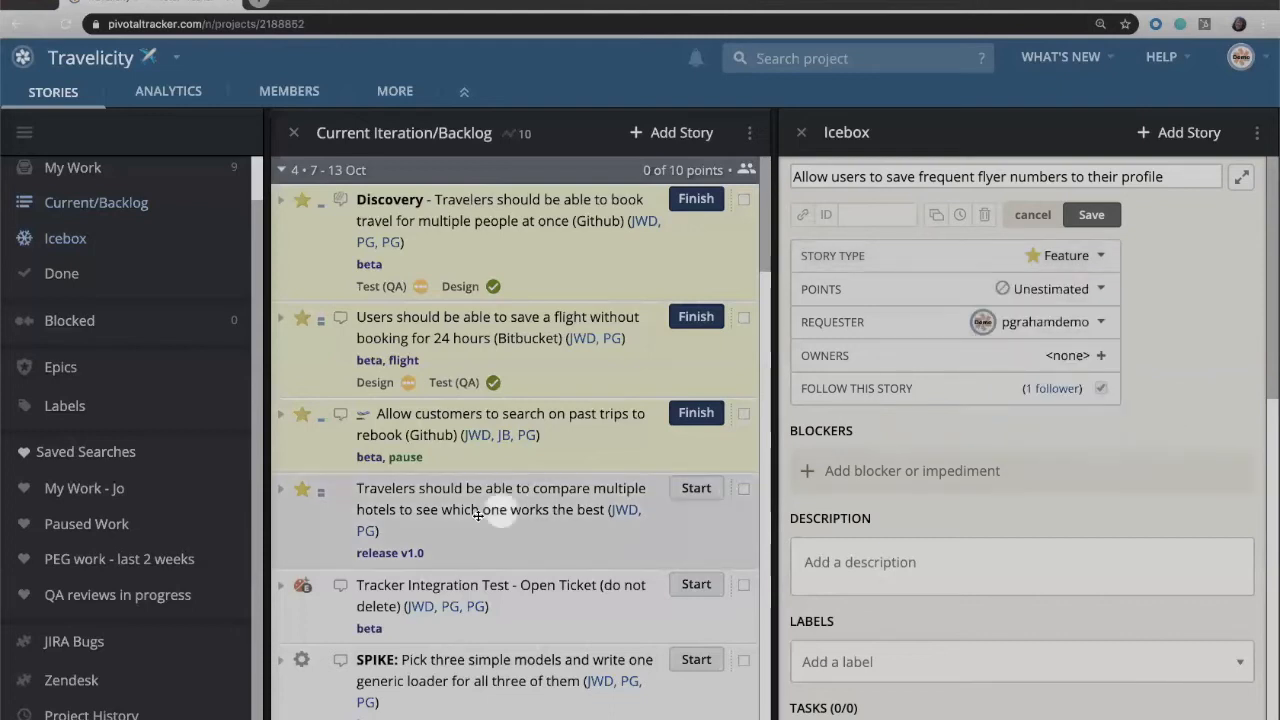
scroll(down, 3)
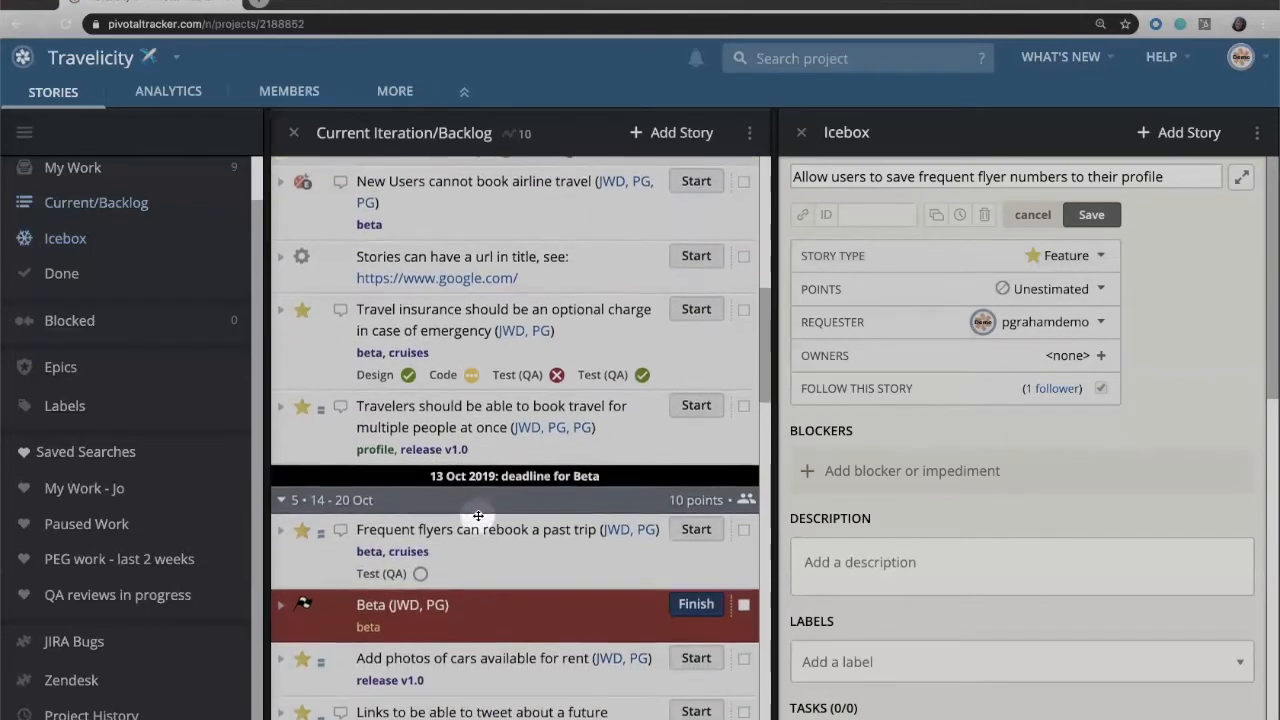
scroll(down, 3)
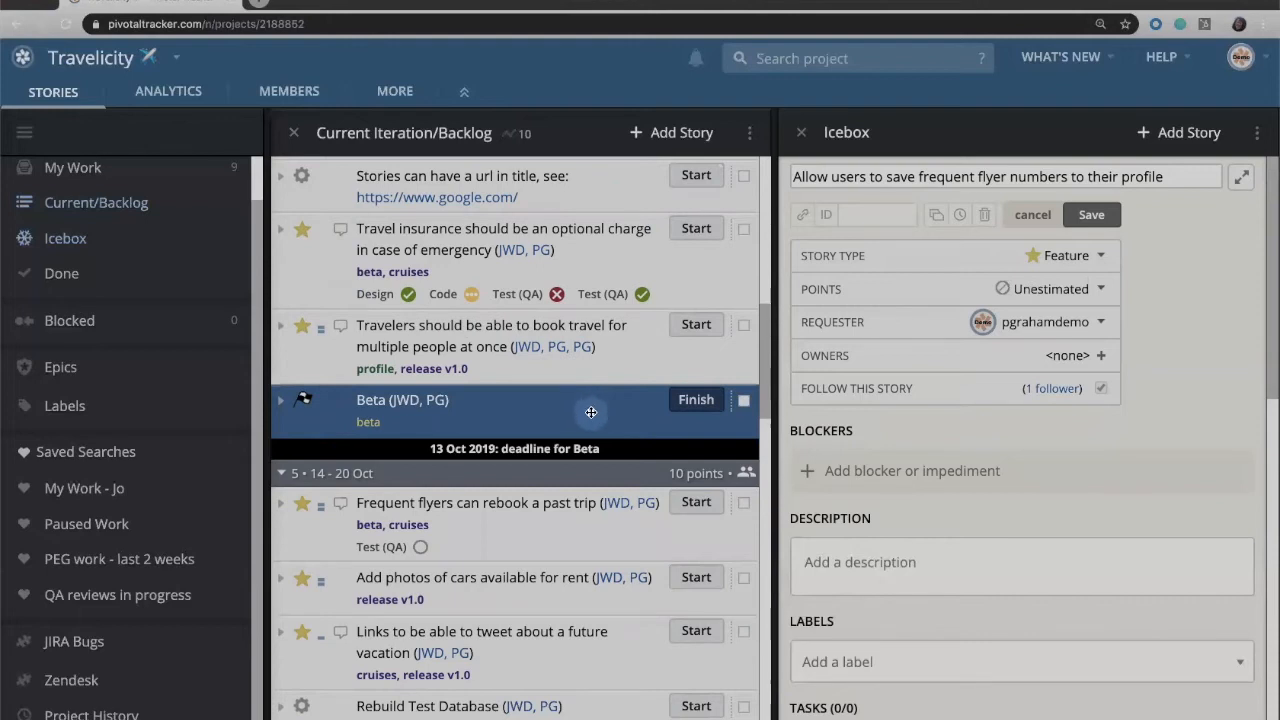
mouse_move(866, 442)
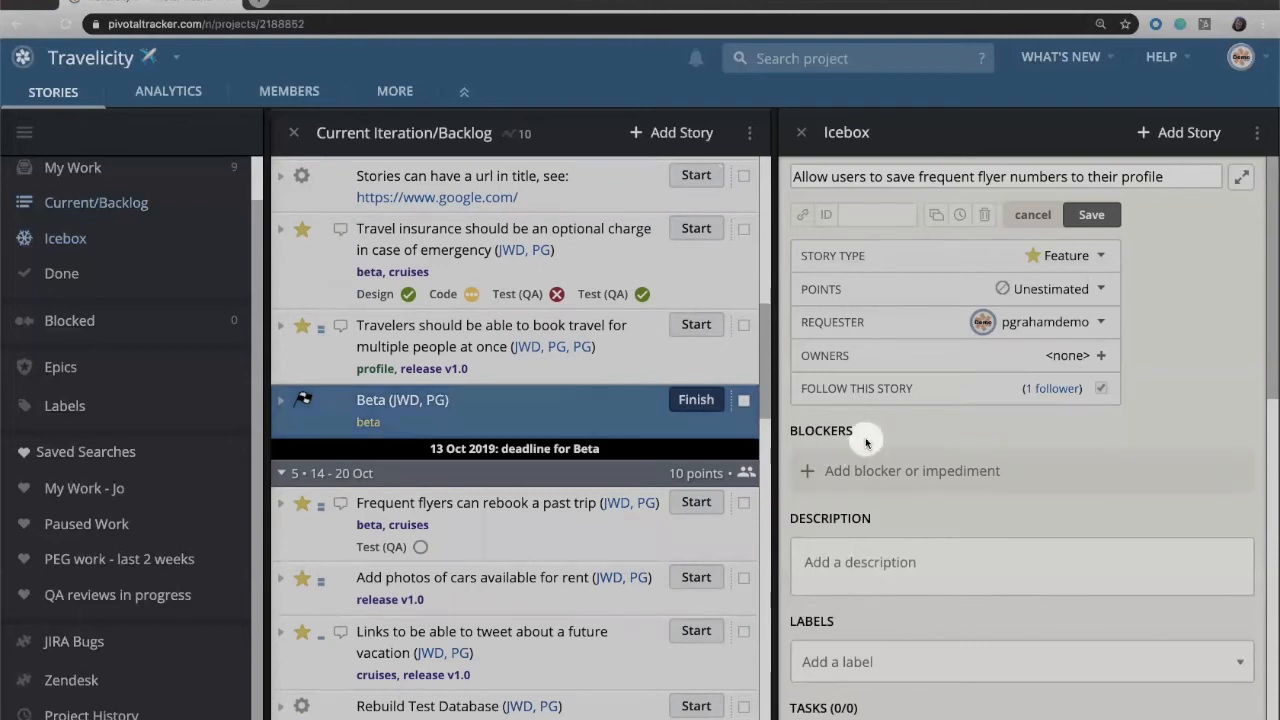
mouse_move(1072, 252)
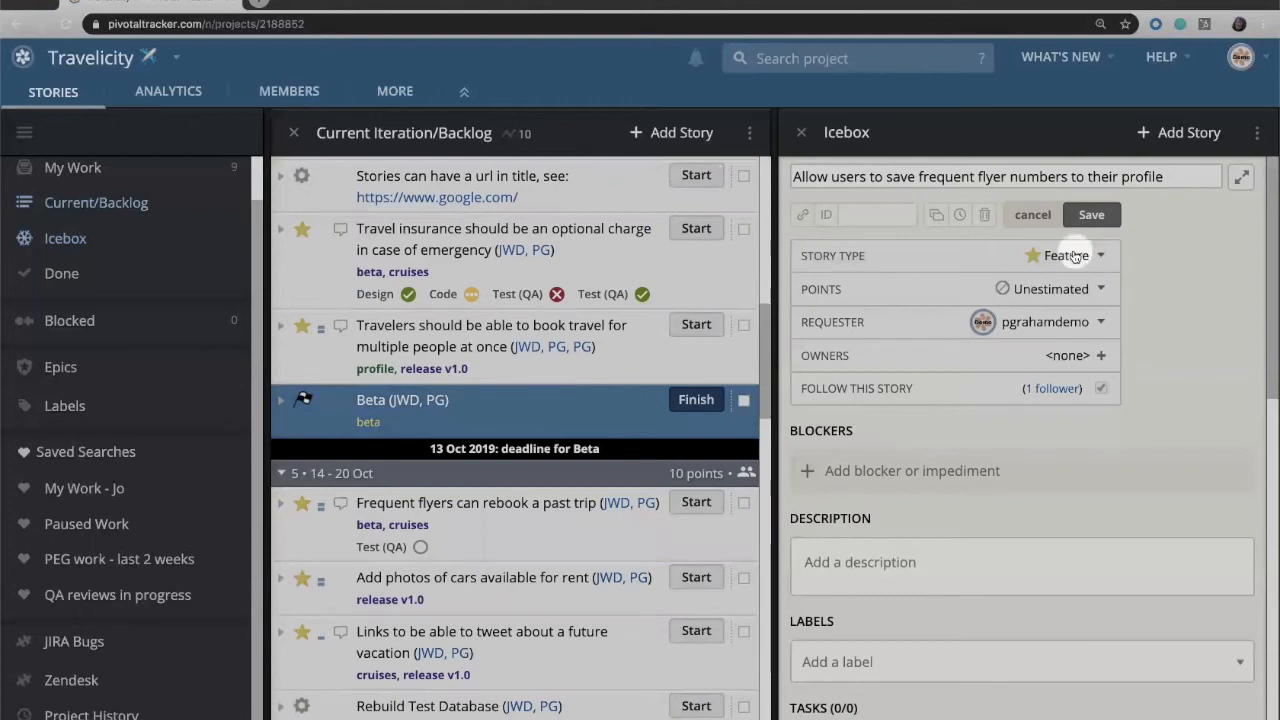
Keep the story type as Feature and estimate it at 2 points.
click(1064, 256)
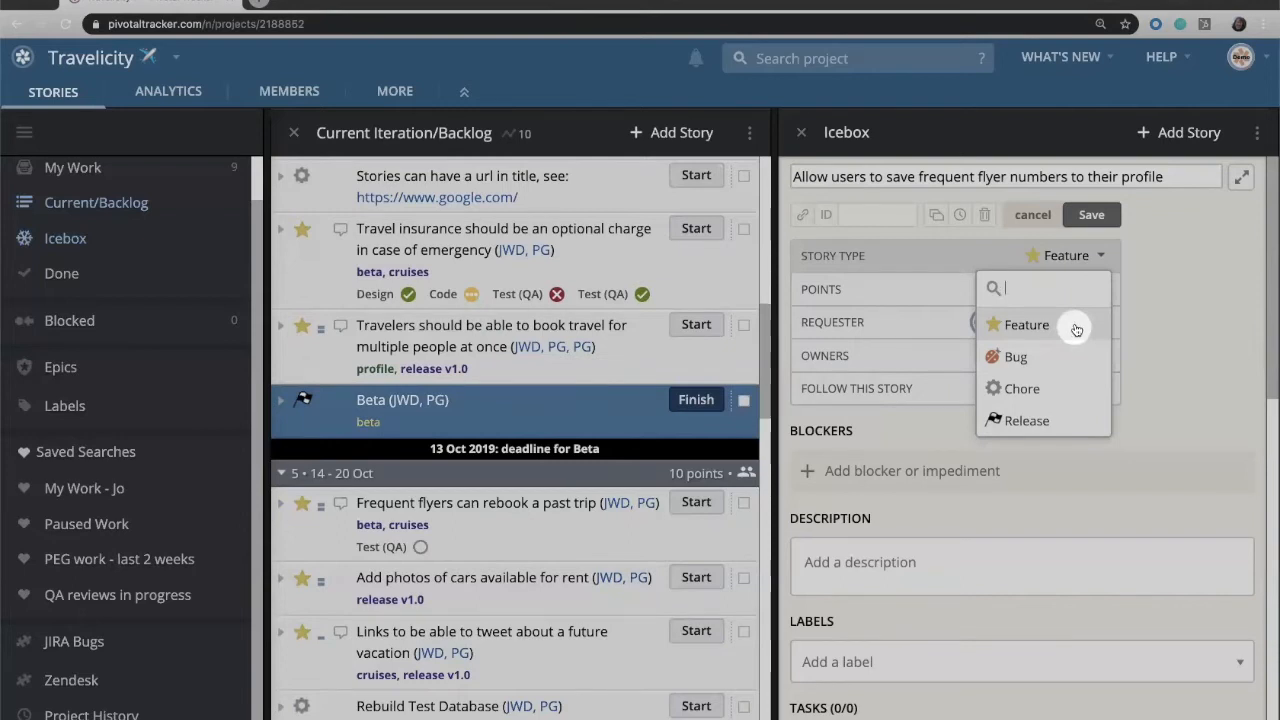
click(1028, 324)
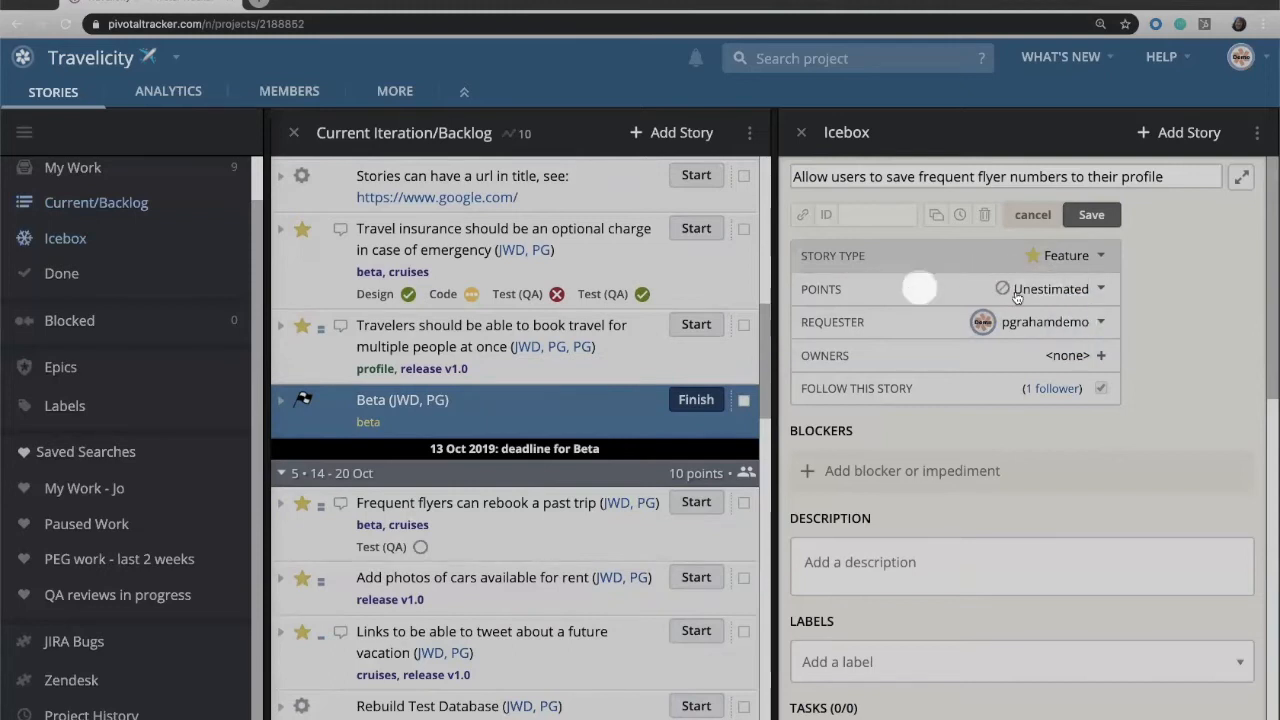
click(1050, 288)
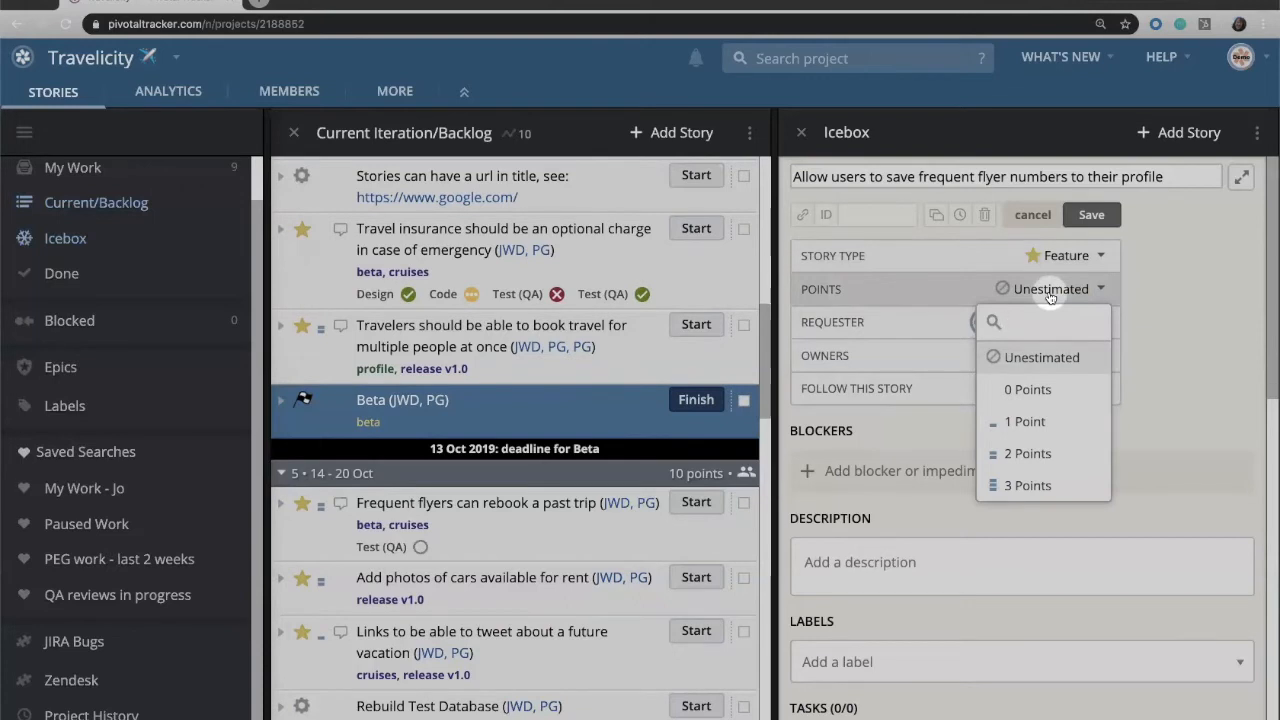
click(1044, 320)
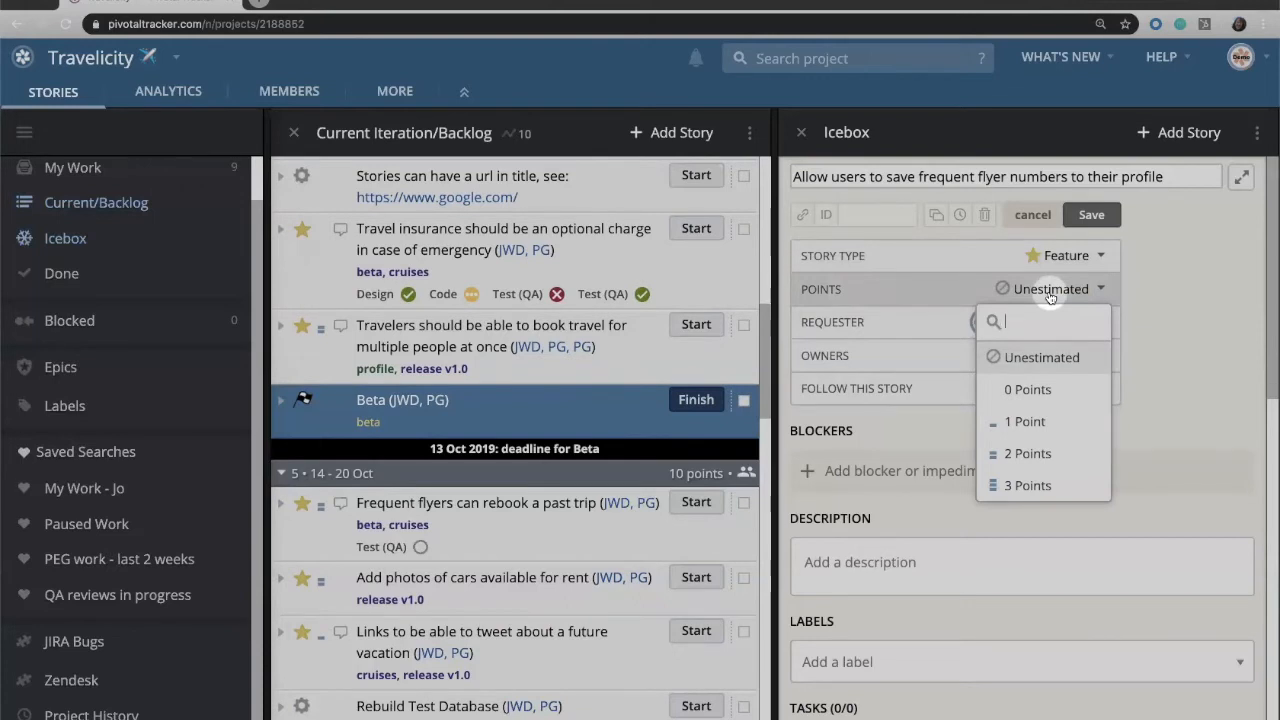
mouse_move(1064, 420)
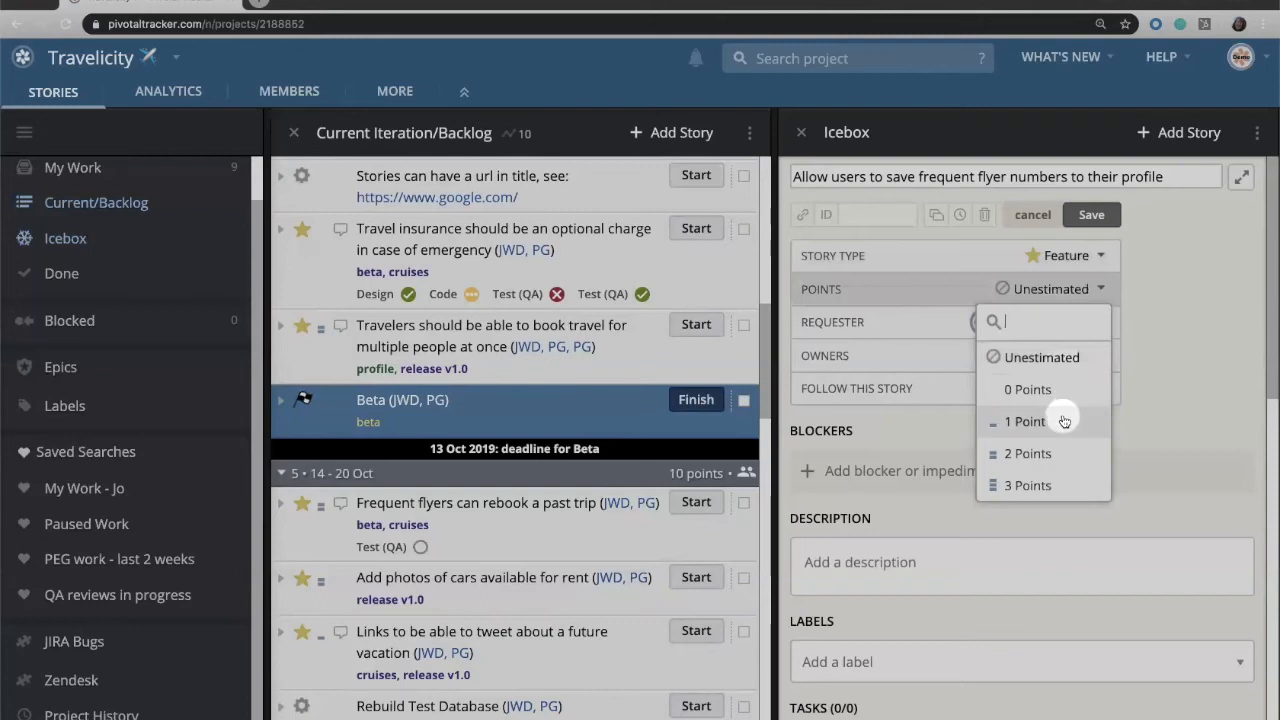
mouse_move(1084, 418)
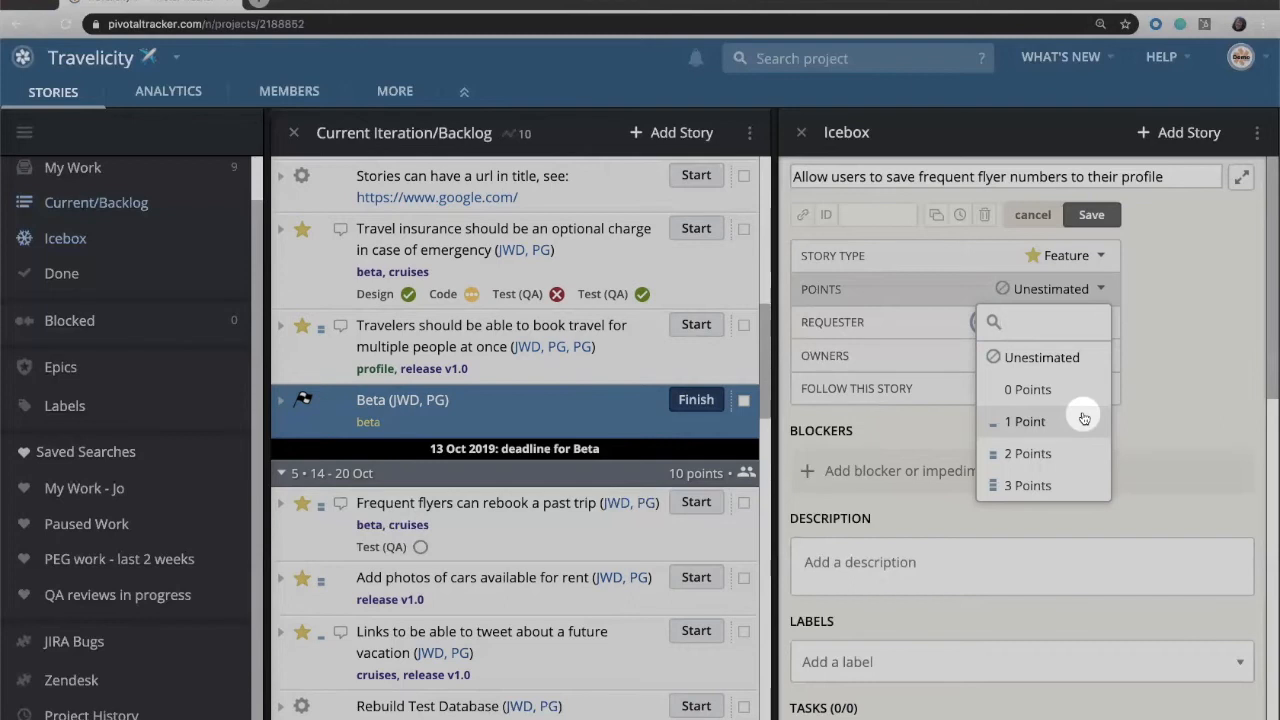
click(1044, 320)
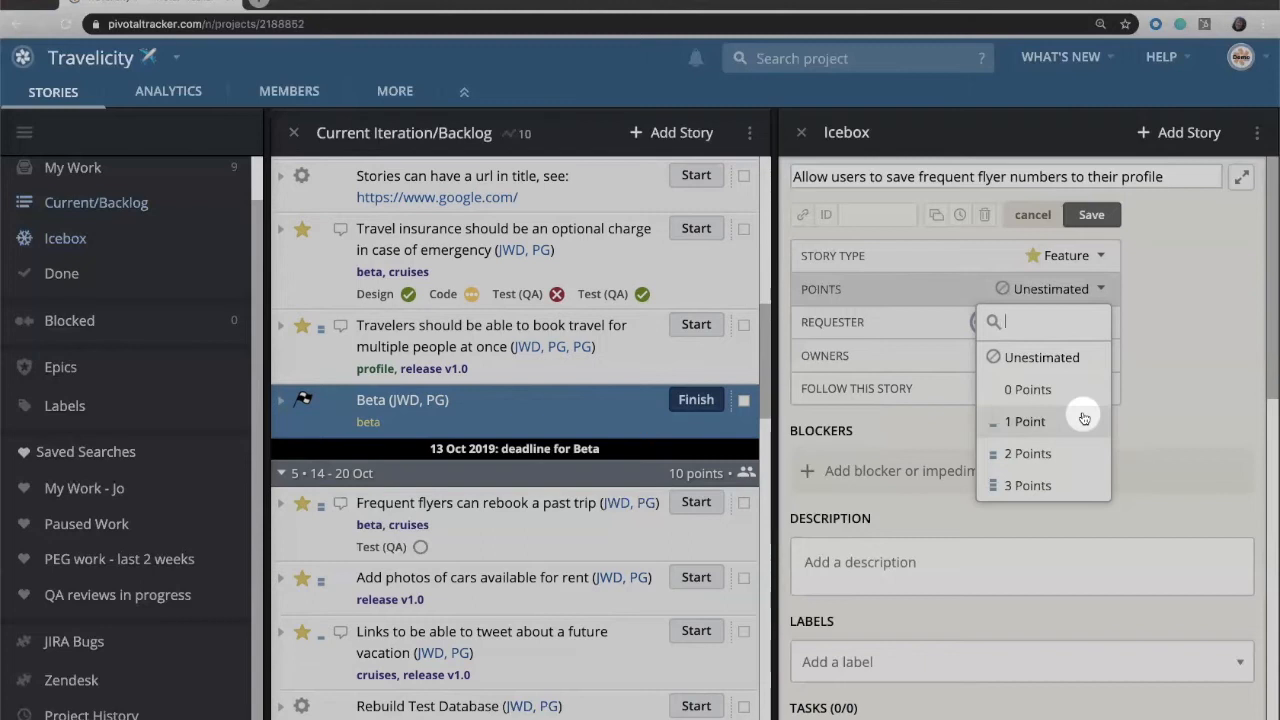
mouse_move(1084, 460)
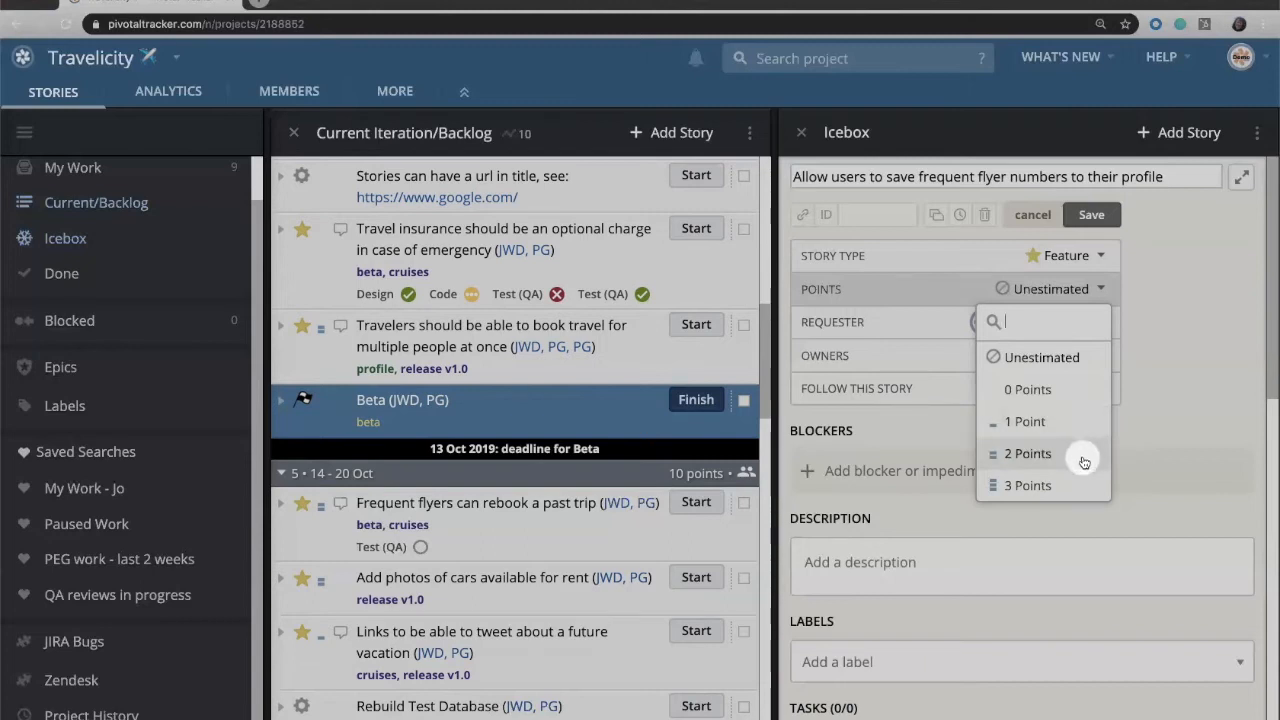
click(1028, 452)
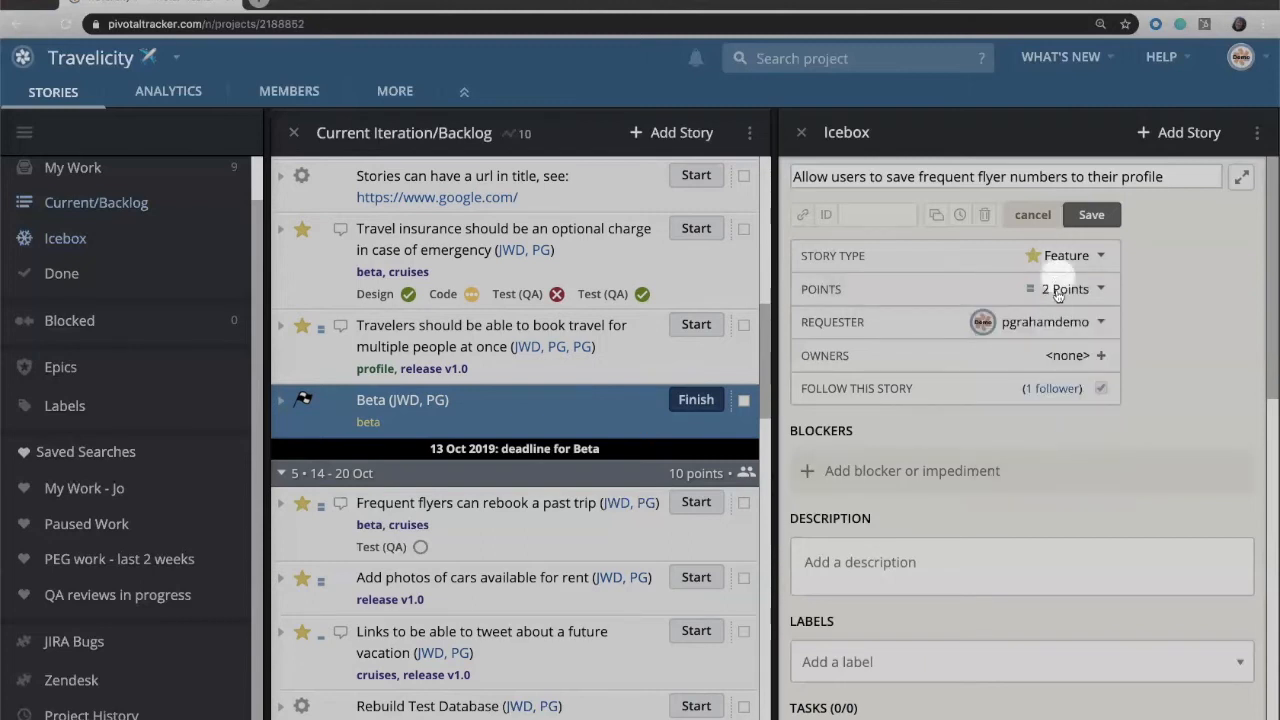
click(1064, 288)
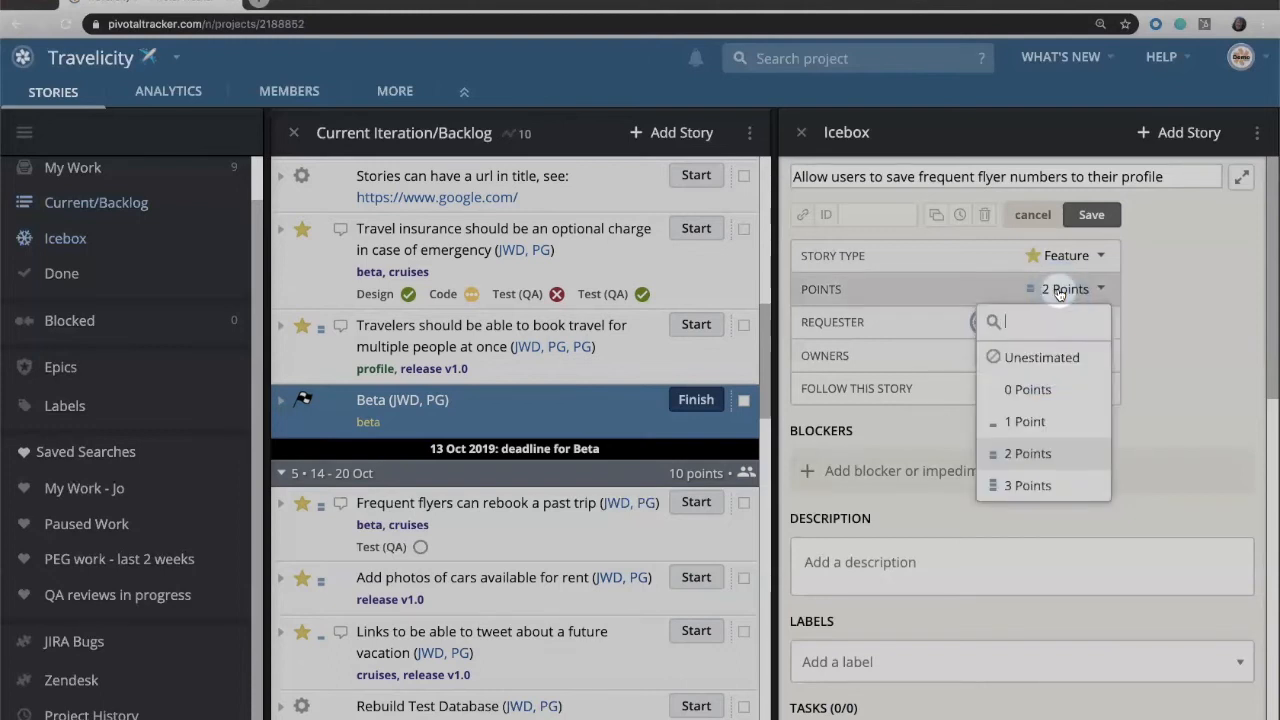
mouse_move(1024, 420)
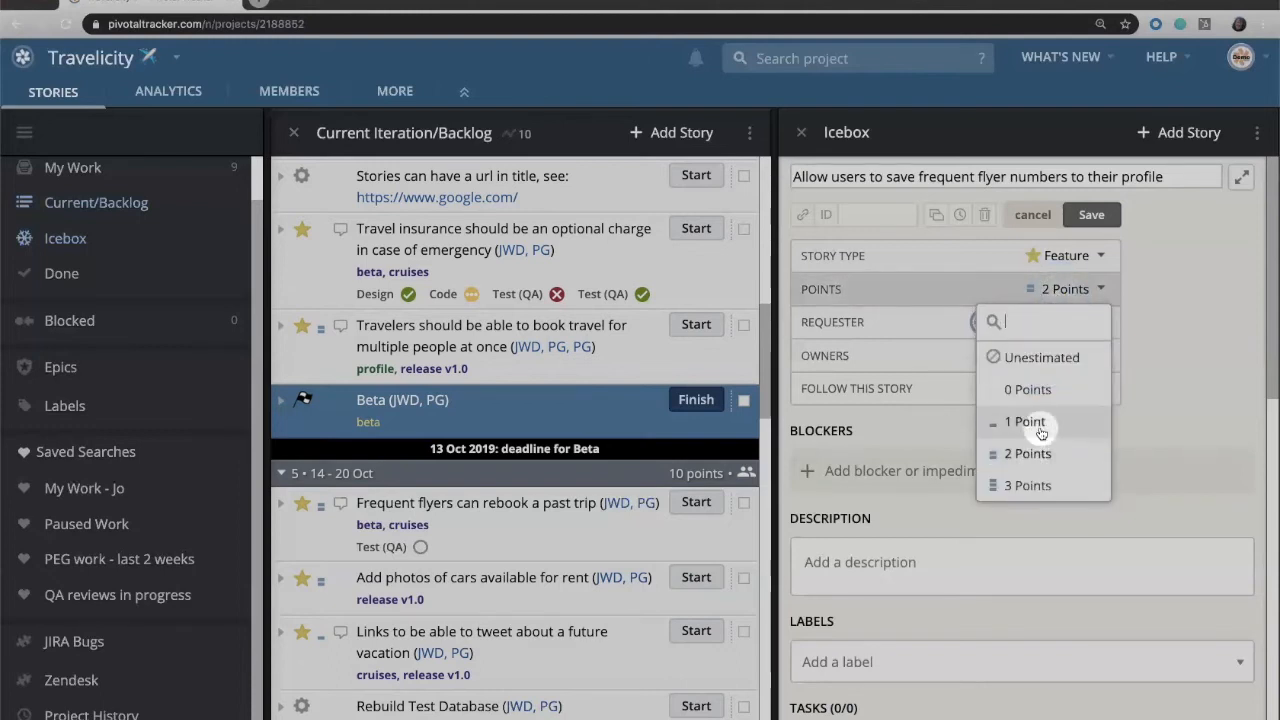
mouse_move(1028, 486)
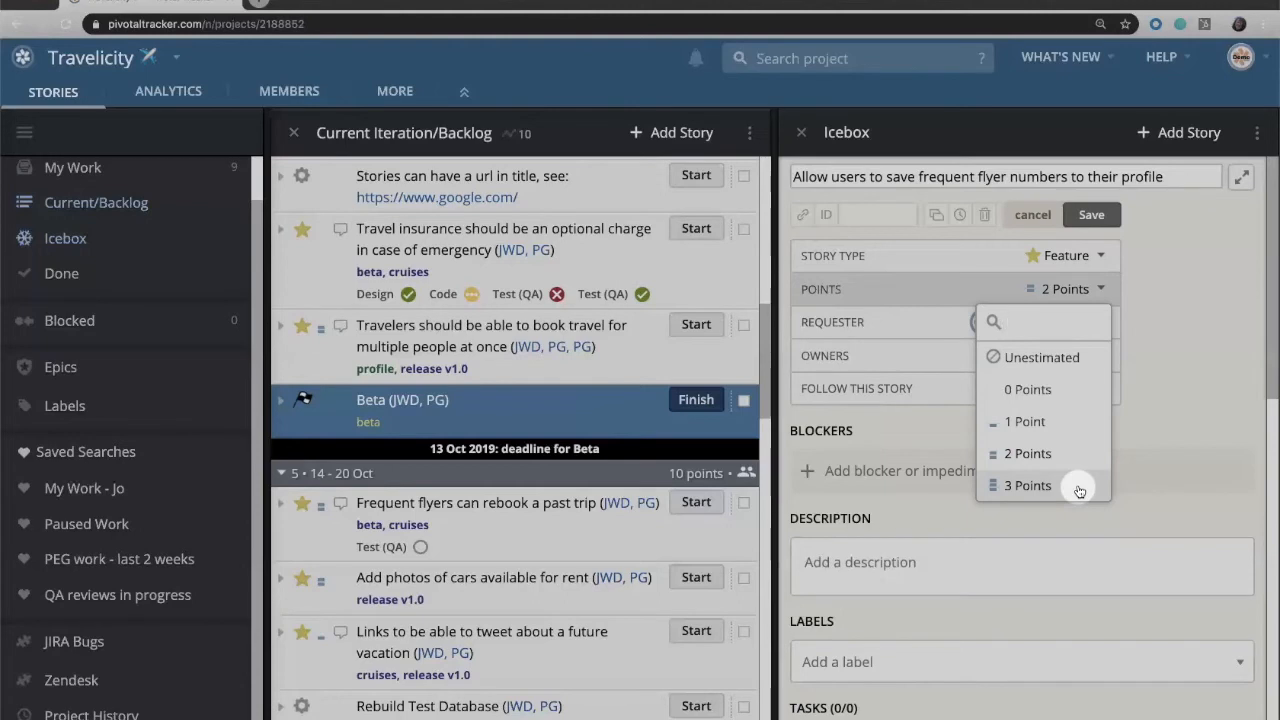
click(1044, 320)
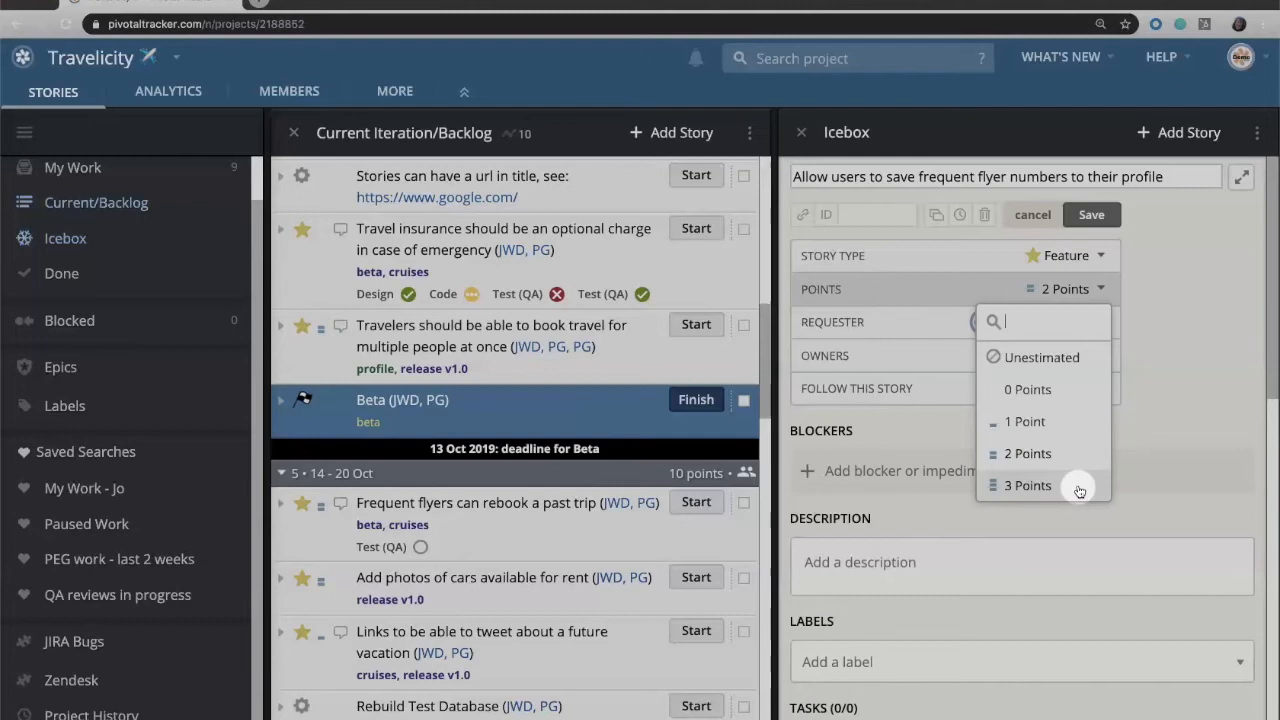
click(1044, 320)
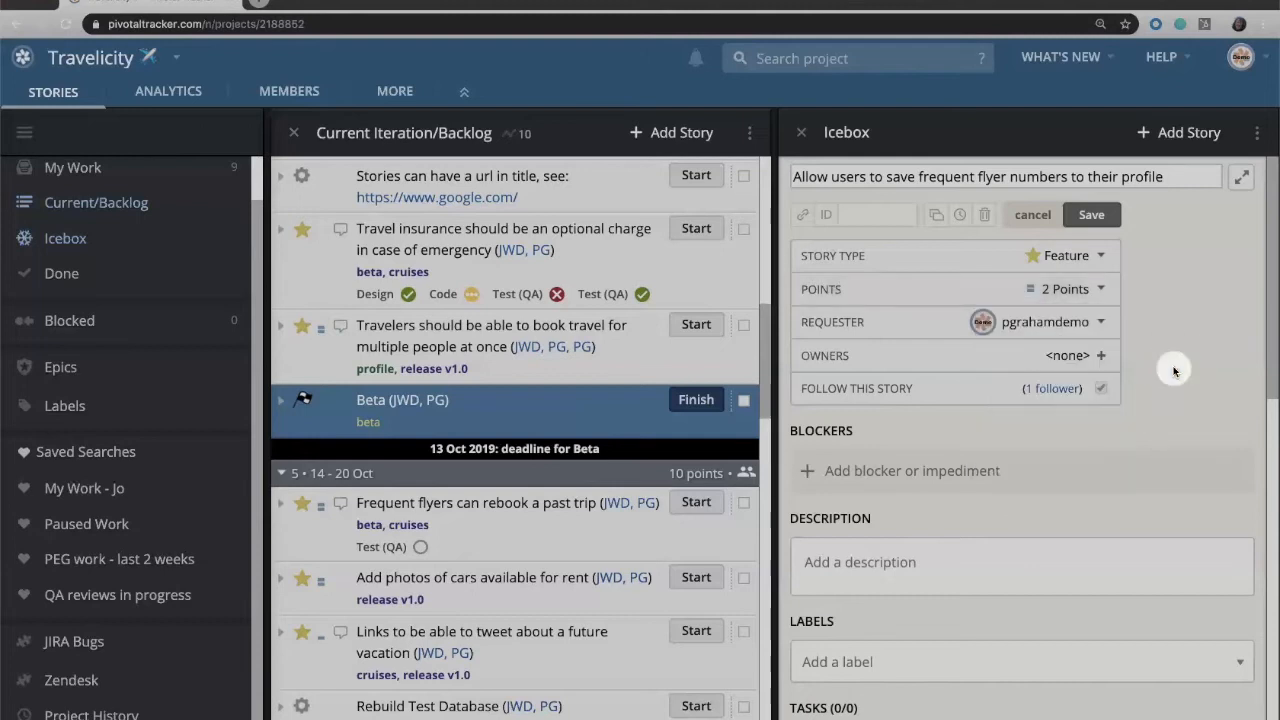
mouse_move(892, 340)
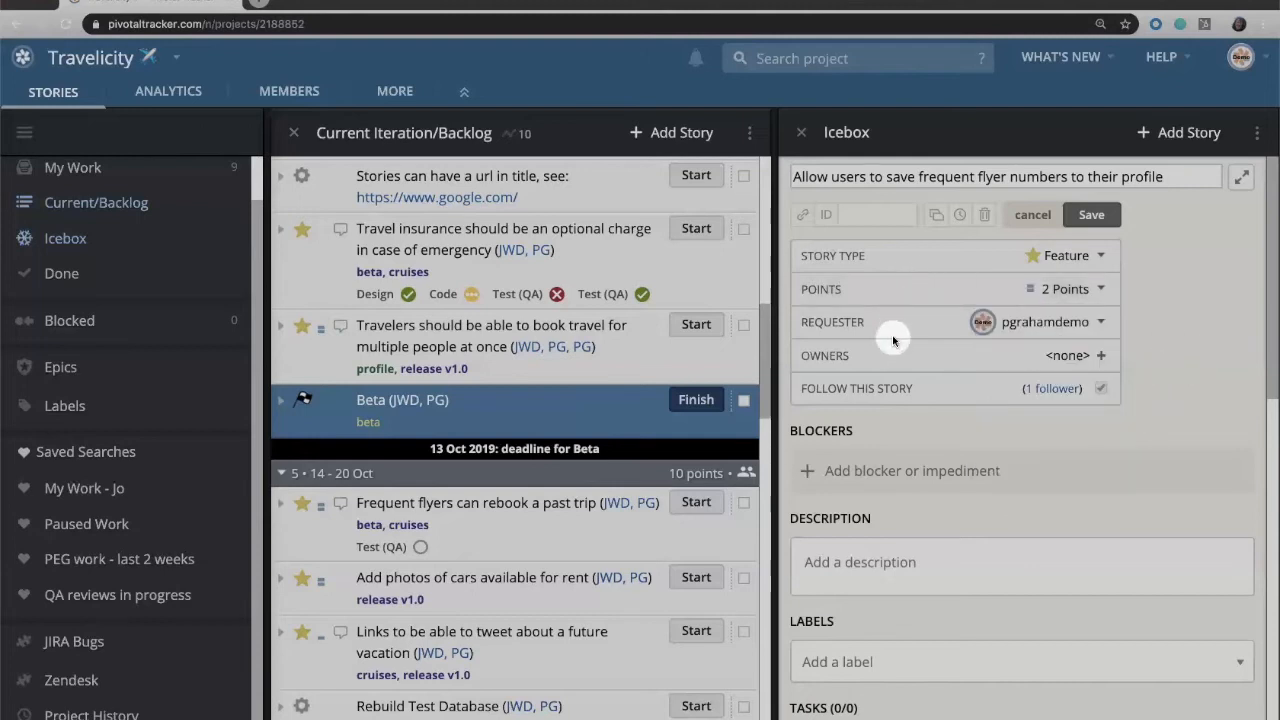
mouse_move(1052, 336)
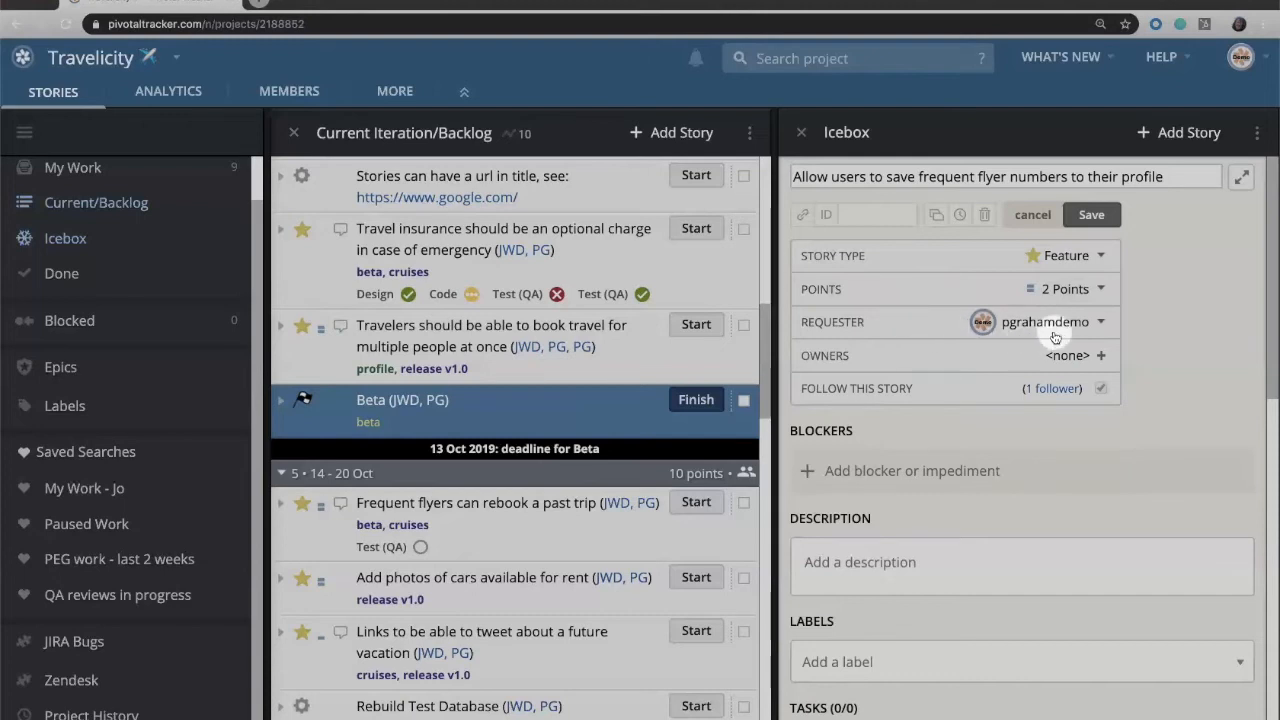
mouse_move(1078, 362)
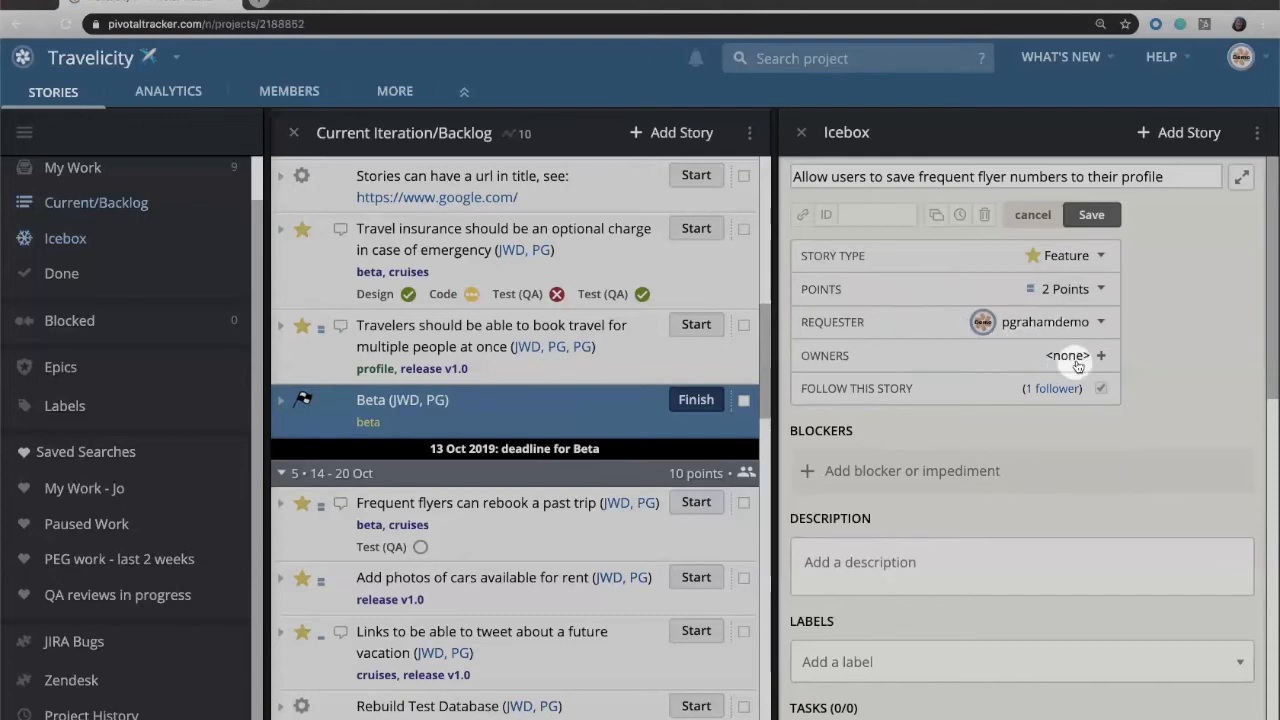
Add the designer account and a second team member as the story's owners.
click(1100, 356)
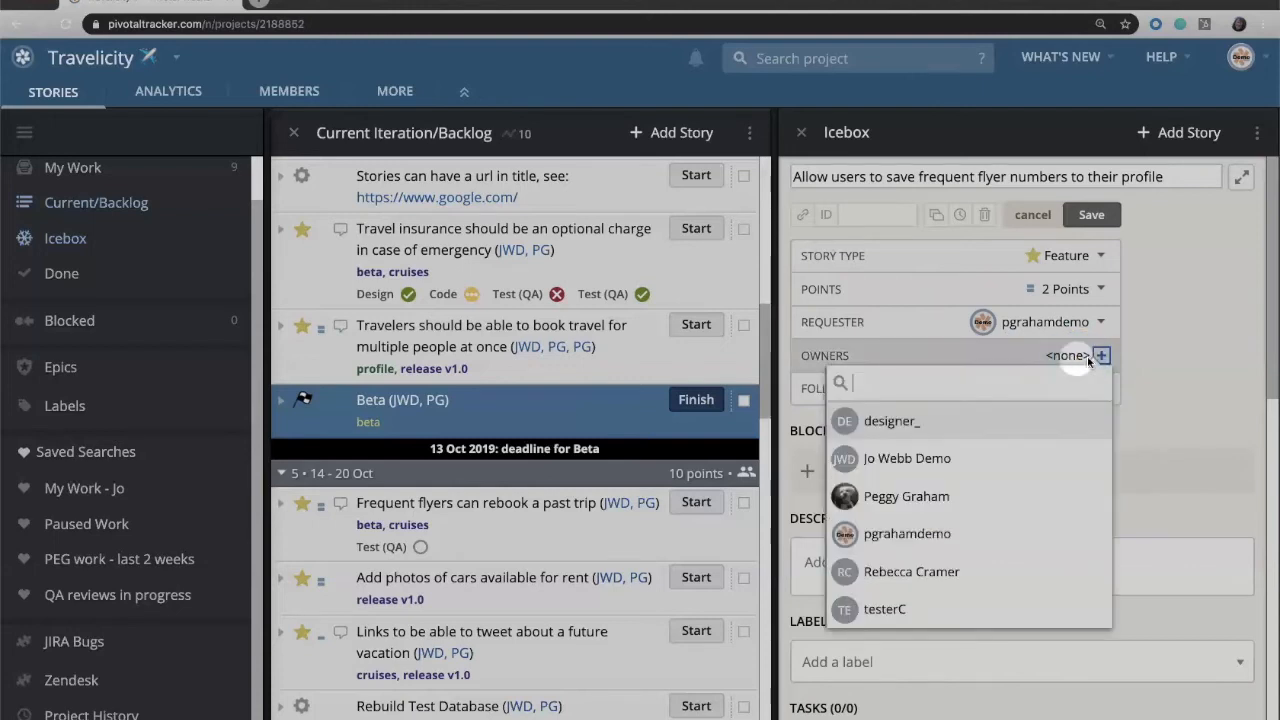
click(1164, 360)
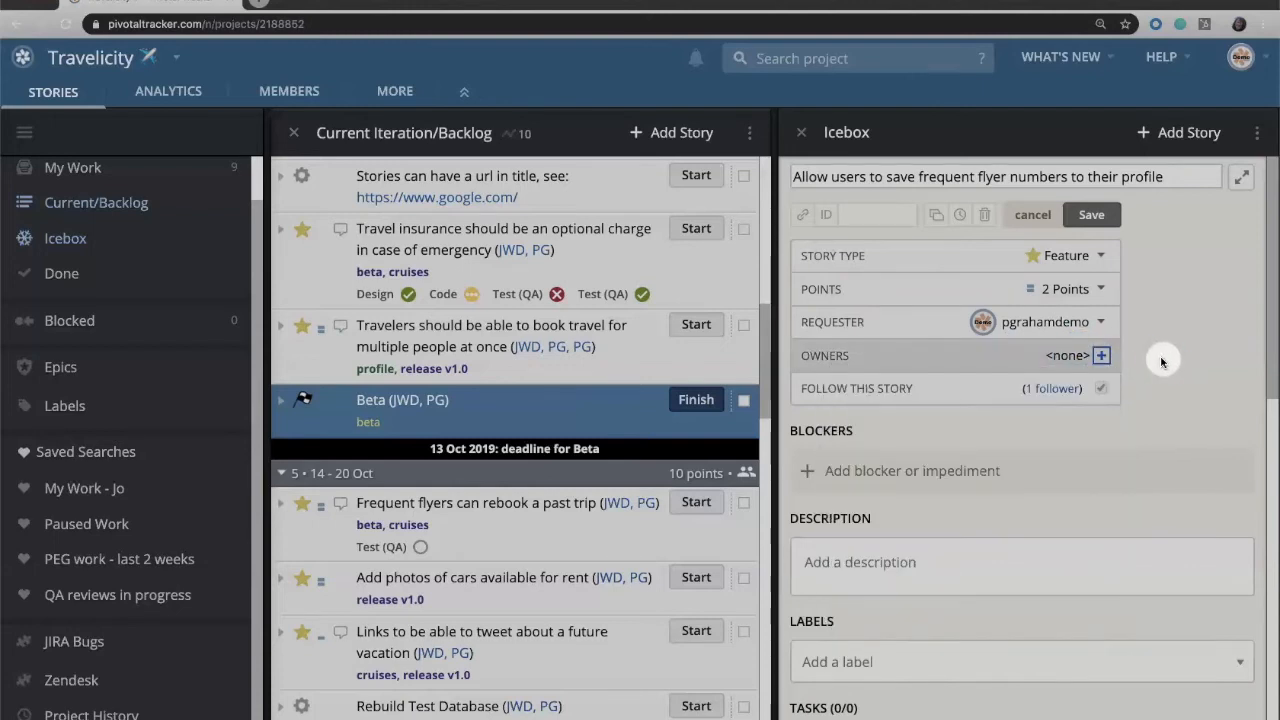
click(1100, 356)
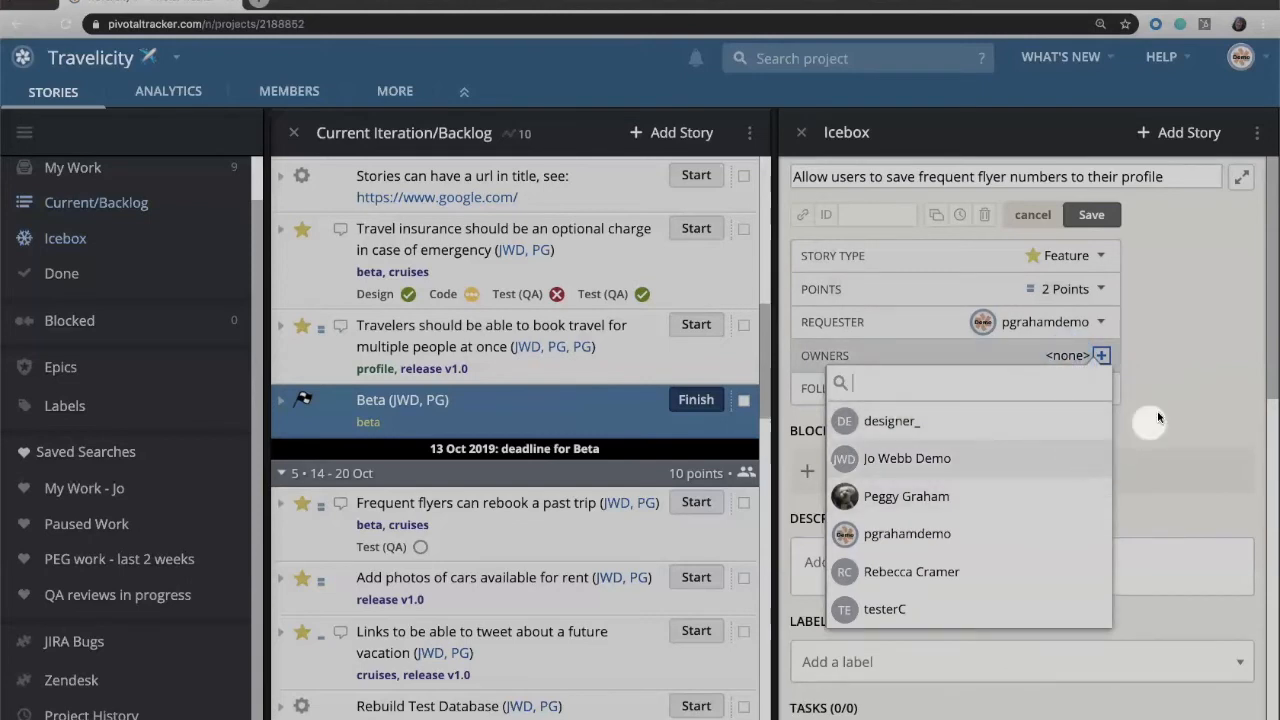
mouse_move(1162, 408)
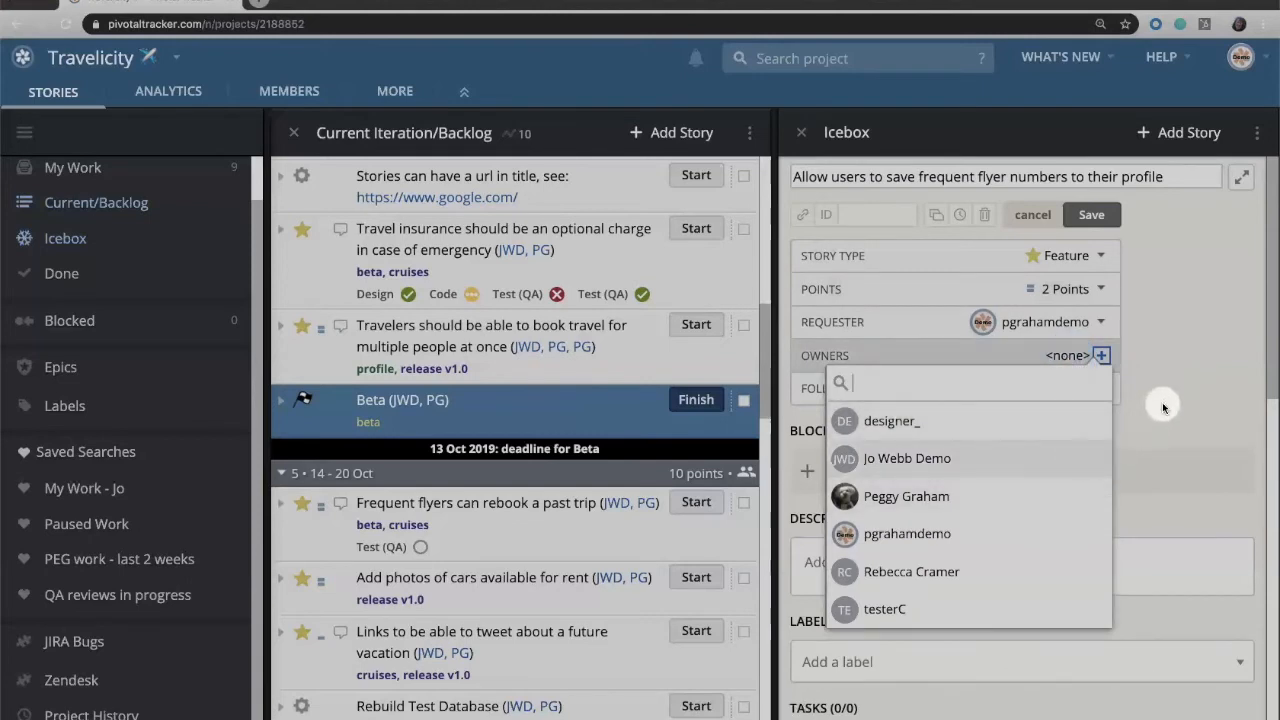
mouse_move(1022, 420)
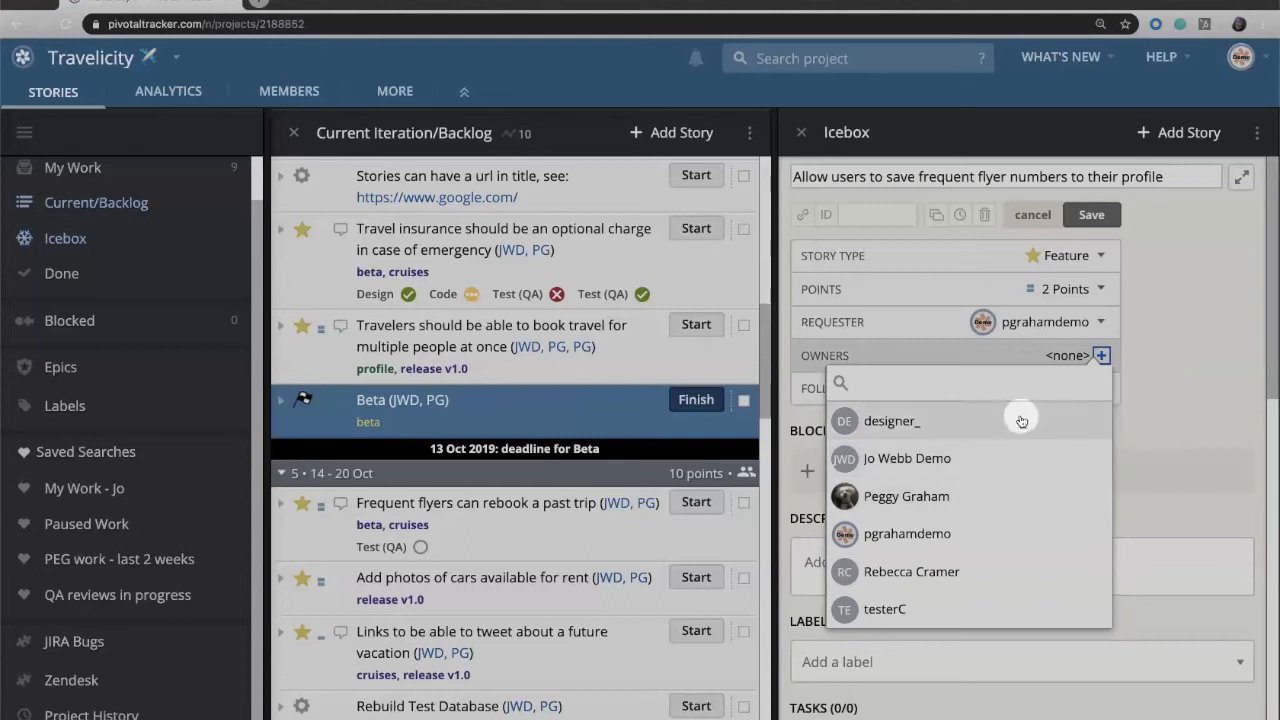
click(890, 420)
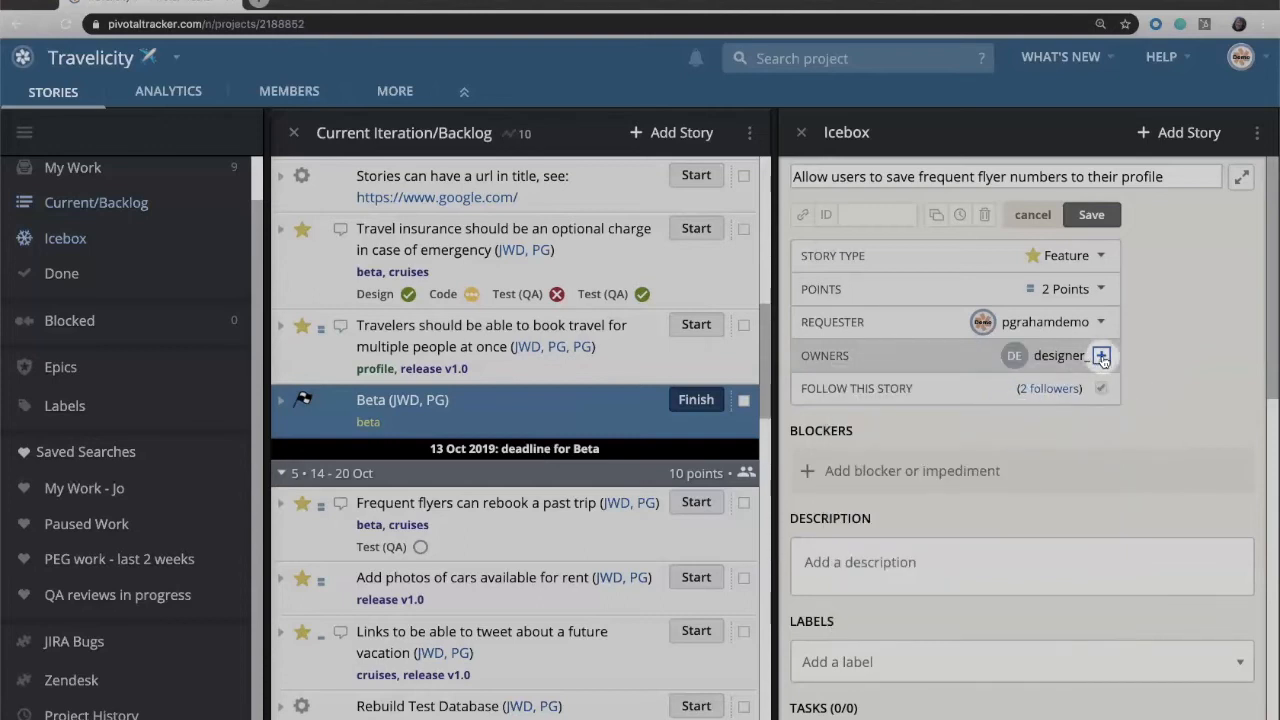
click(1100, 356)
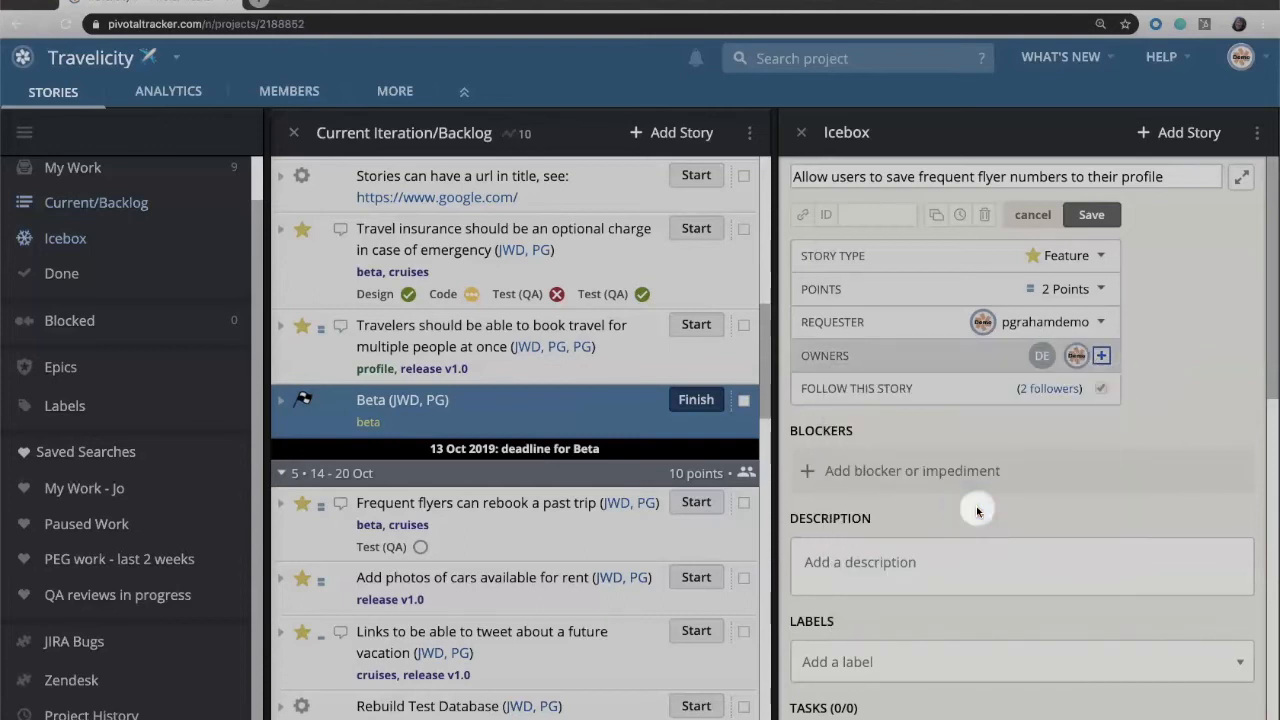
click(1100, 356)
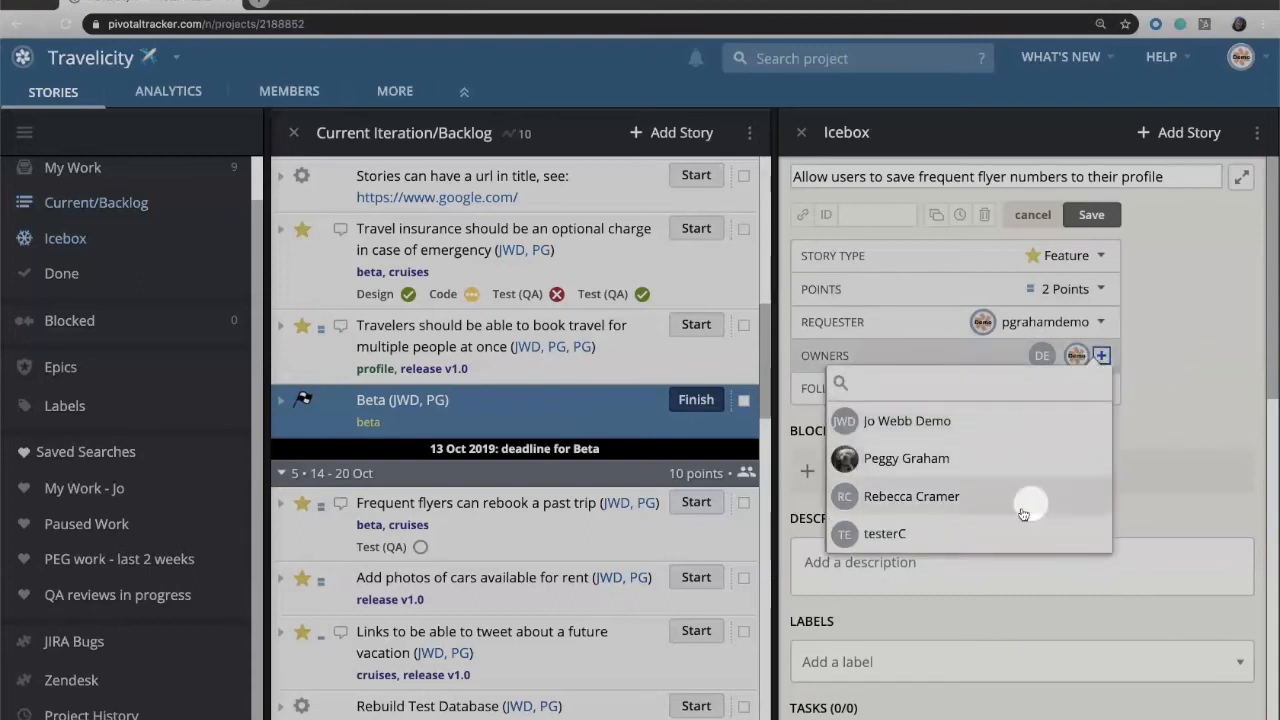
click(884, 532)
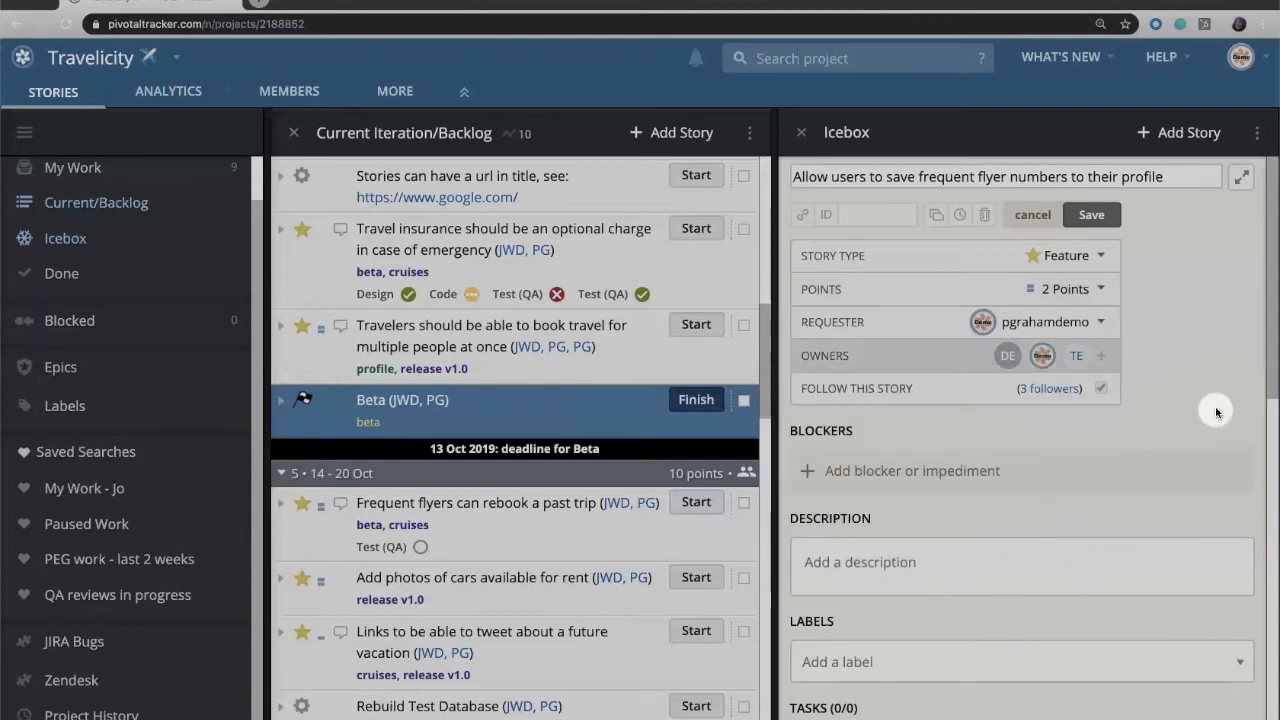
scroll(down, 3)
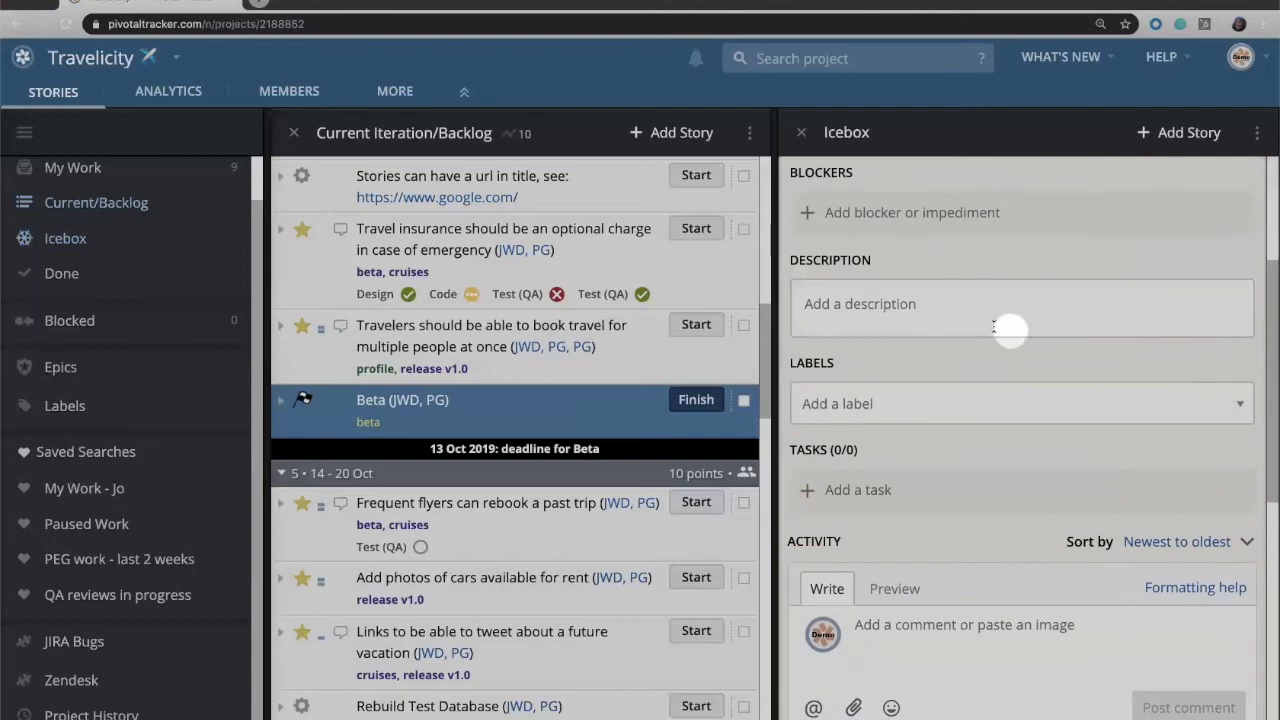
Insert the User Story template (Why, Acceptance Criteria, Notes) as the description, preview it and add it.
click(1000, 304)
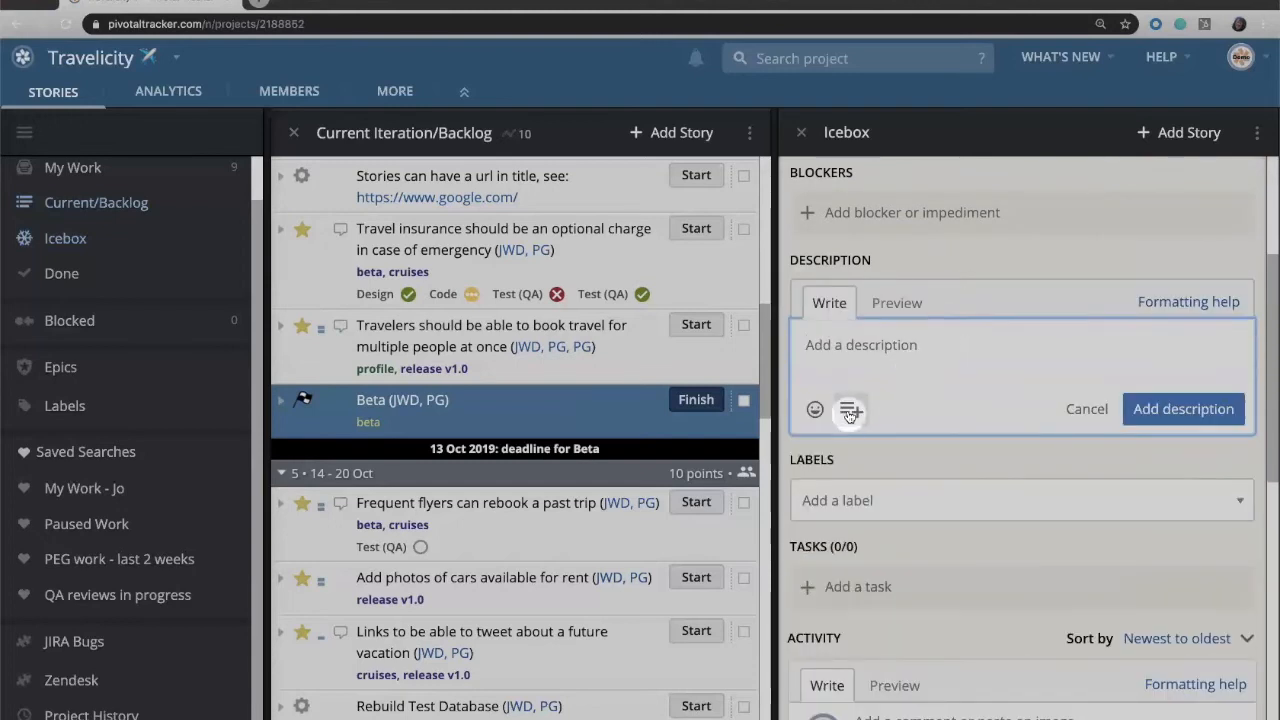
mouse_move(848, 410)
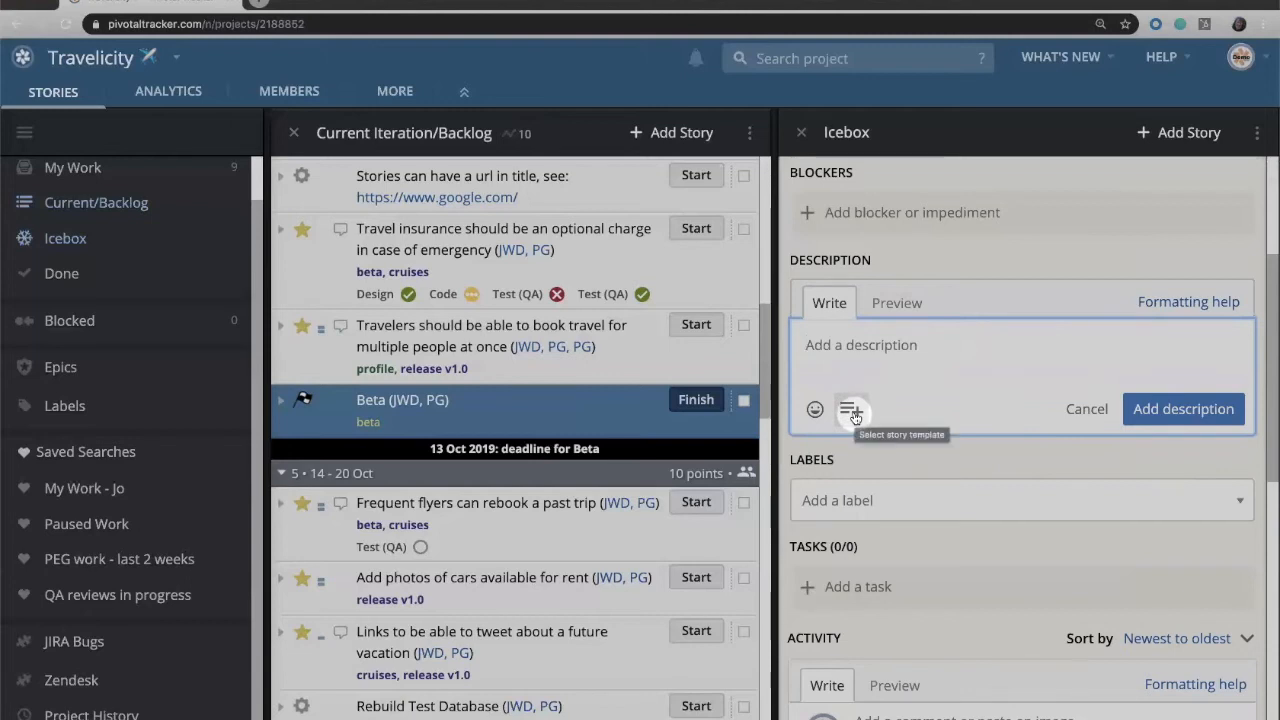
click(852, 408)
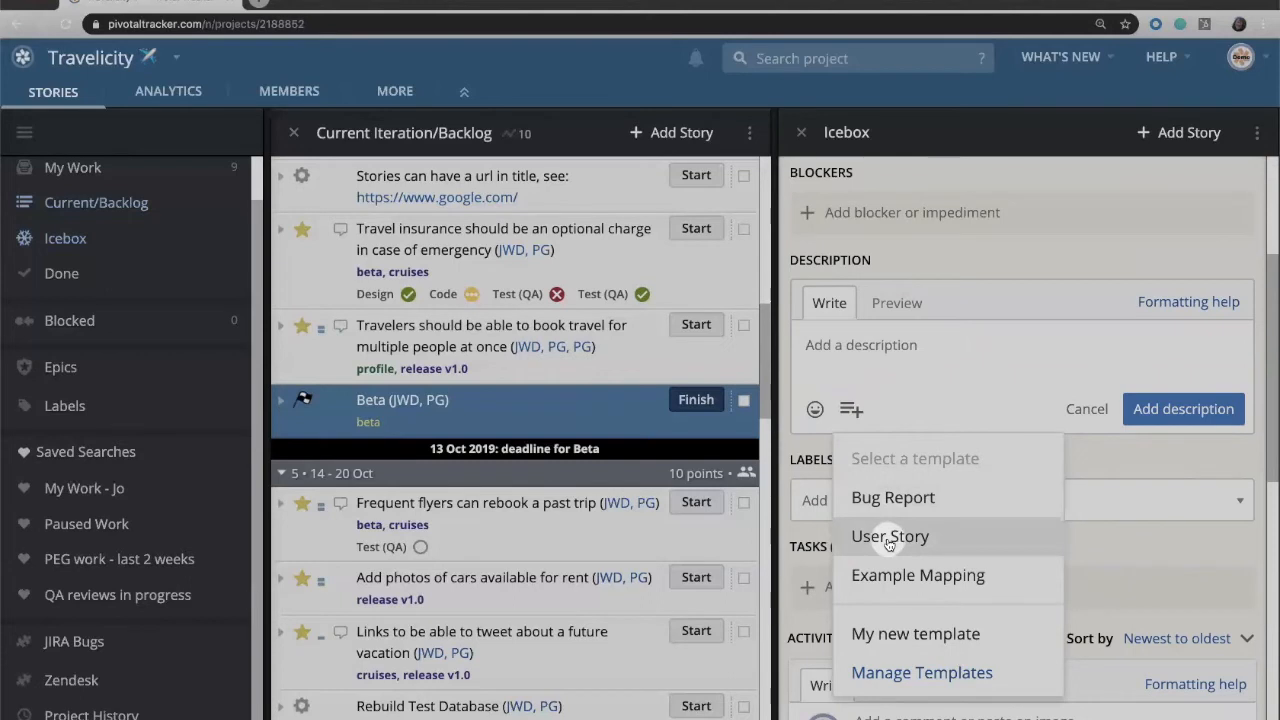
mouse_move(904, 540)
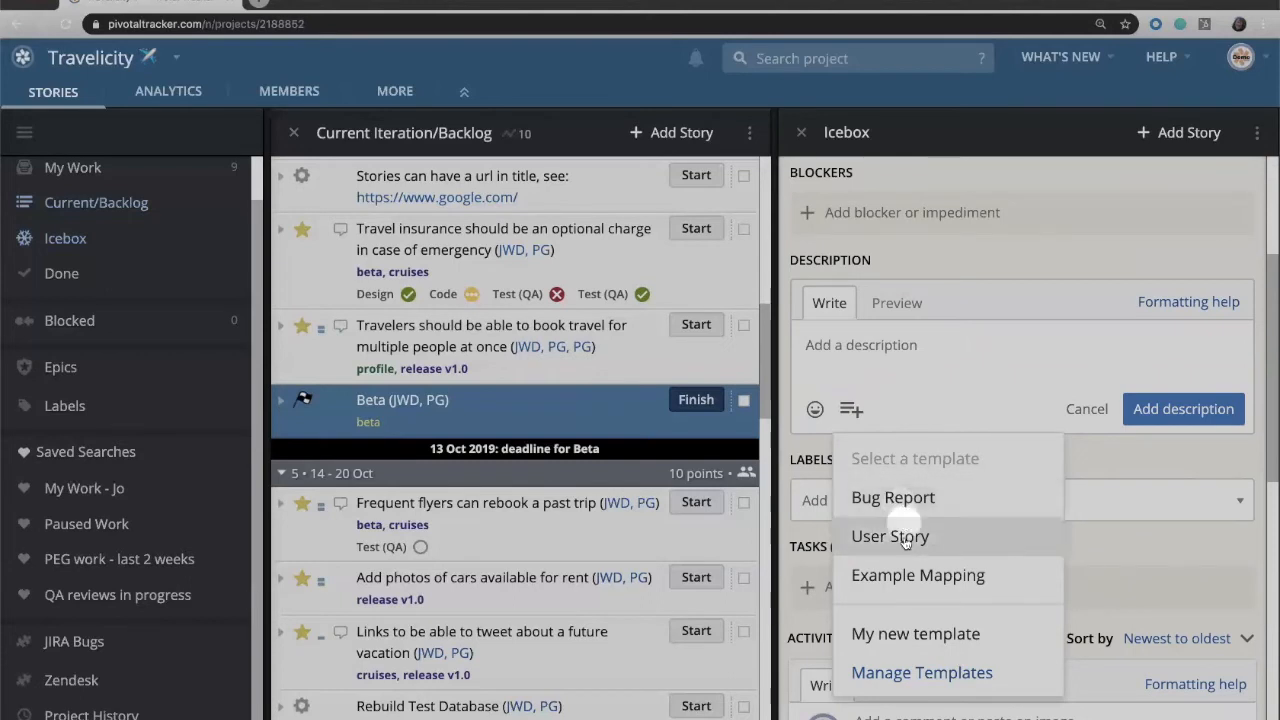
mouse_move(910, 552)
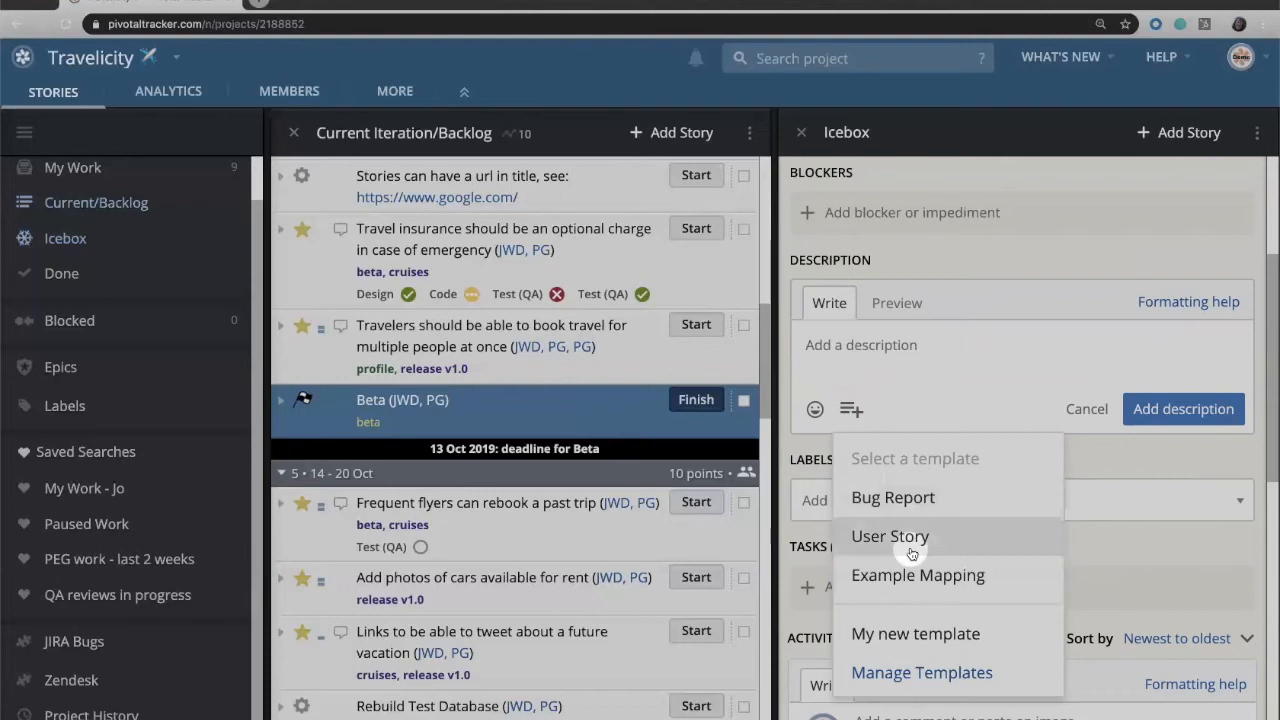
mouse_move(914, 632)
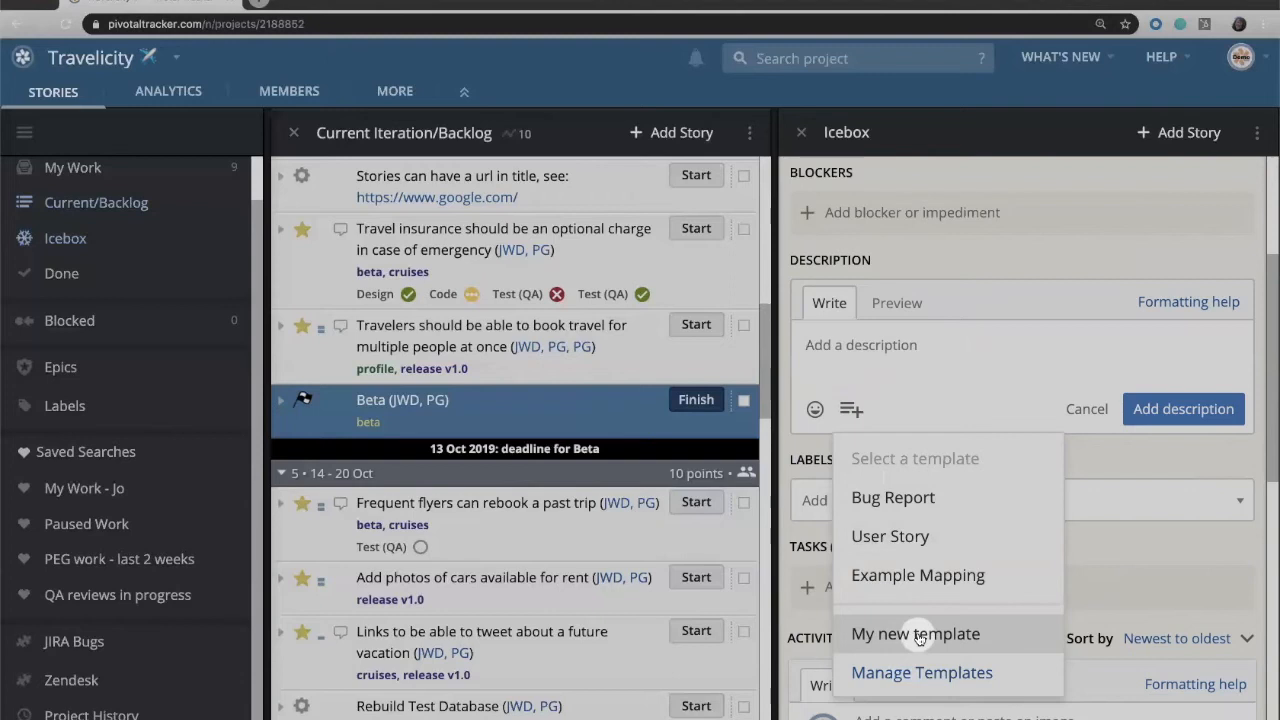
mouse_move(948, 548)
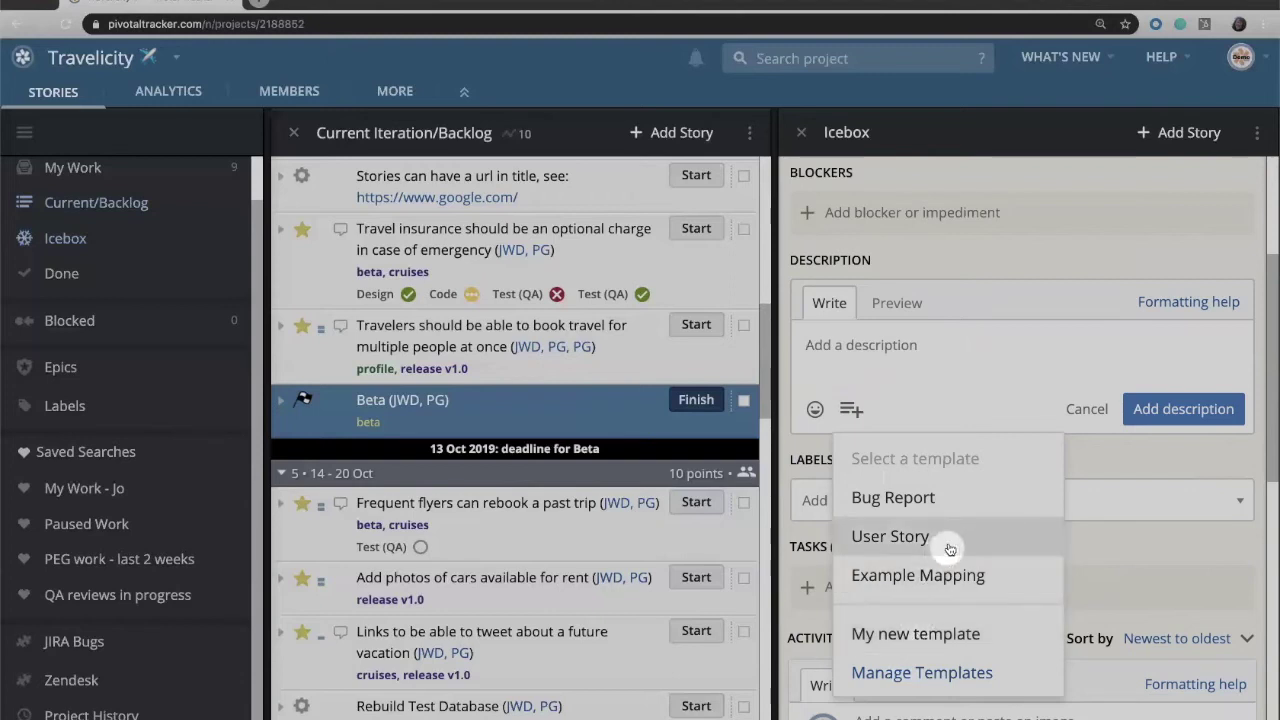
click(888, 536)
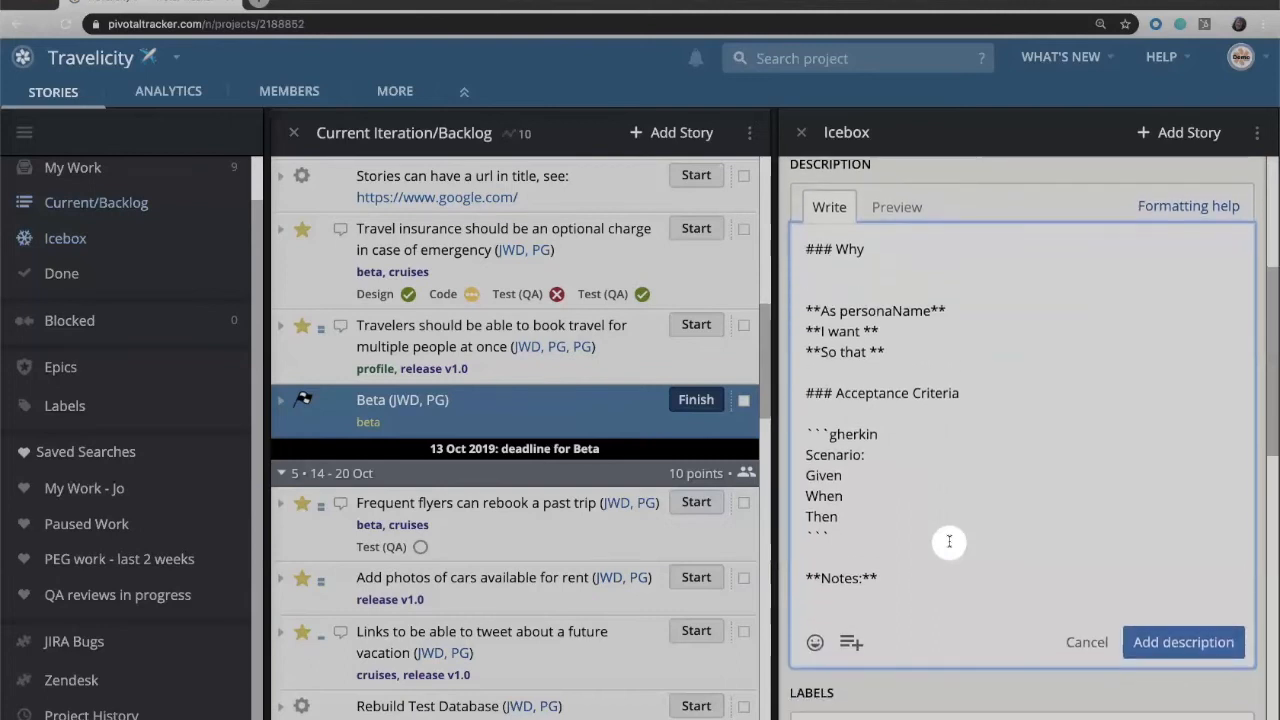
mouse_move(906, 364)
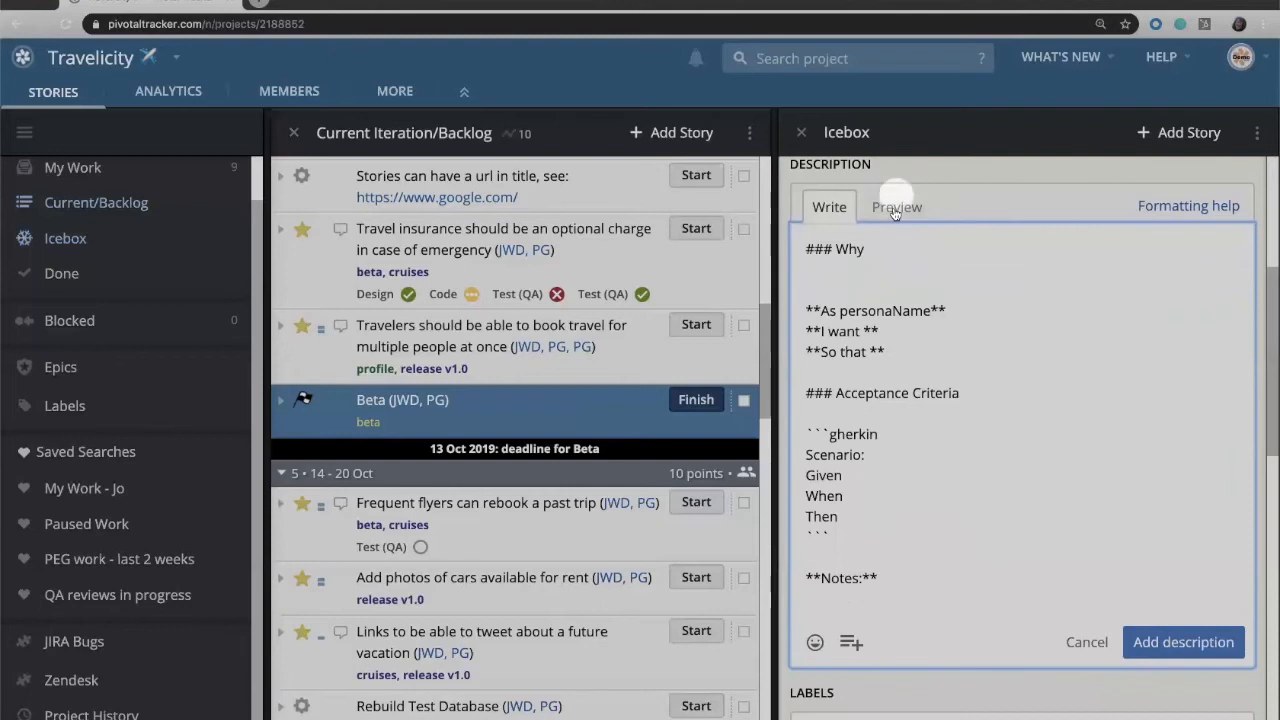
click(896, 206)
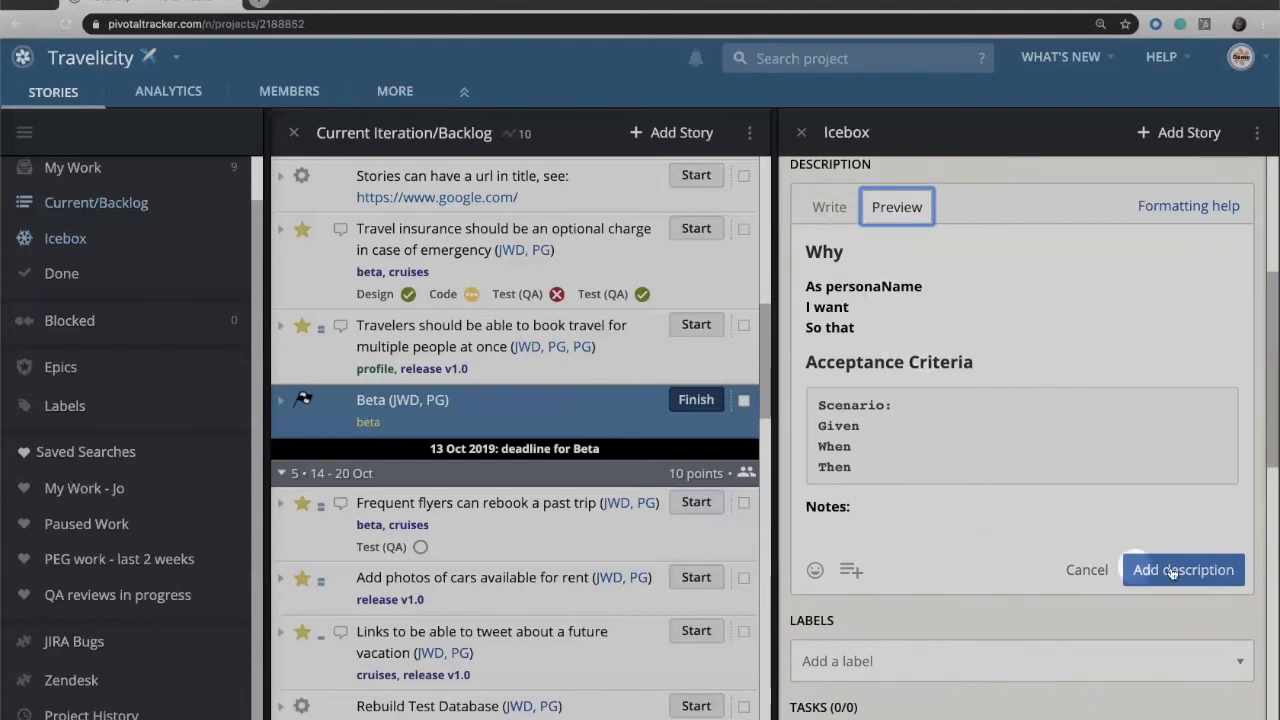
click(1184, 570)
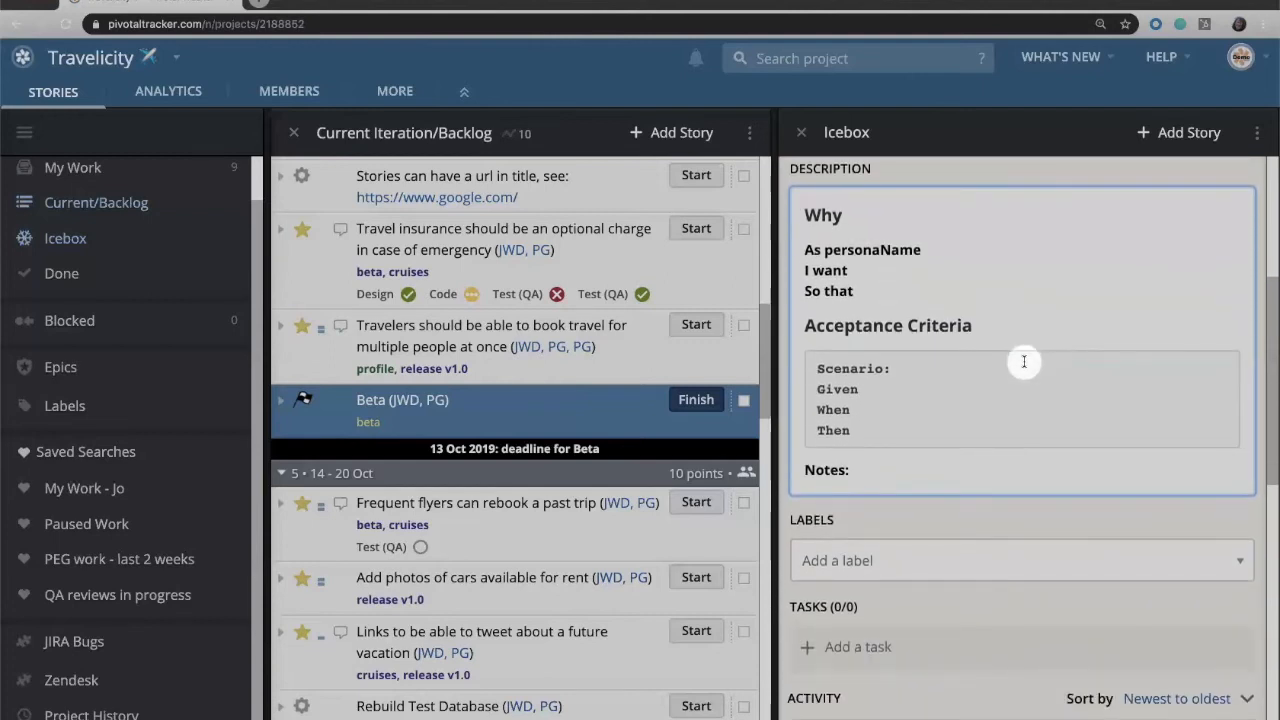
scroll(down, 3)
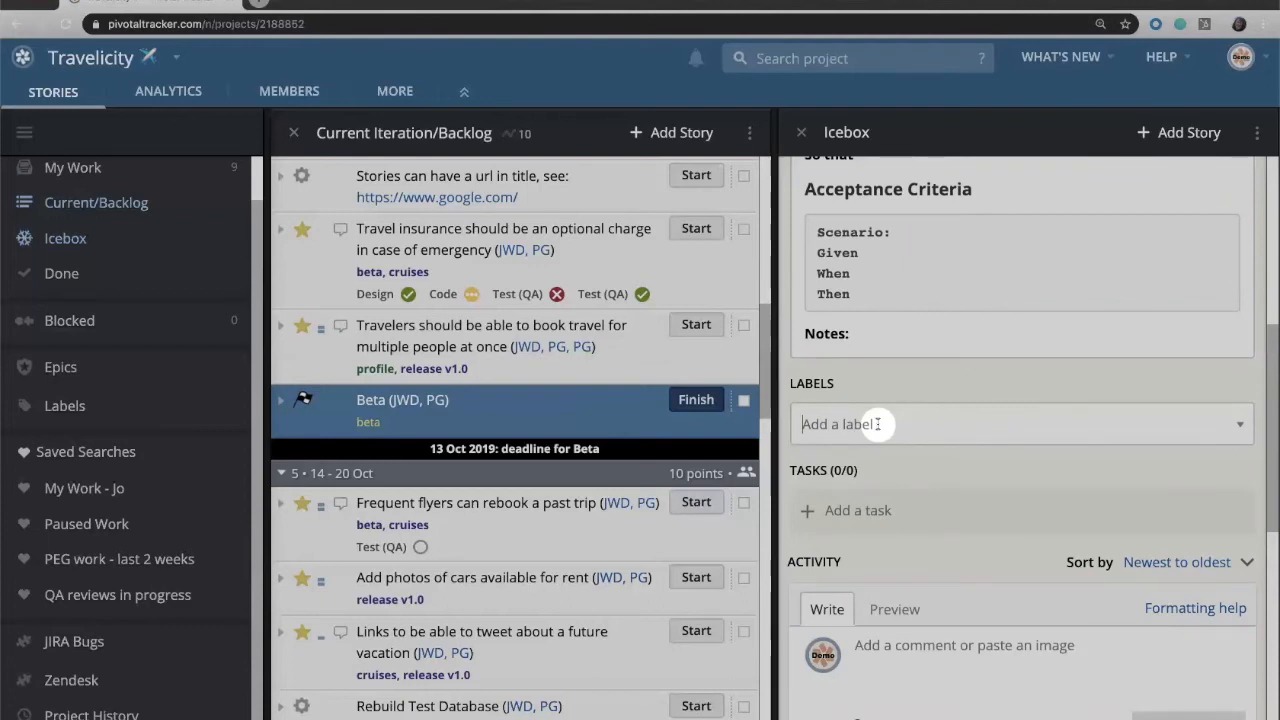
Apply the 'profile' label to the story.
text(p)
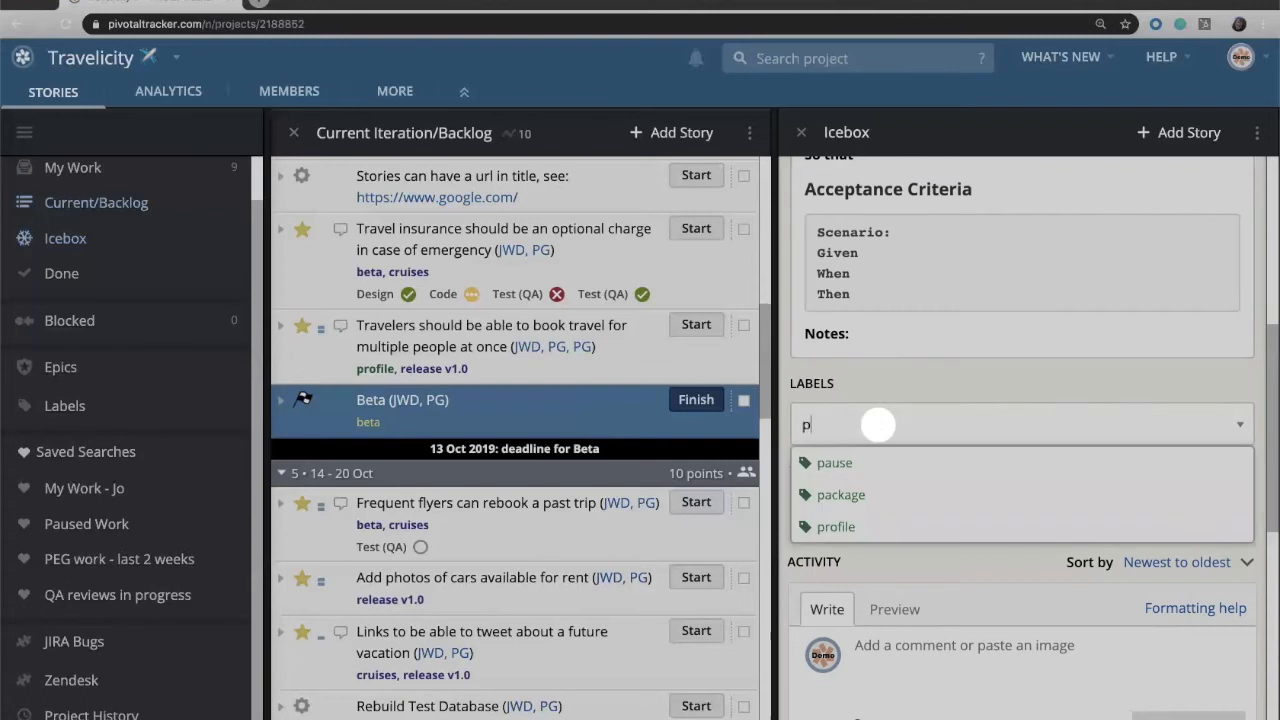
text(e)
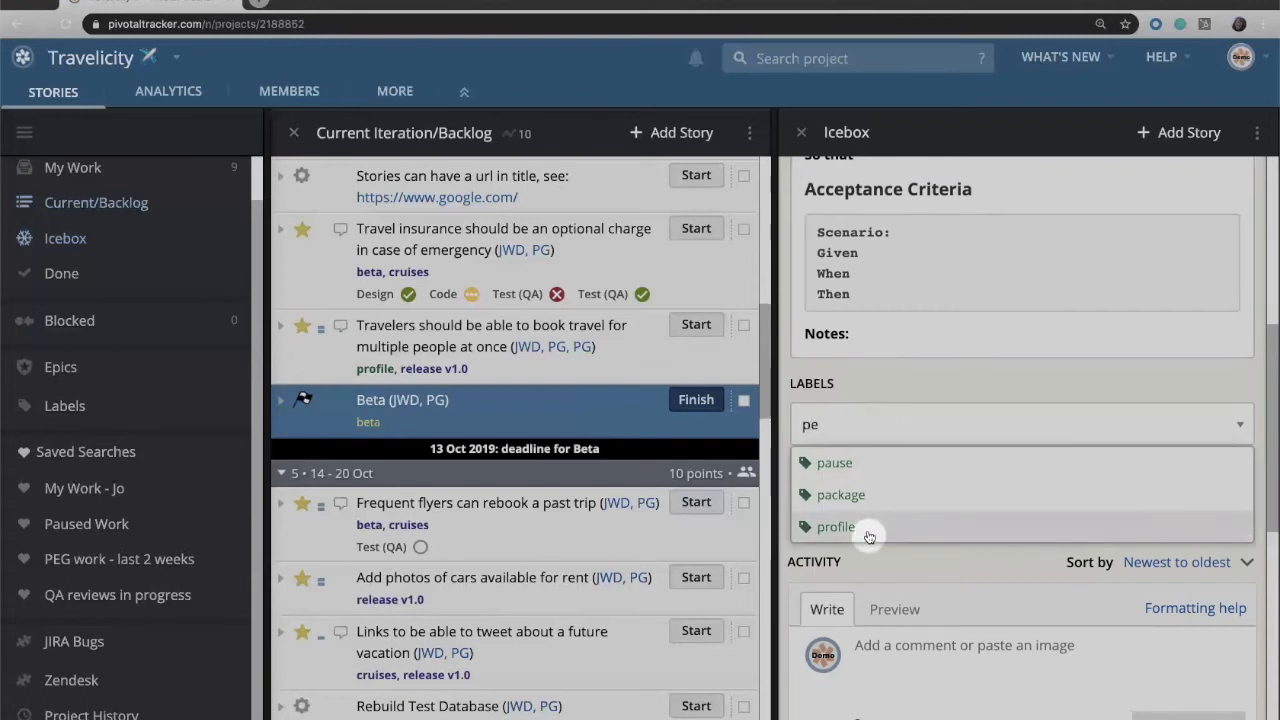
click(836, 528)
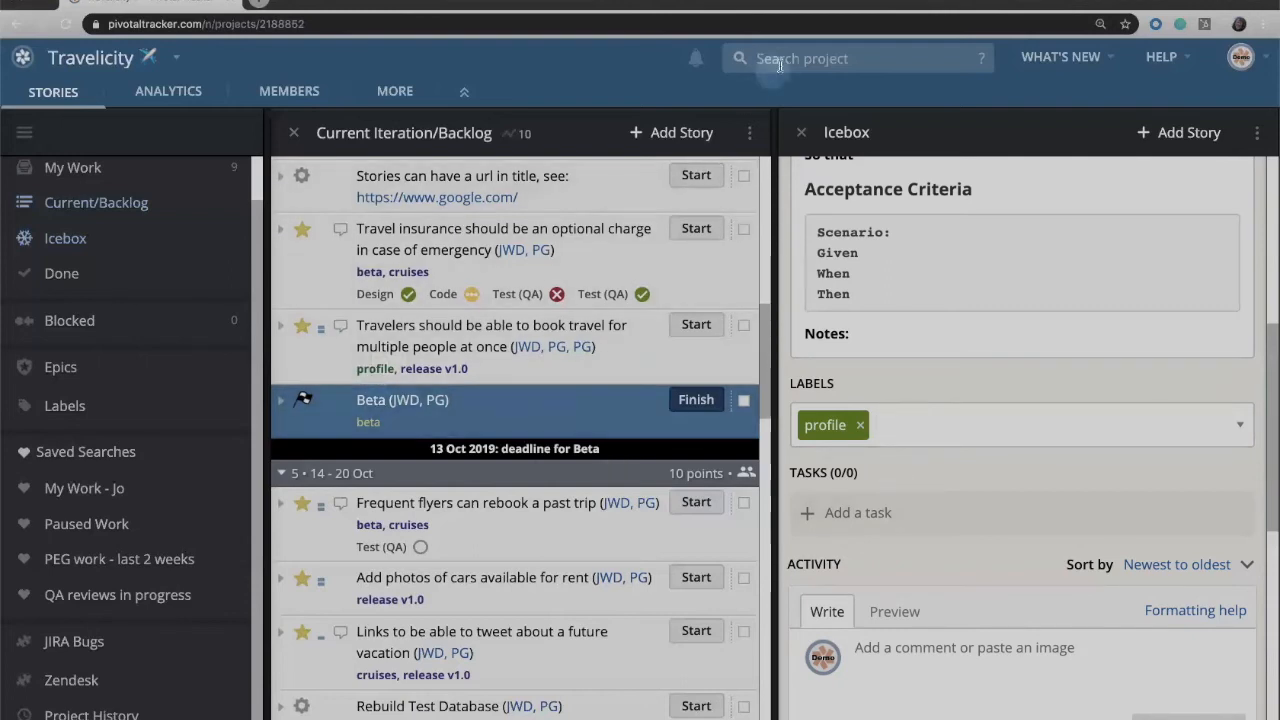
Search the project for label:"profile" to list other profile stories, then close the results.
click(856, 58)
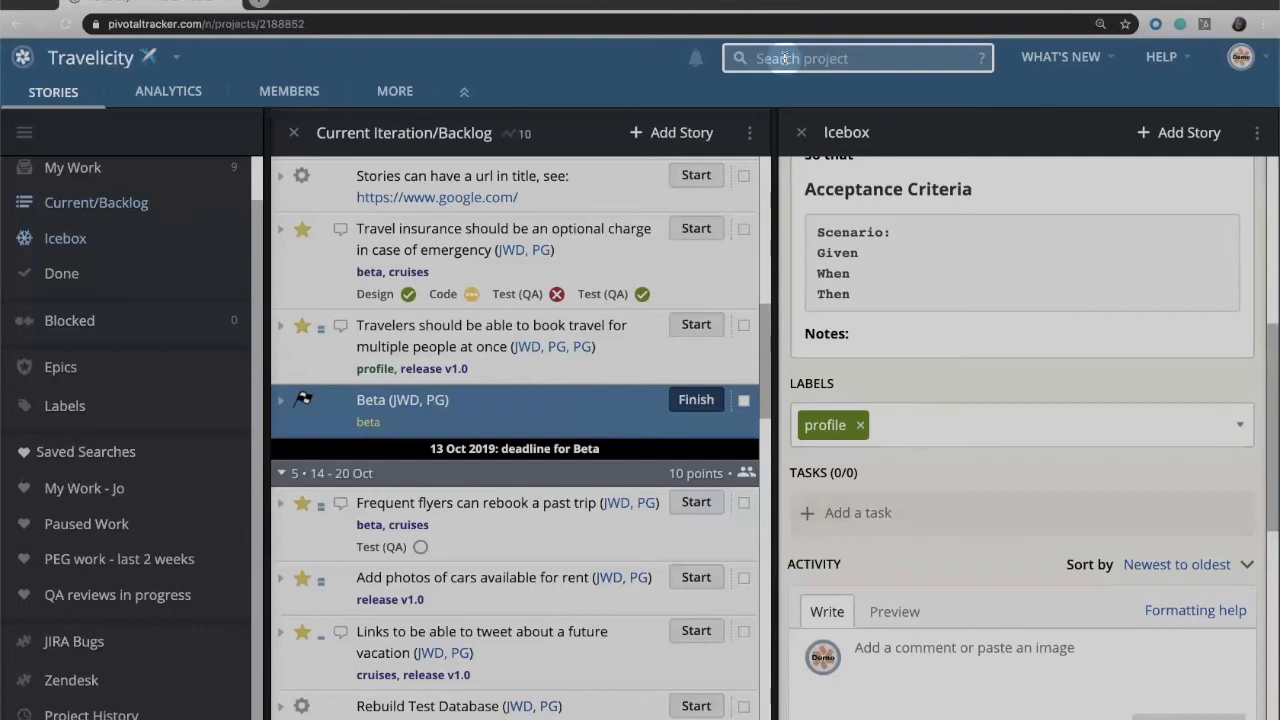
click(824, 424)
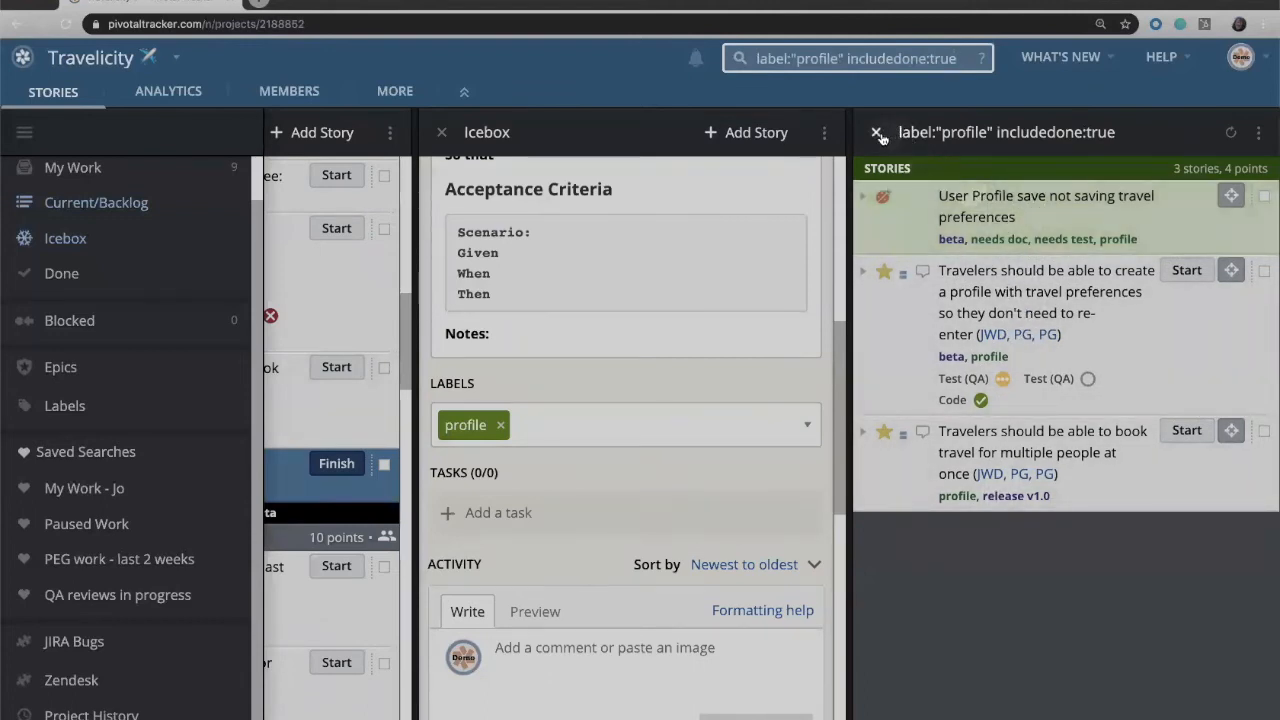
click(876, 132)
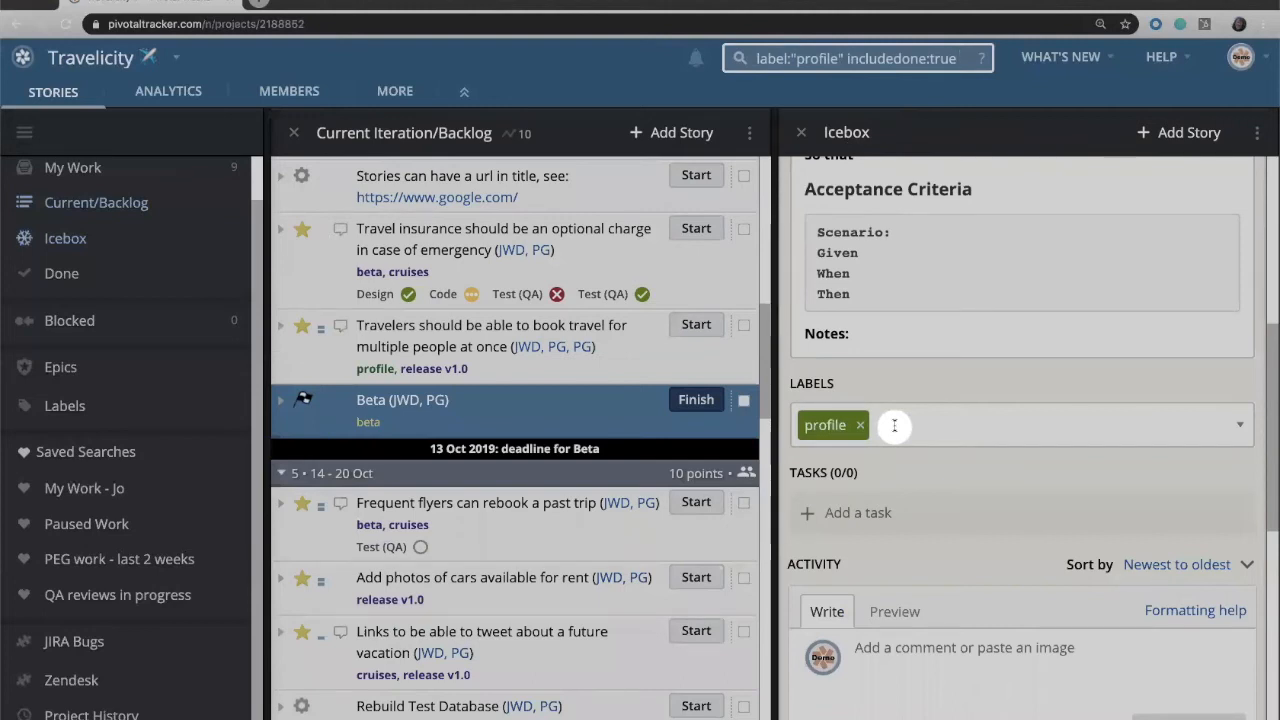
Add the tasks 'do this' and 'do that' and check off 'do this'.
scroll(down, 3)
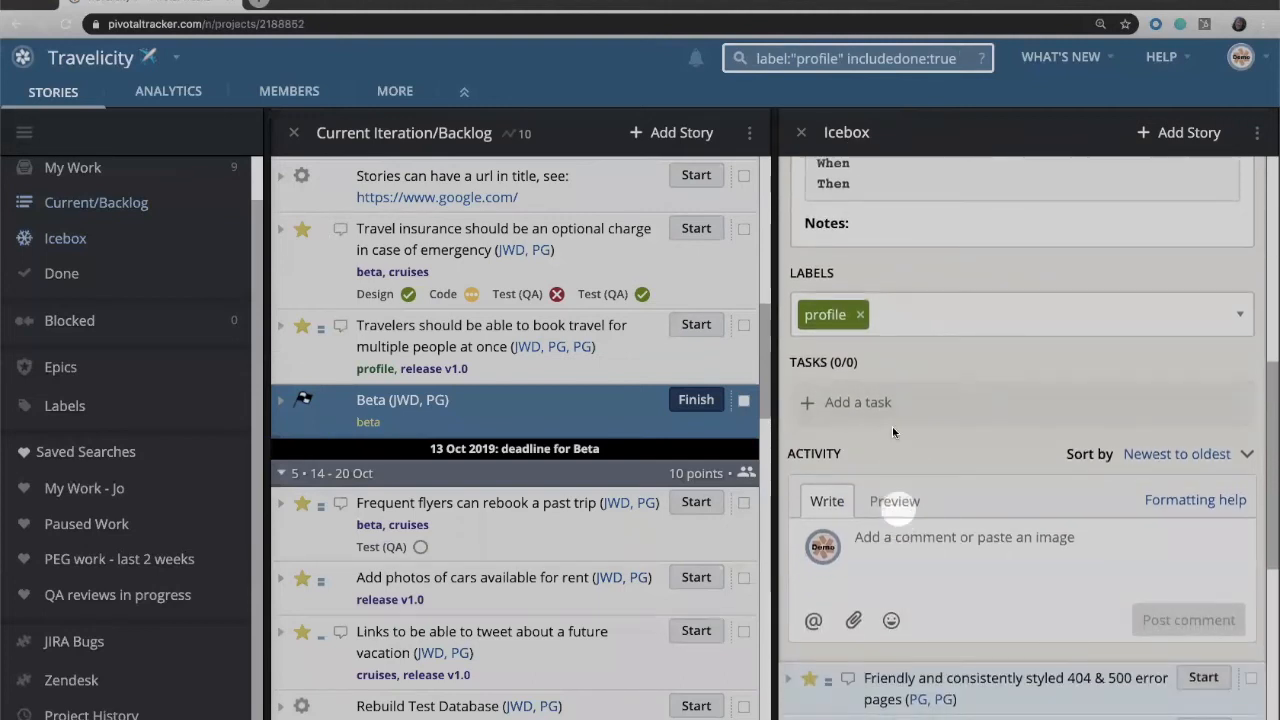
click(856, 402)
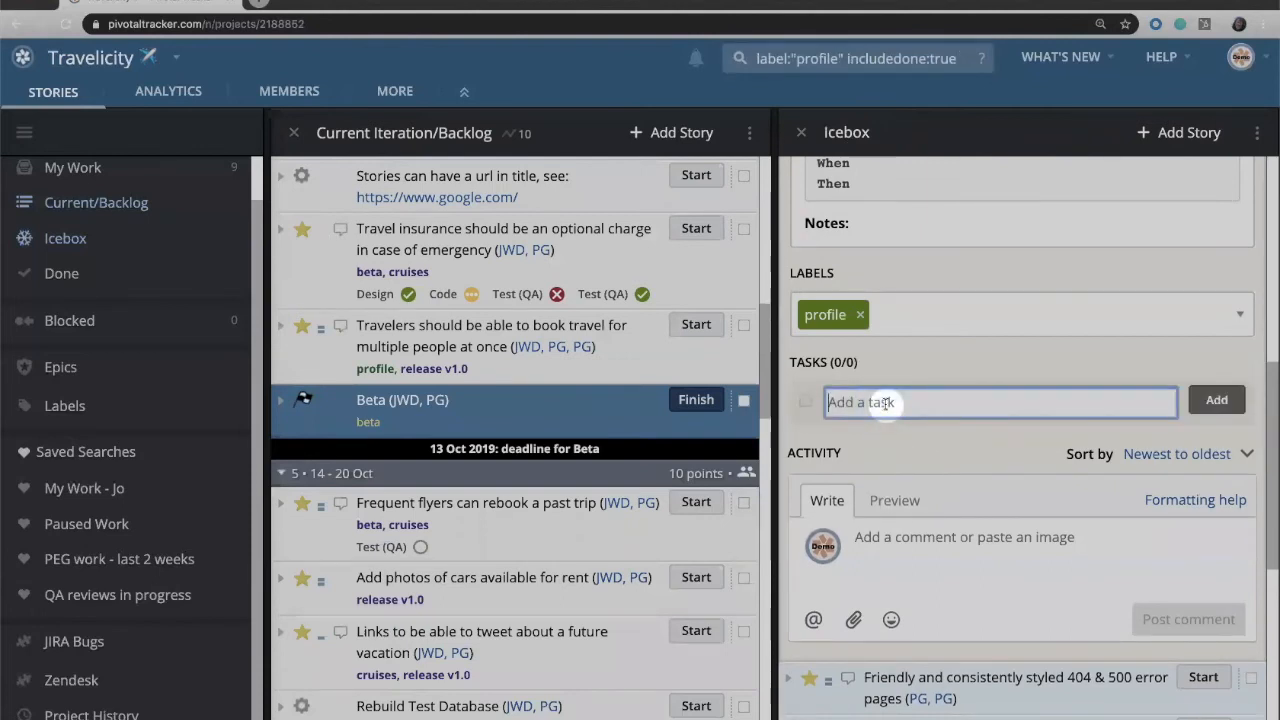
text(do)
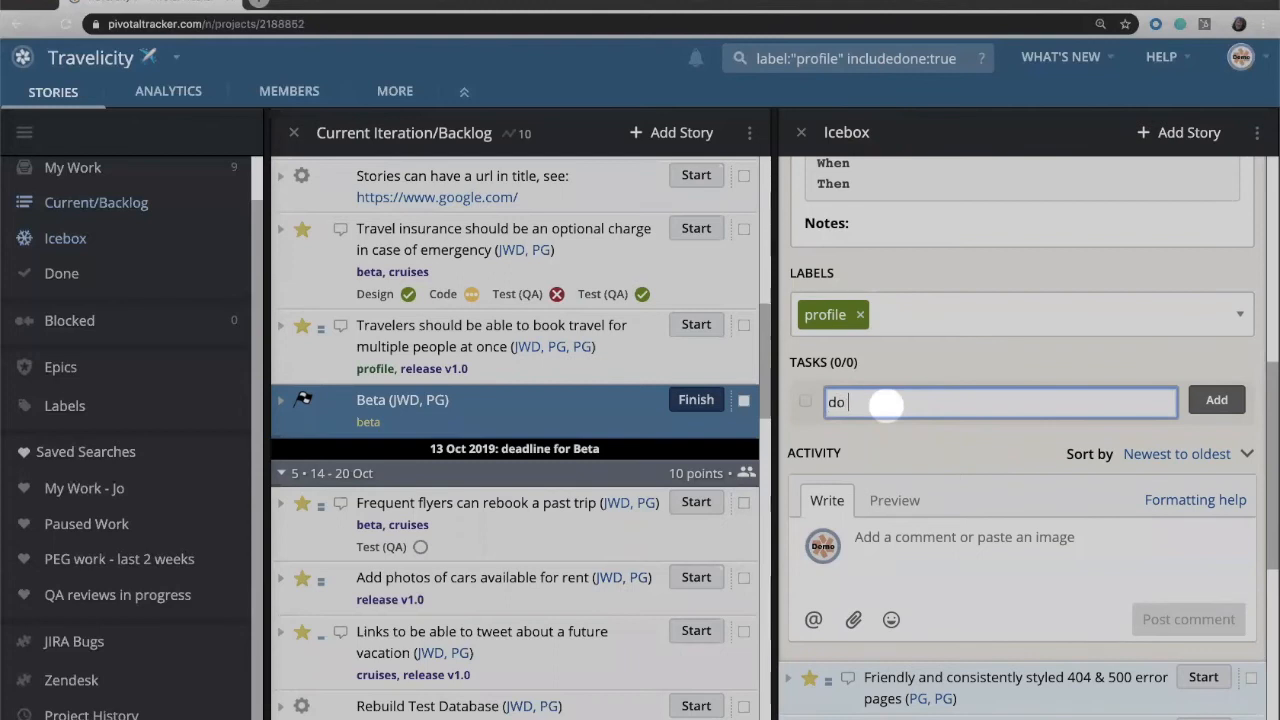
text(t)
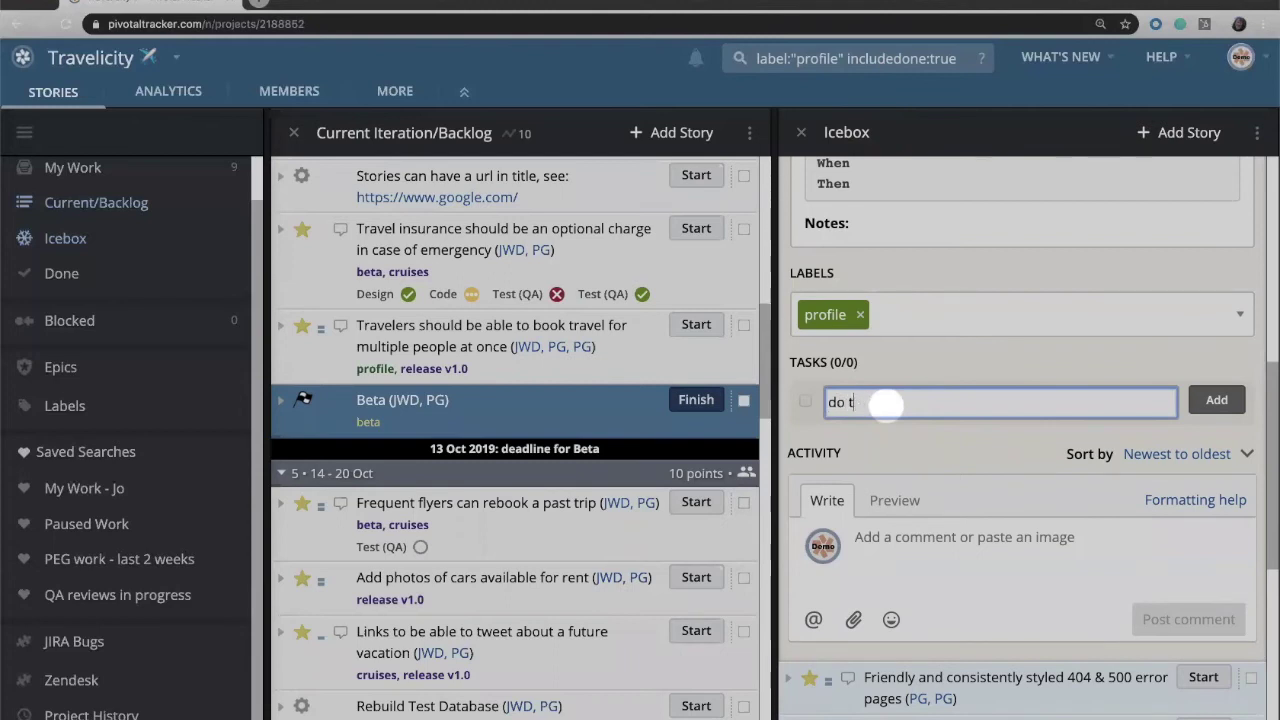
click(1216, 400)
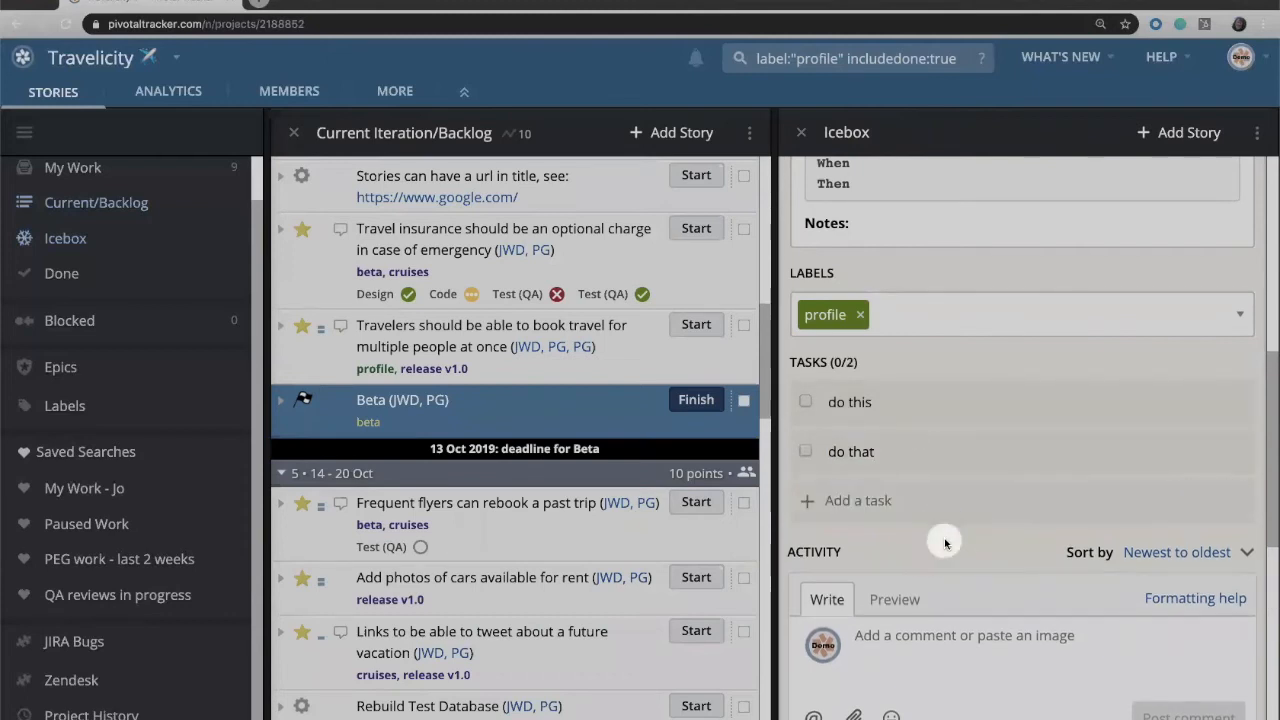
mouse_move(798, 414)
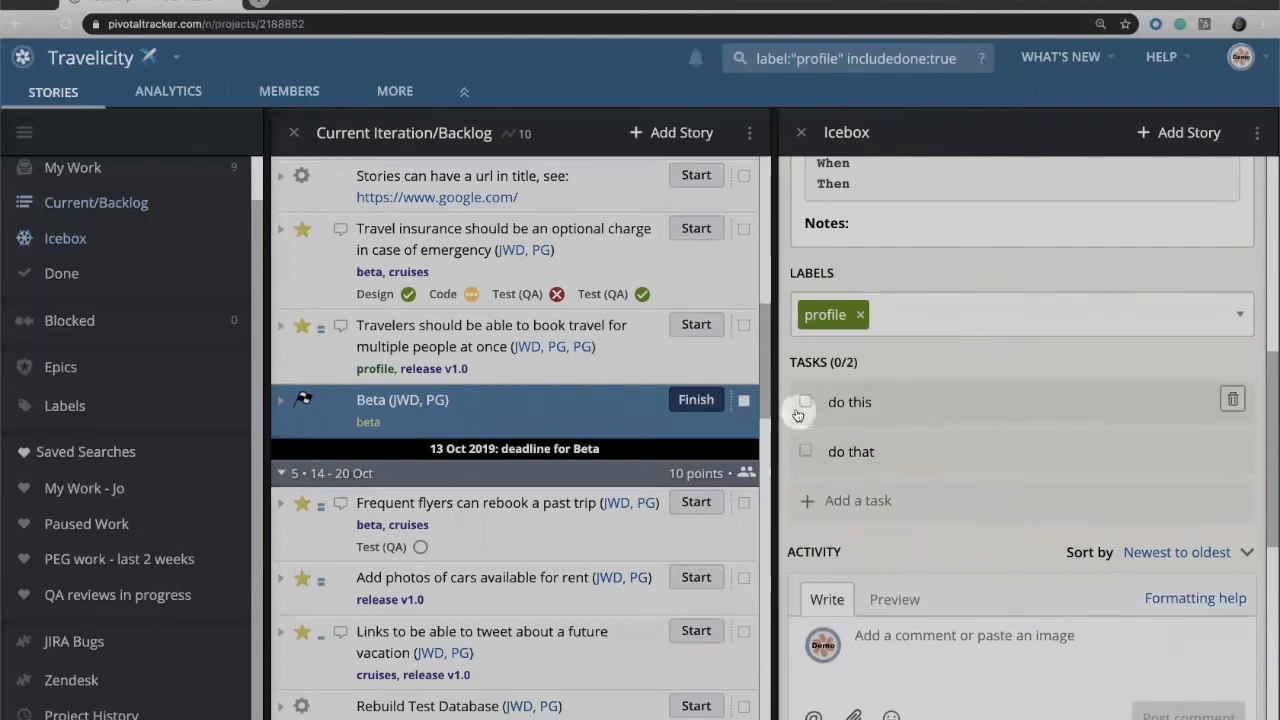
click(804, 400)
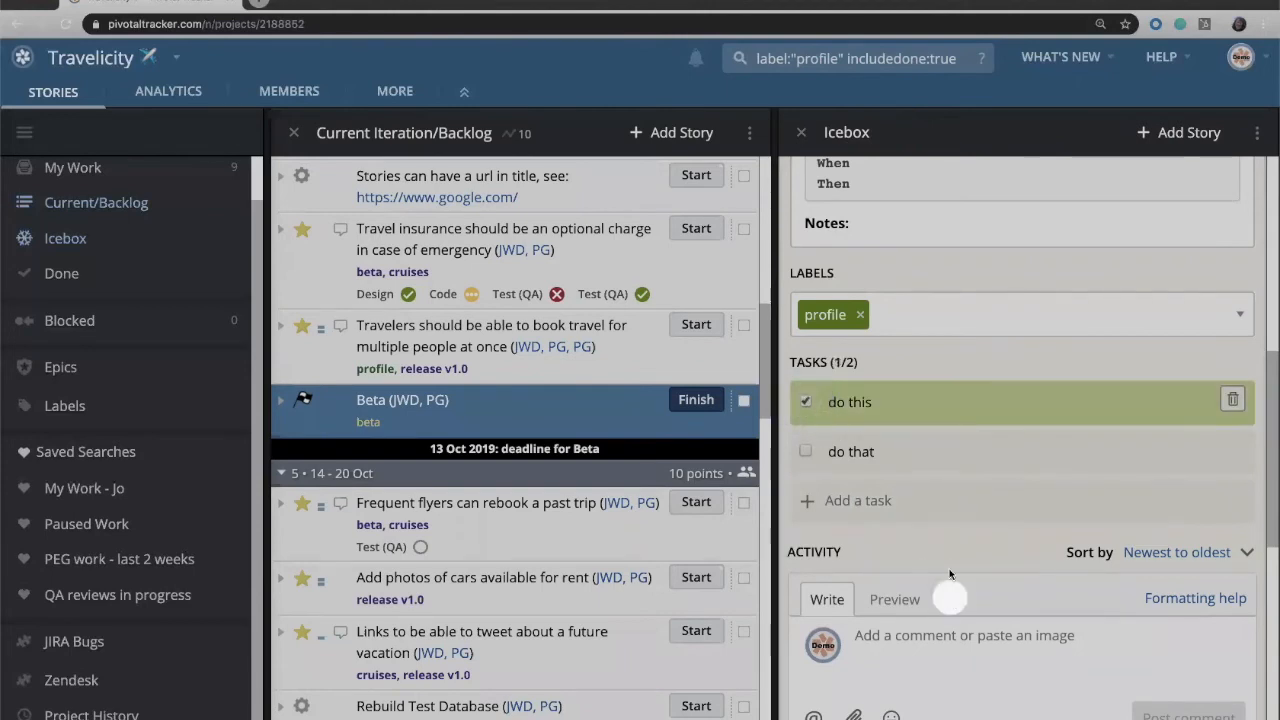
Post the comment 'add designs' in the story's Activity section.
scroll(down, 3)
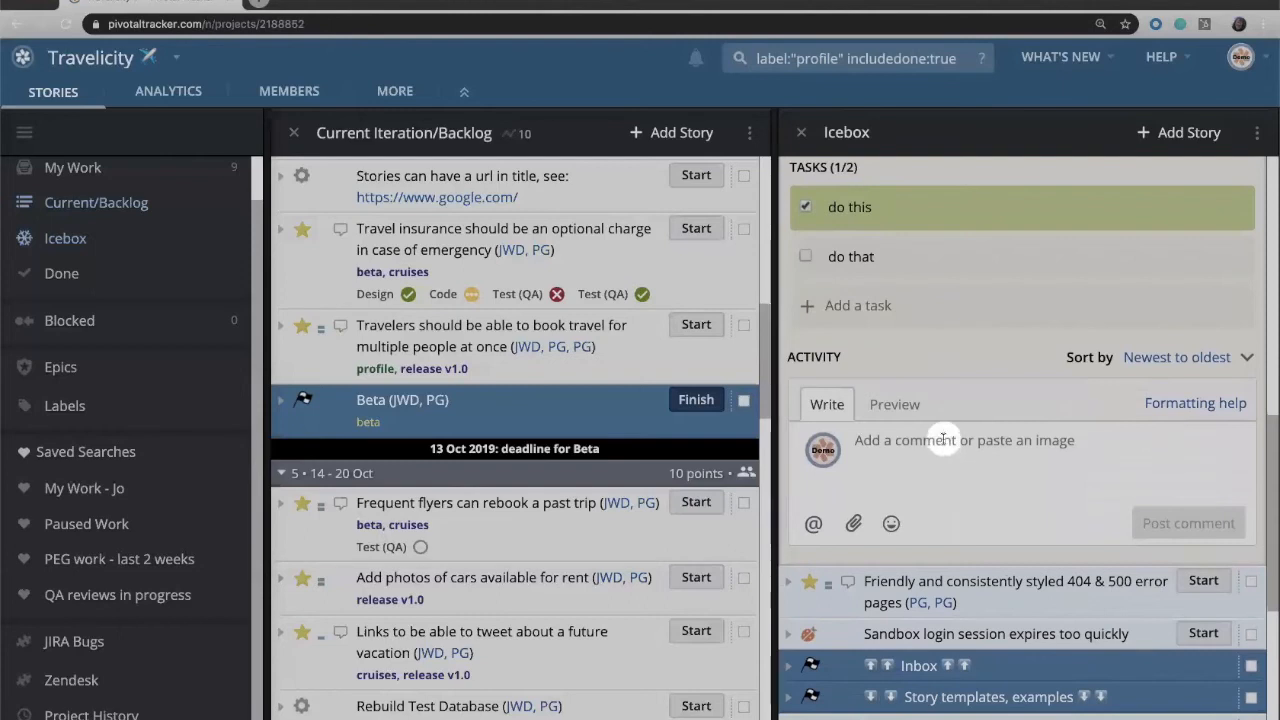
mouse_move(910, 448)
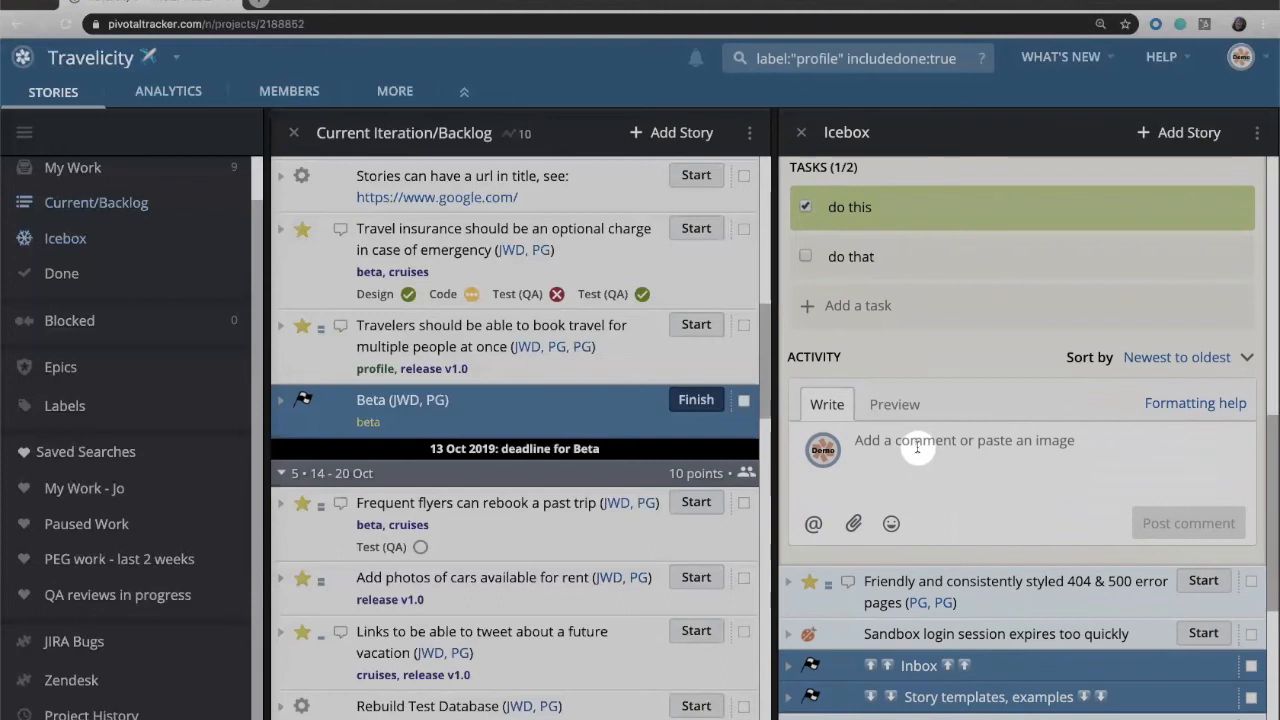
click(1020, 470)
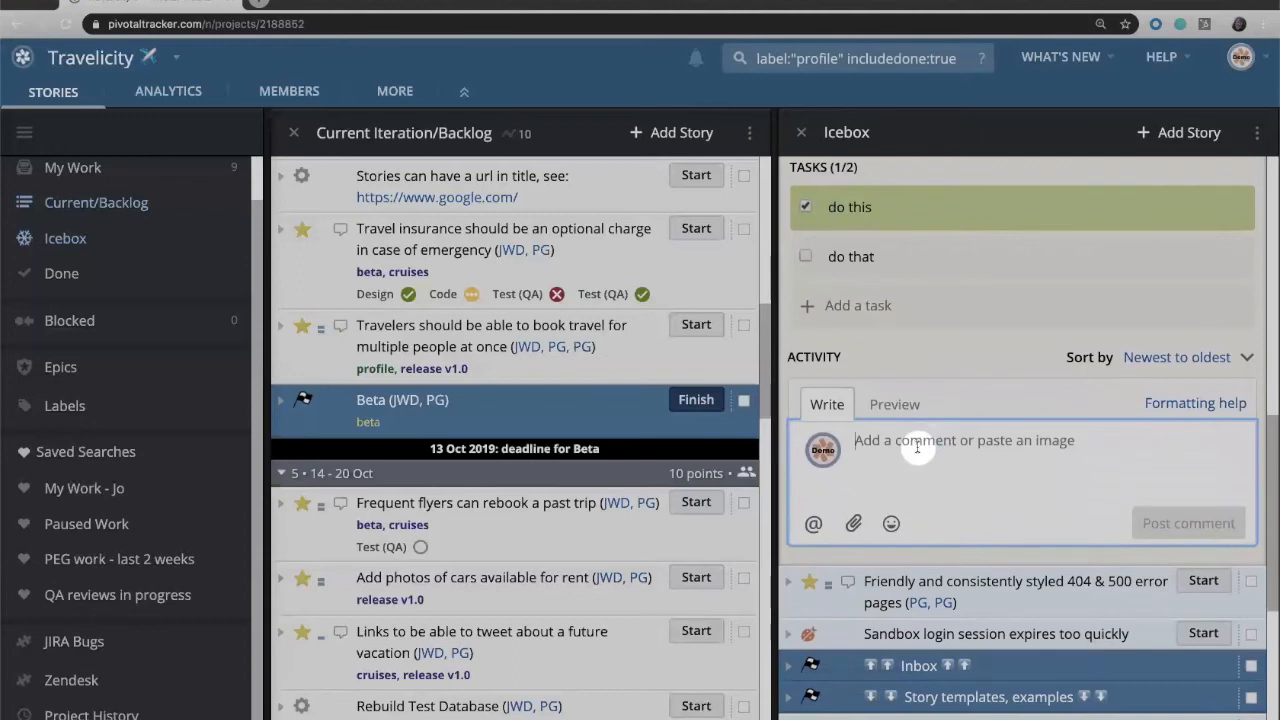
text(add desi)
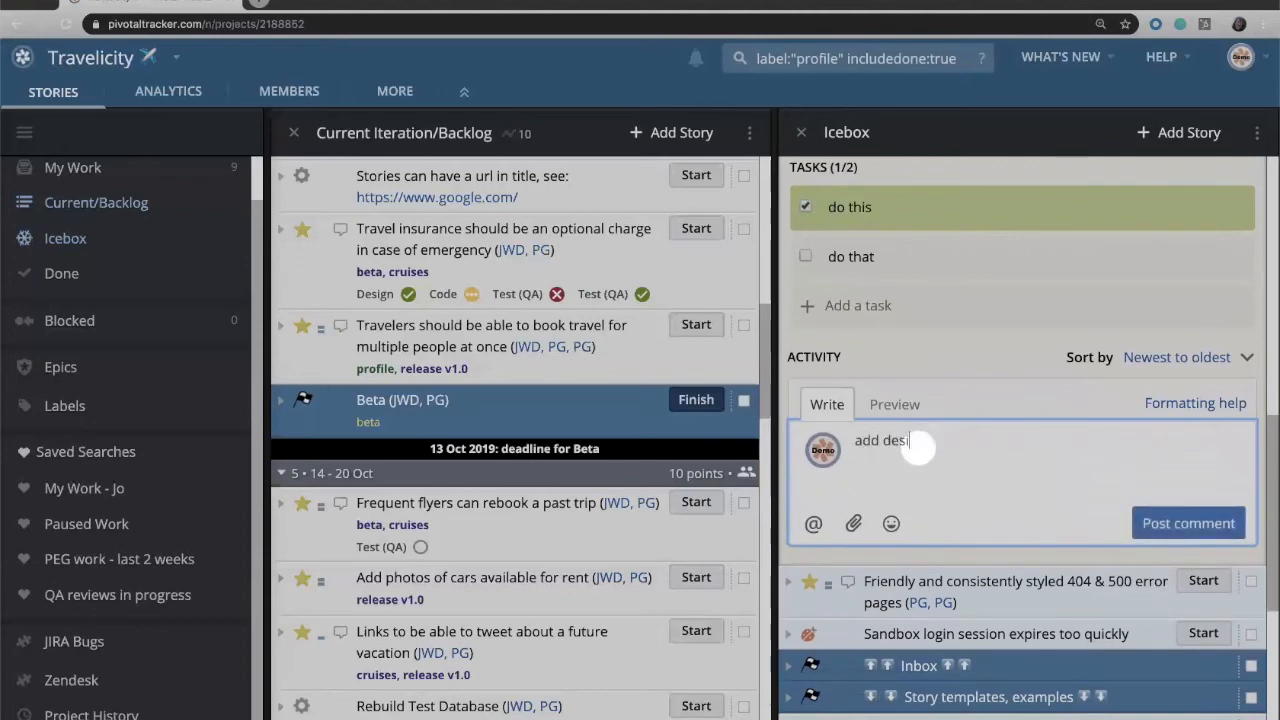
text(gns)
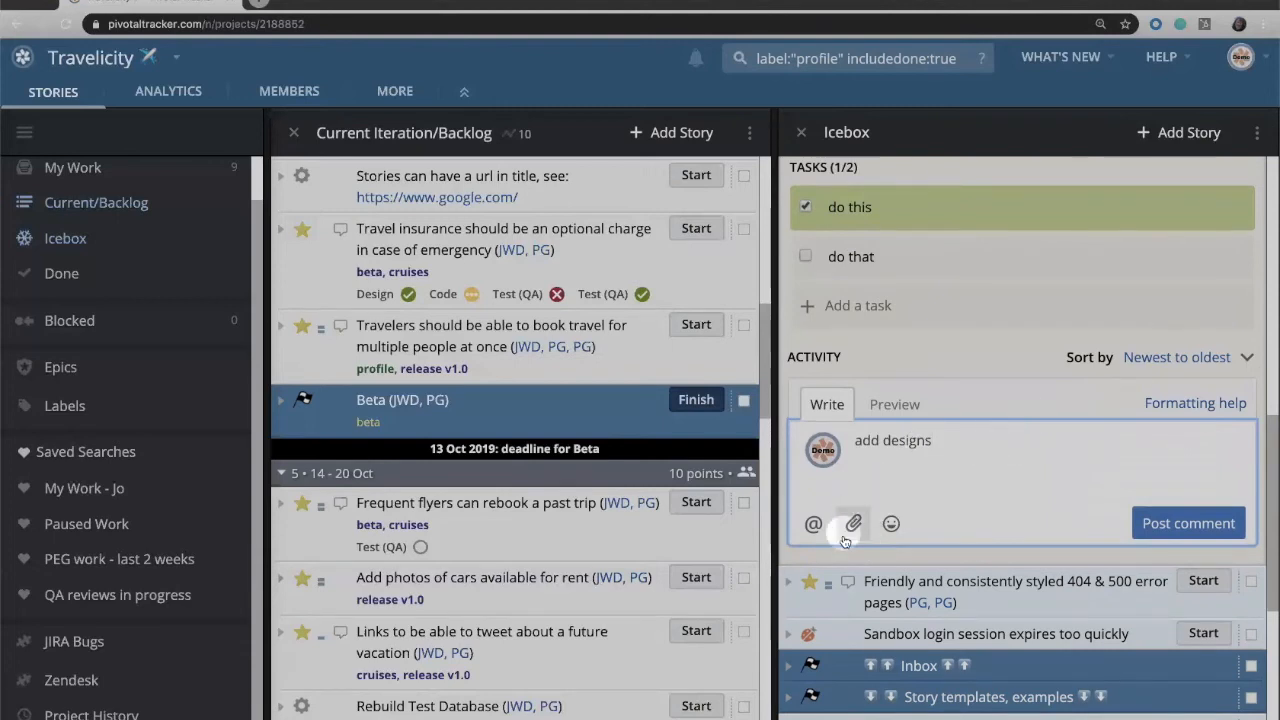
mouse_move(852, 524)
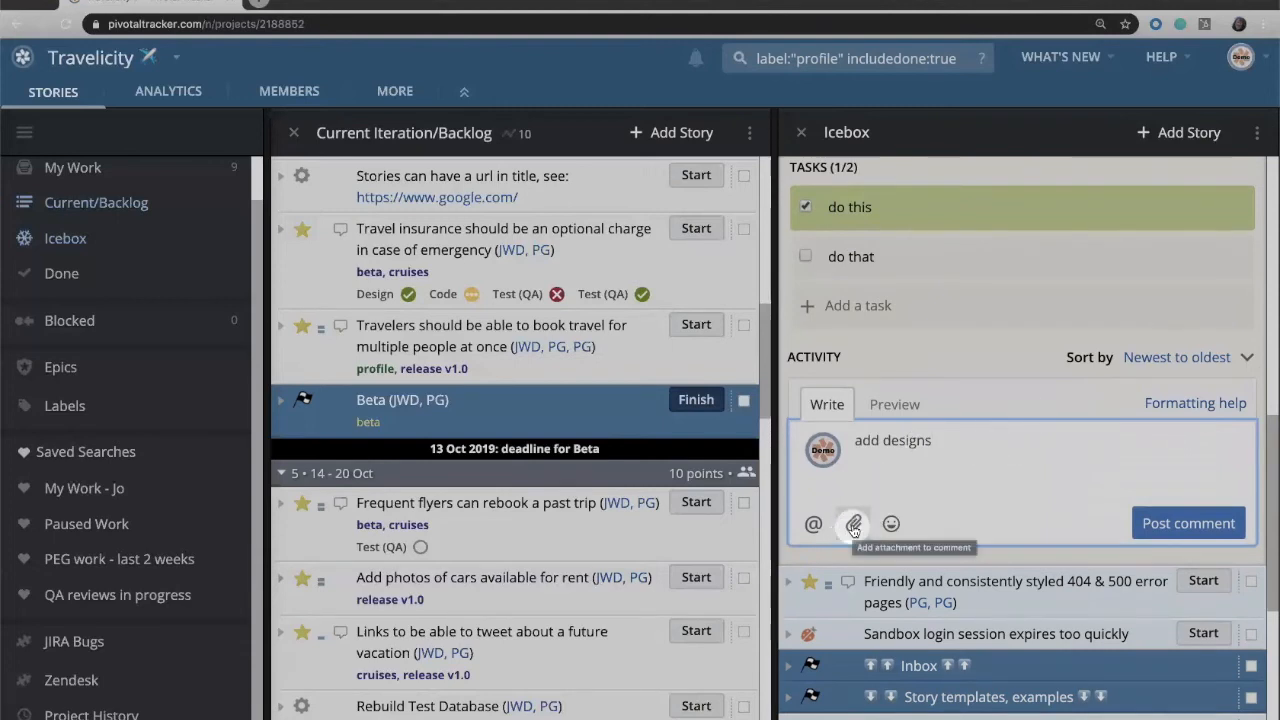
click(1188, 524)
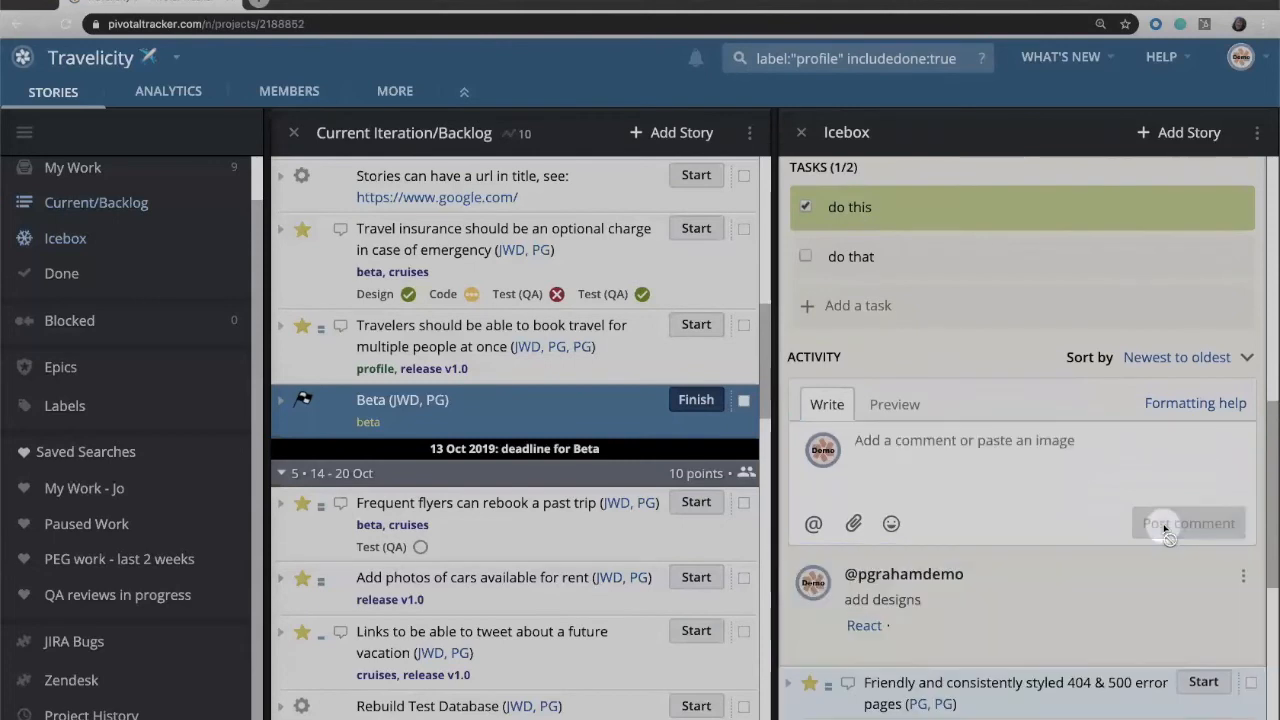
mouse_move(1036, 476)
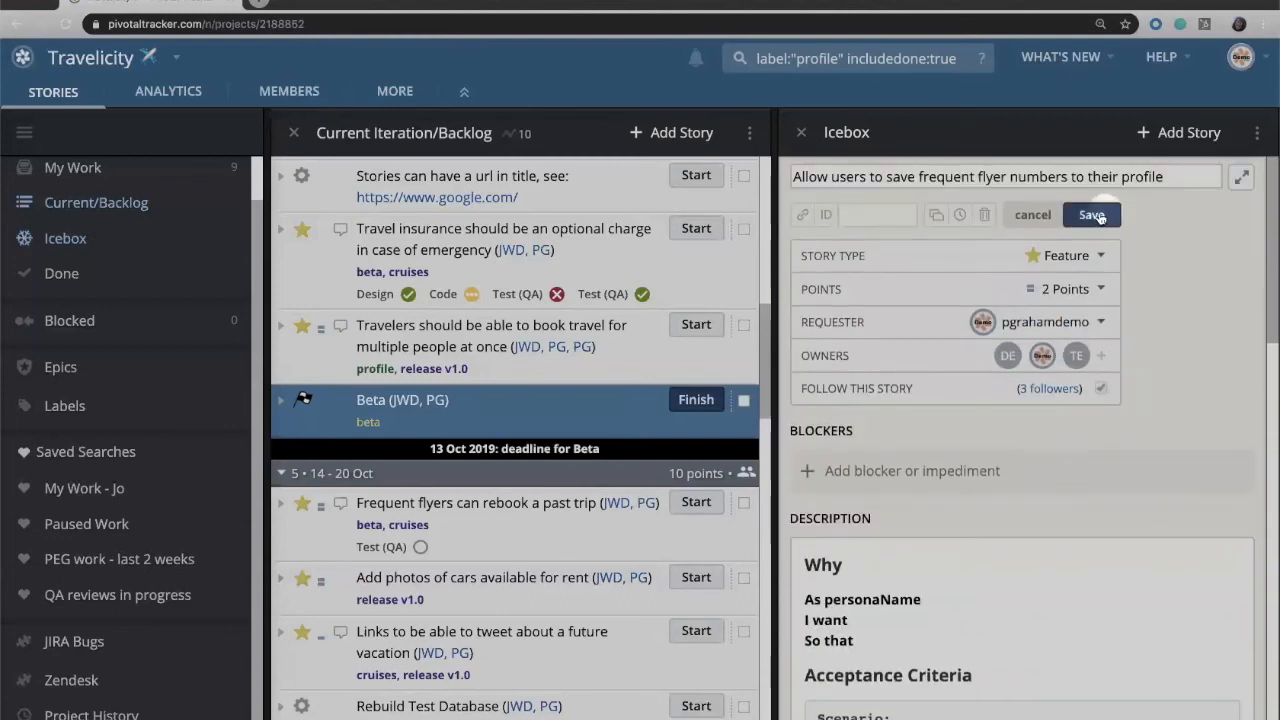
Save the story, reopen it and attach a Test (QA) review without a reviewer.
click(1092, 214)
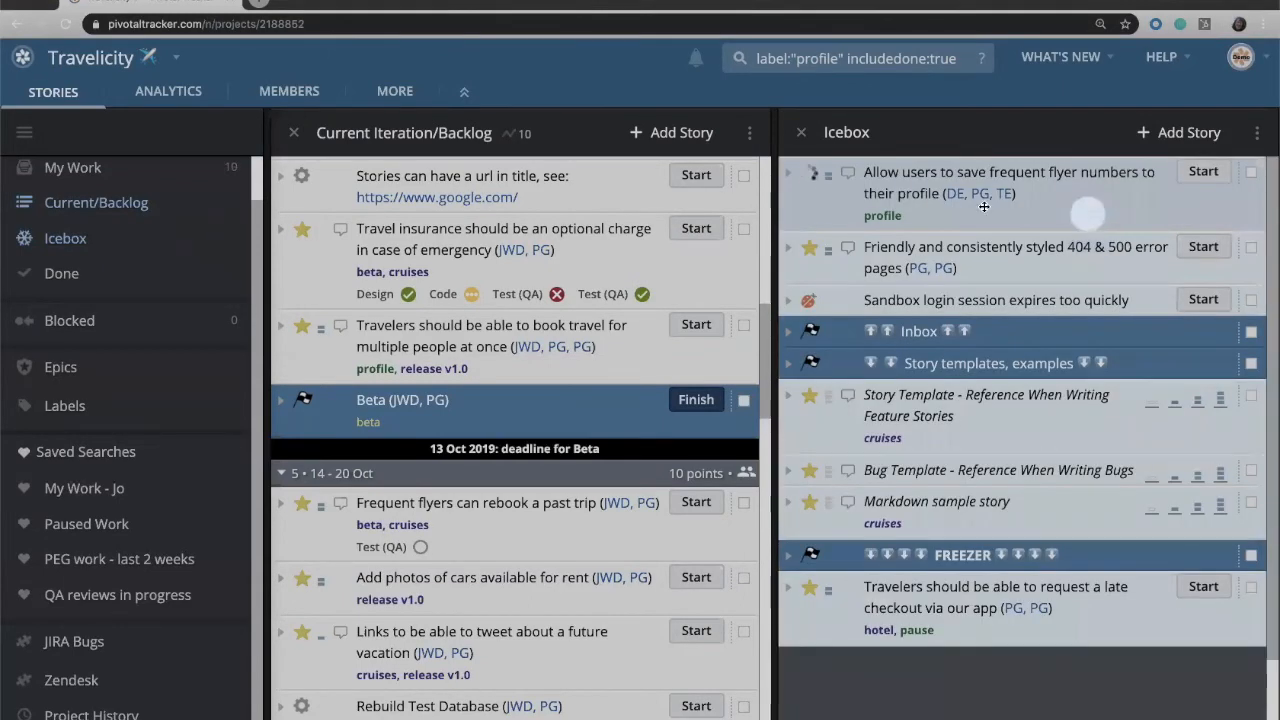
click(1008, 182)
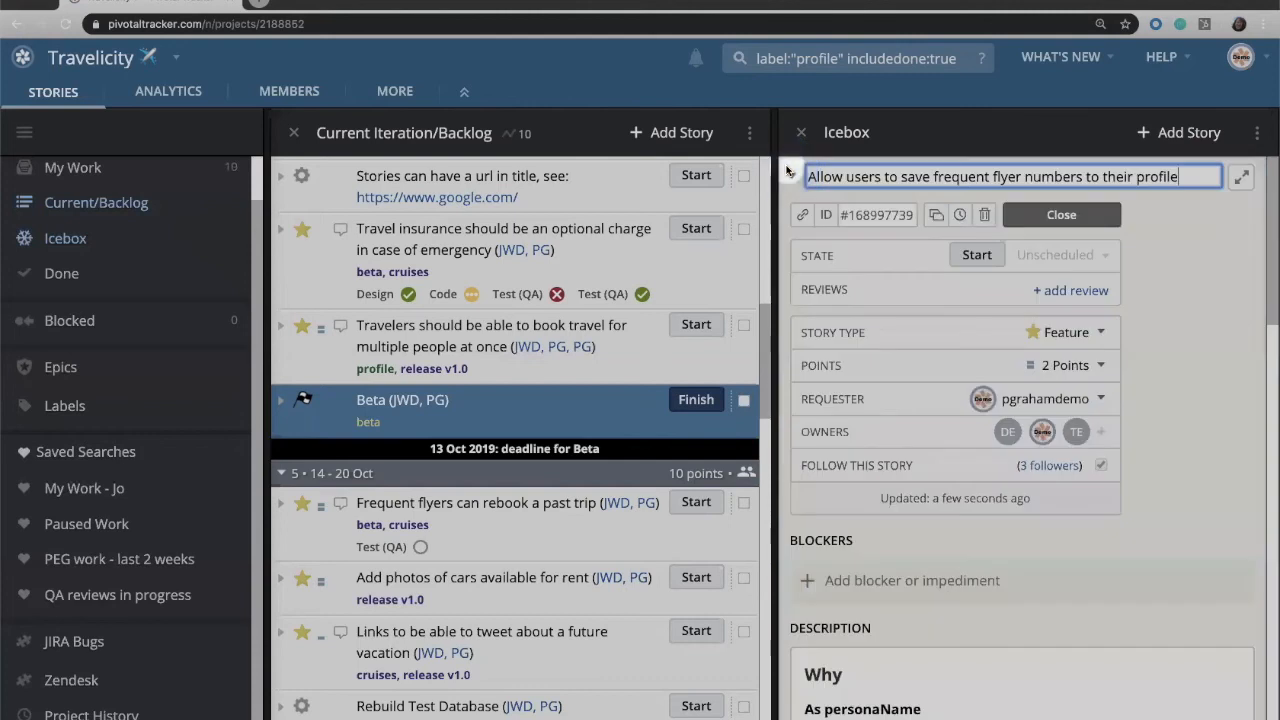
mouse_move(932, 396)
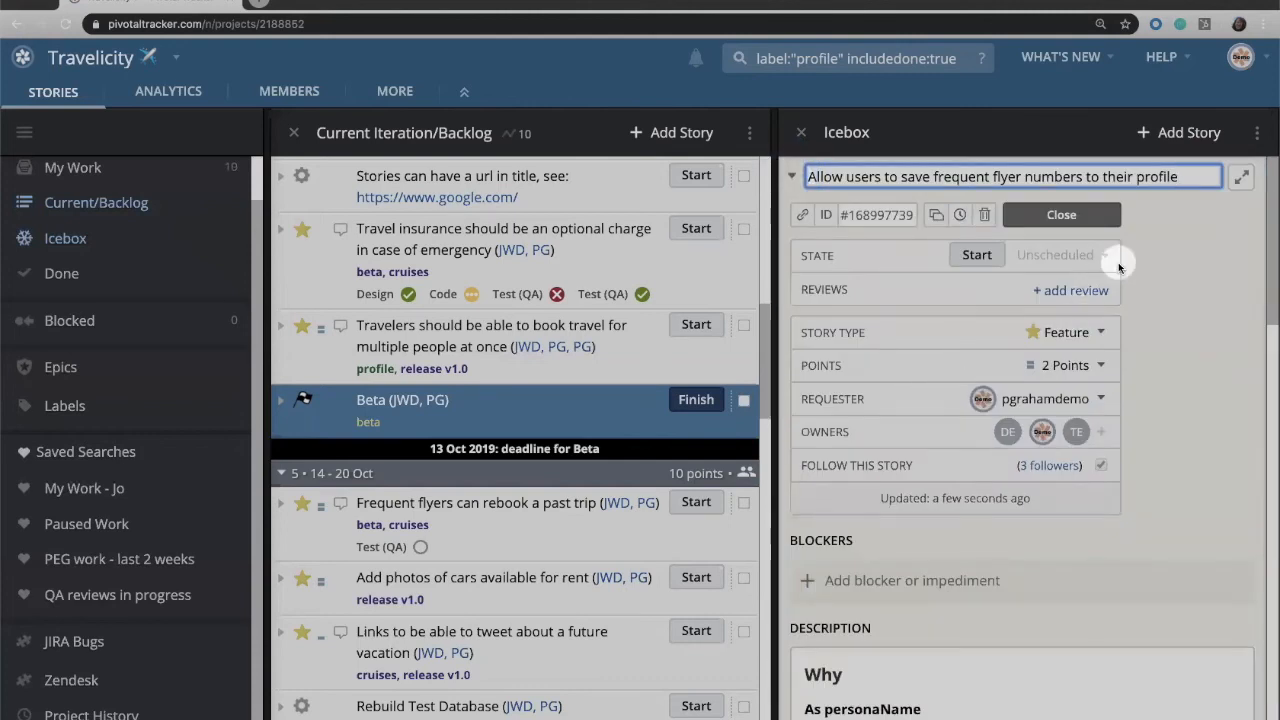
mouse_move(1072, 290)
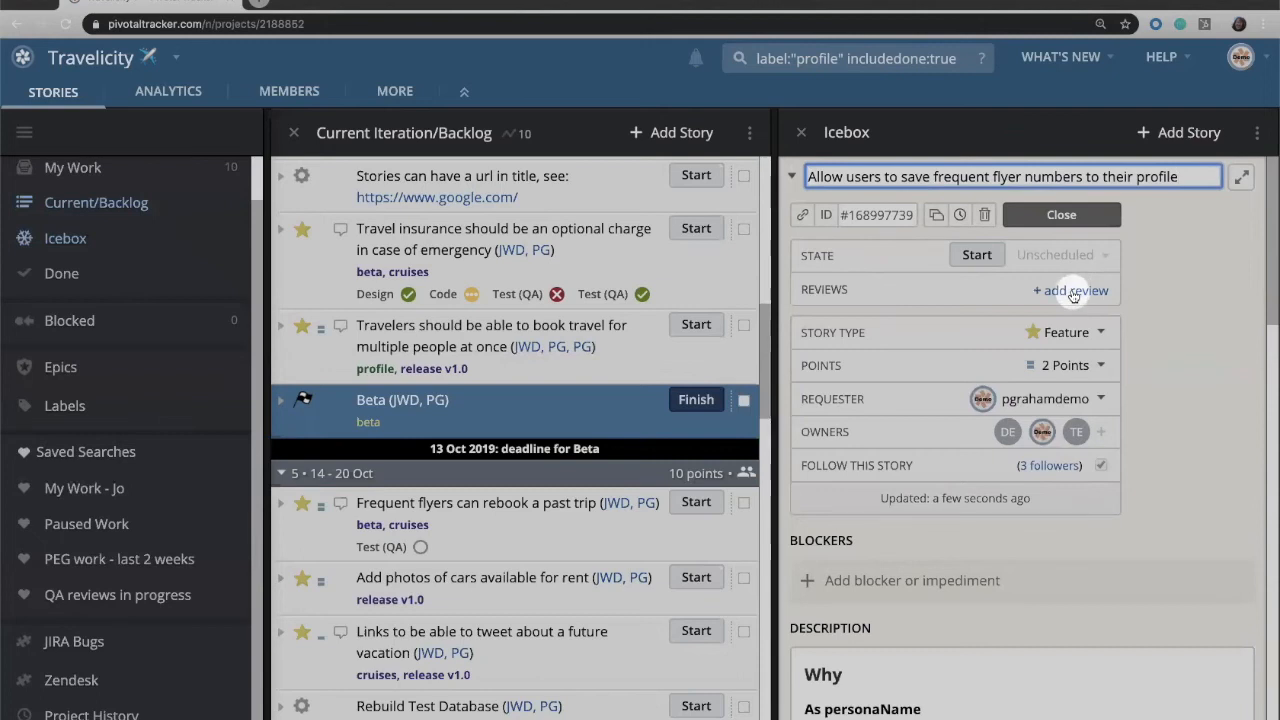
mouse_move(1076, 276)
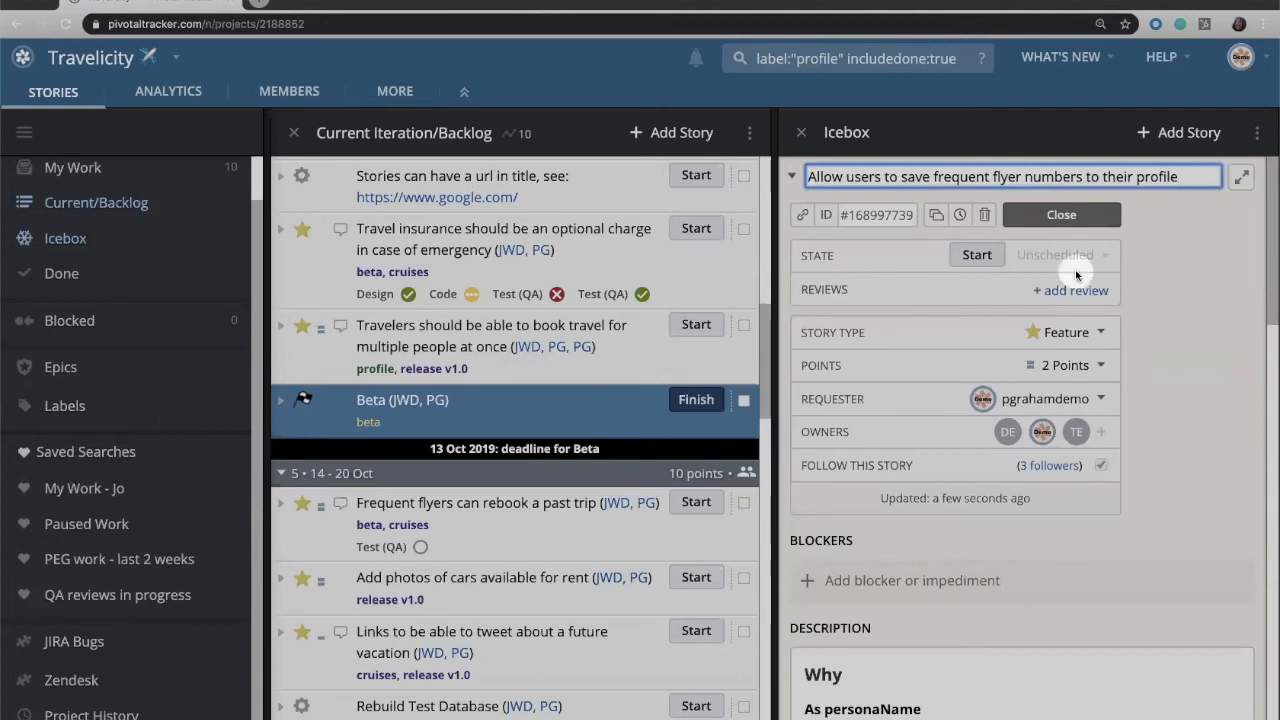
click(1070, 290)
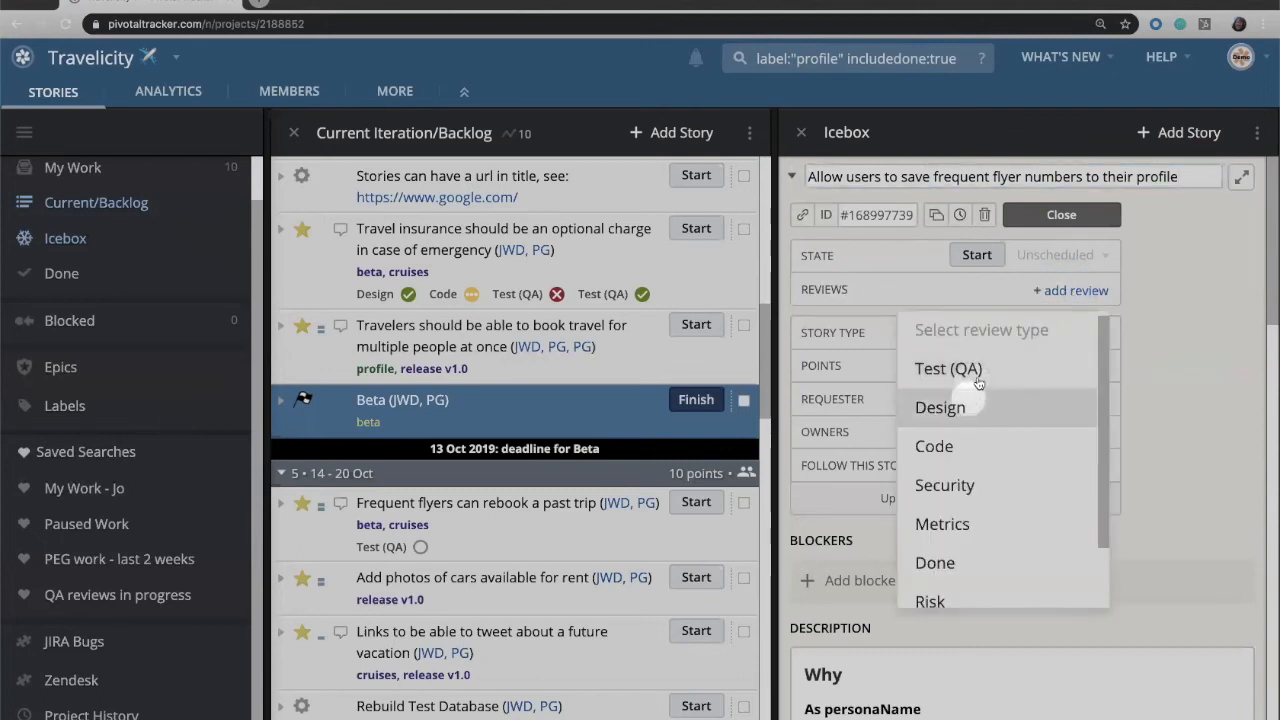
mouse_move(970, 410)
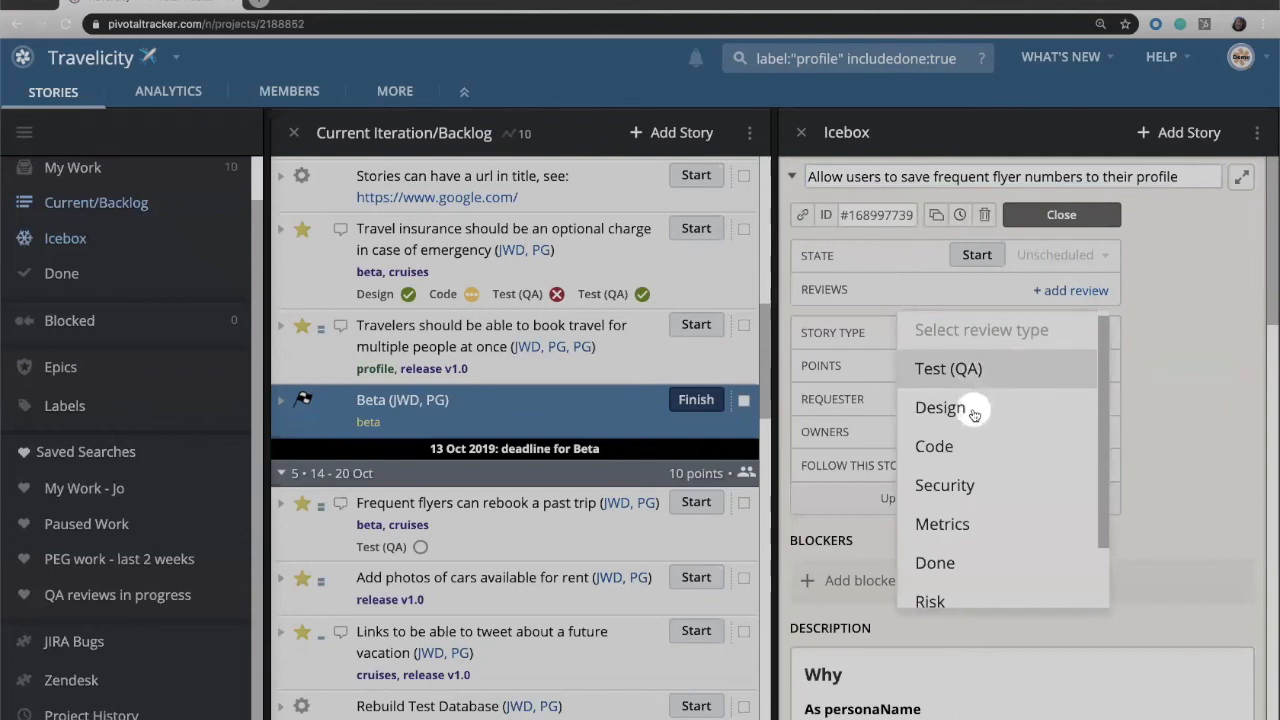
mouse_move(964, 384)
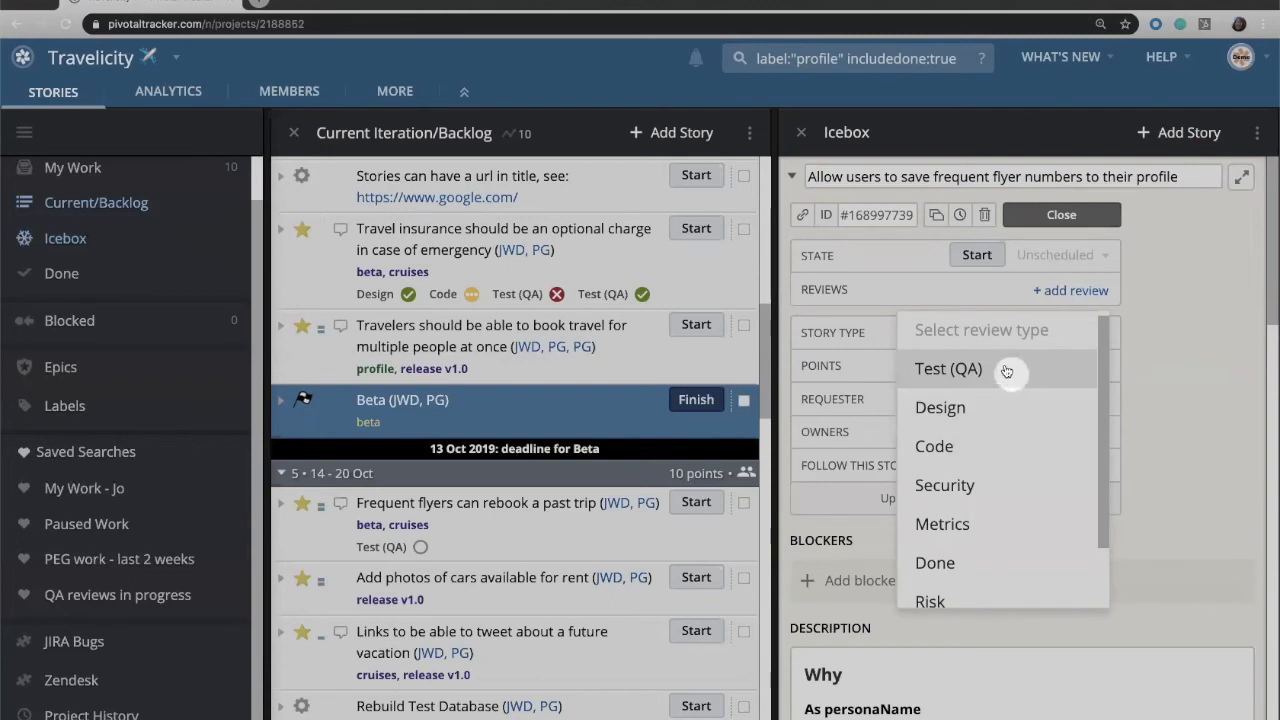
mouse_move(996, 420)
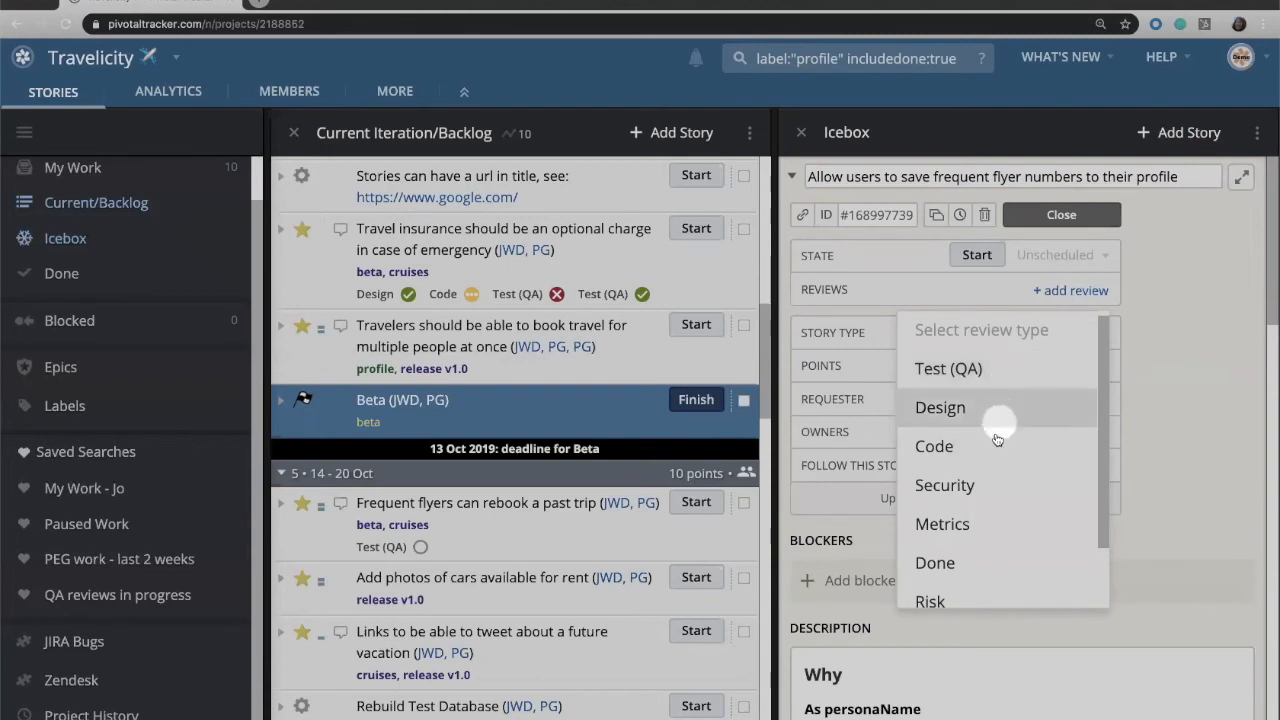
mouse_move(1000, 496)
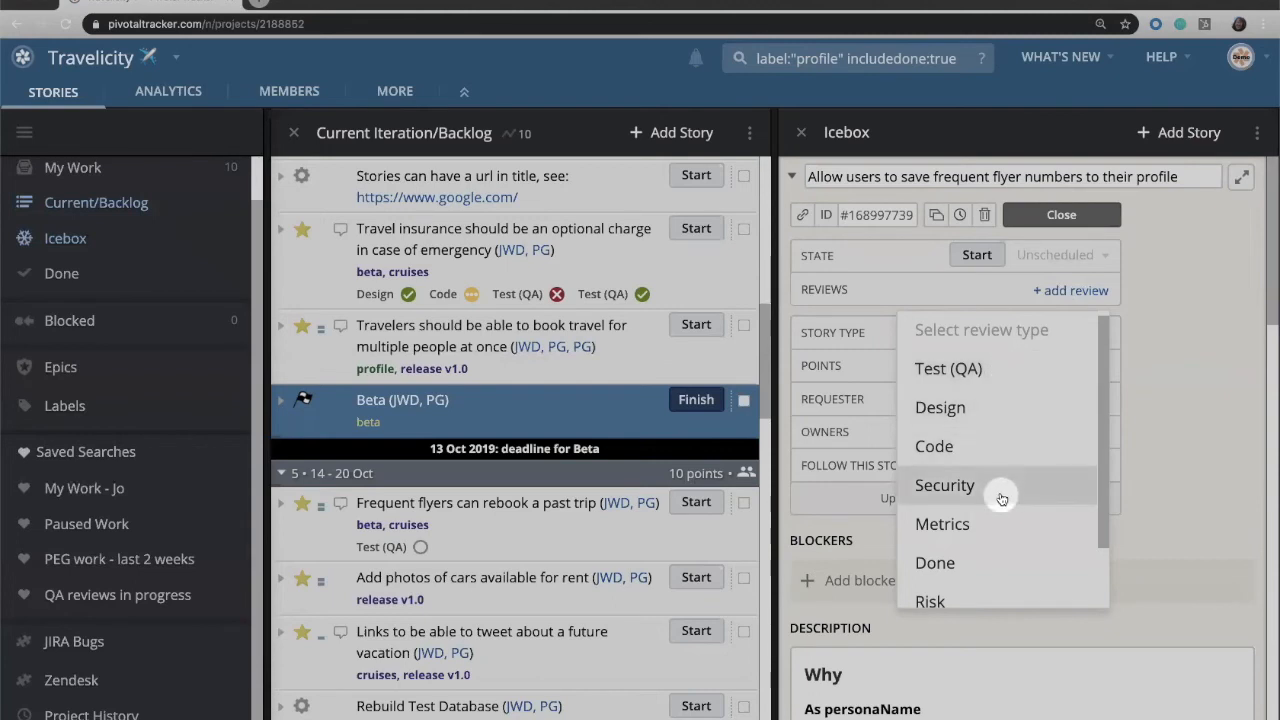
scroll(down, 3)
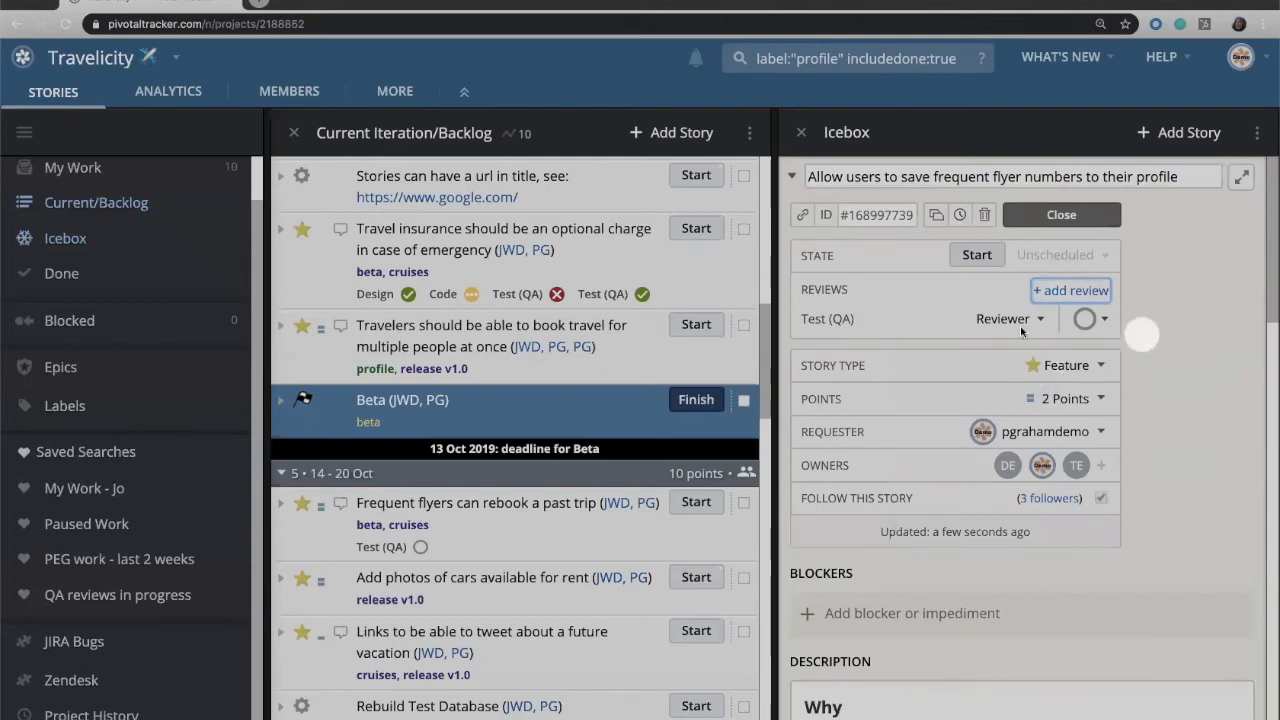
mouse_move(944, 296)
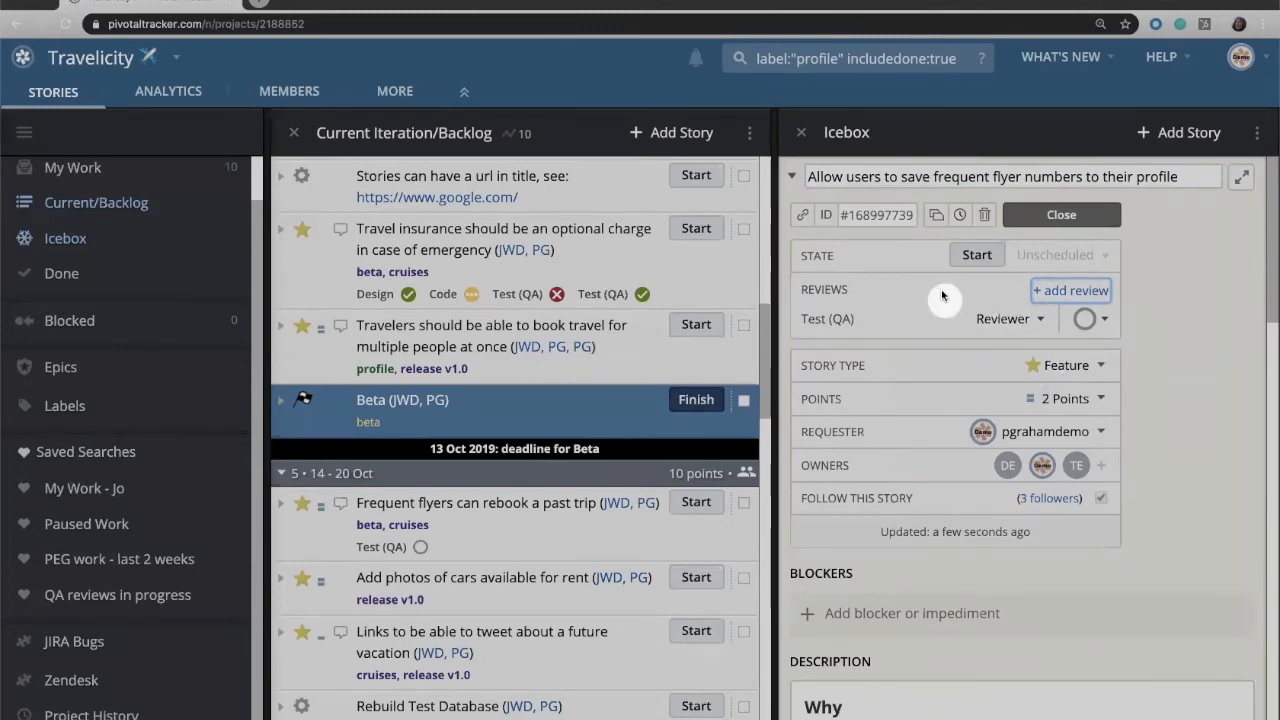
scroll(down, 3)
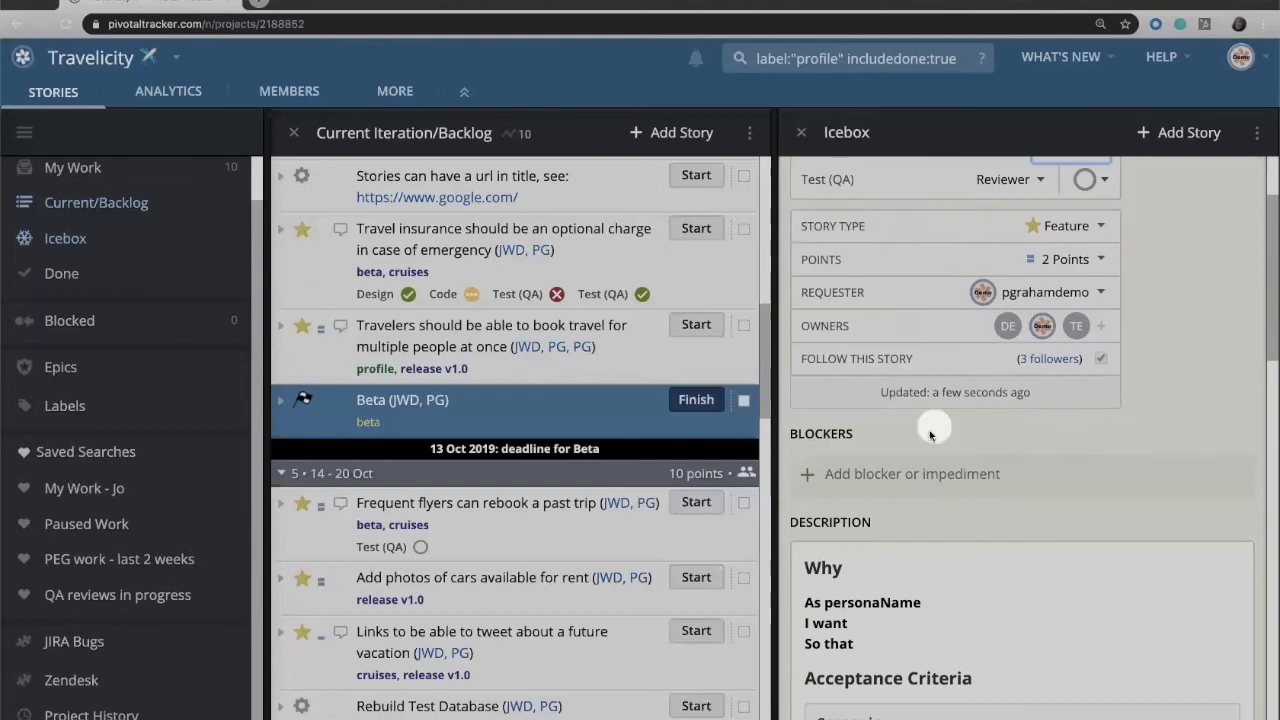
Begin a blocker entry, then expand the travel-preferences profile story and copy its ID.
click(912, 472)
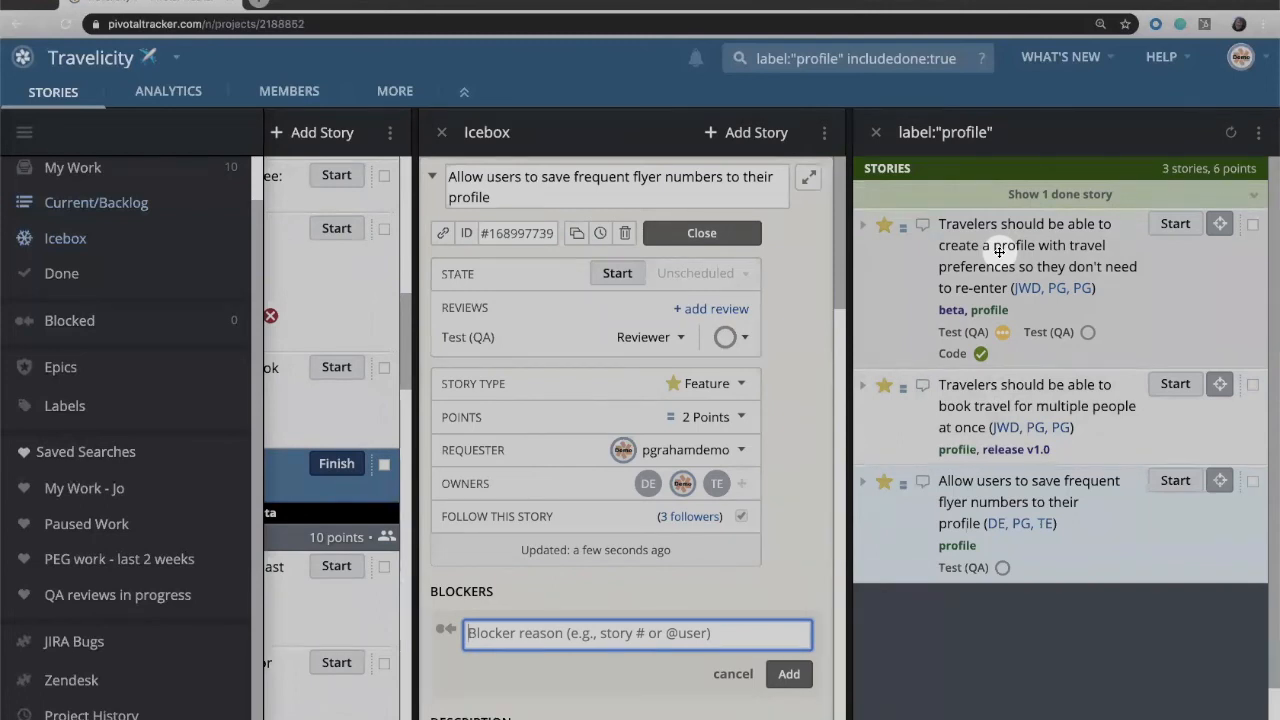
click(1024, 244)
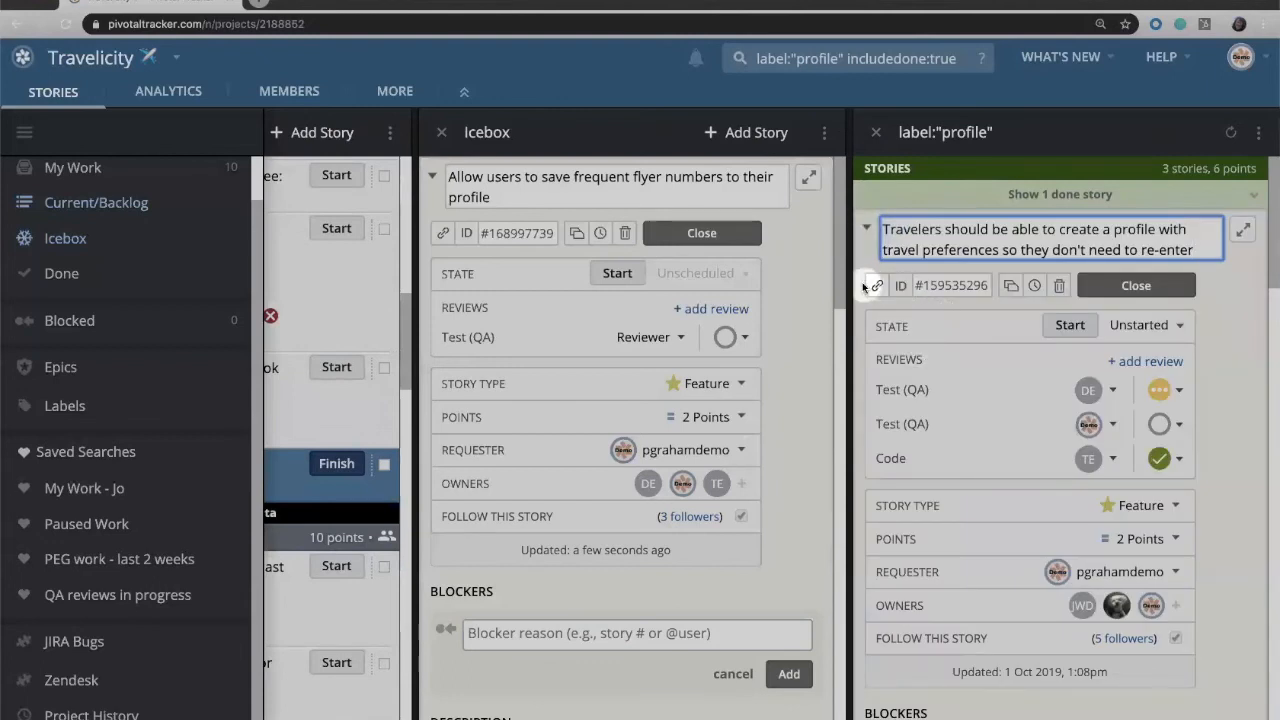
mouse_move(876, 284)
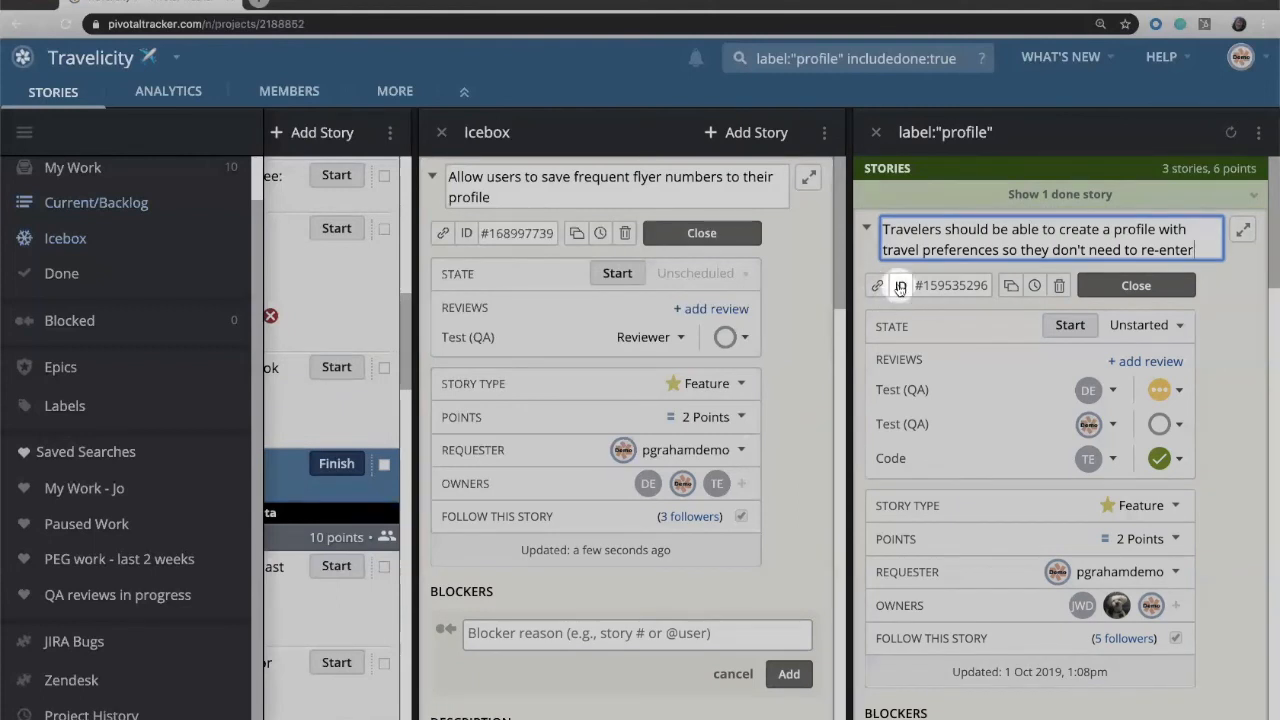
click(876, 284)
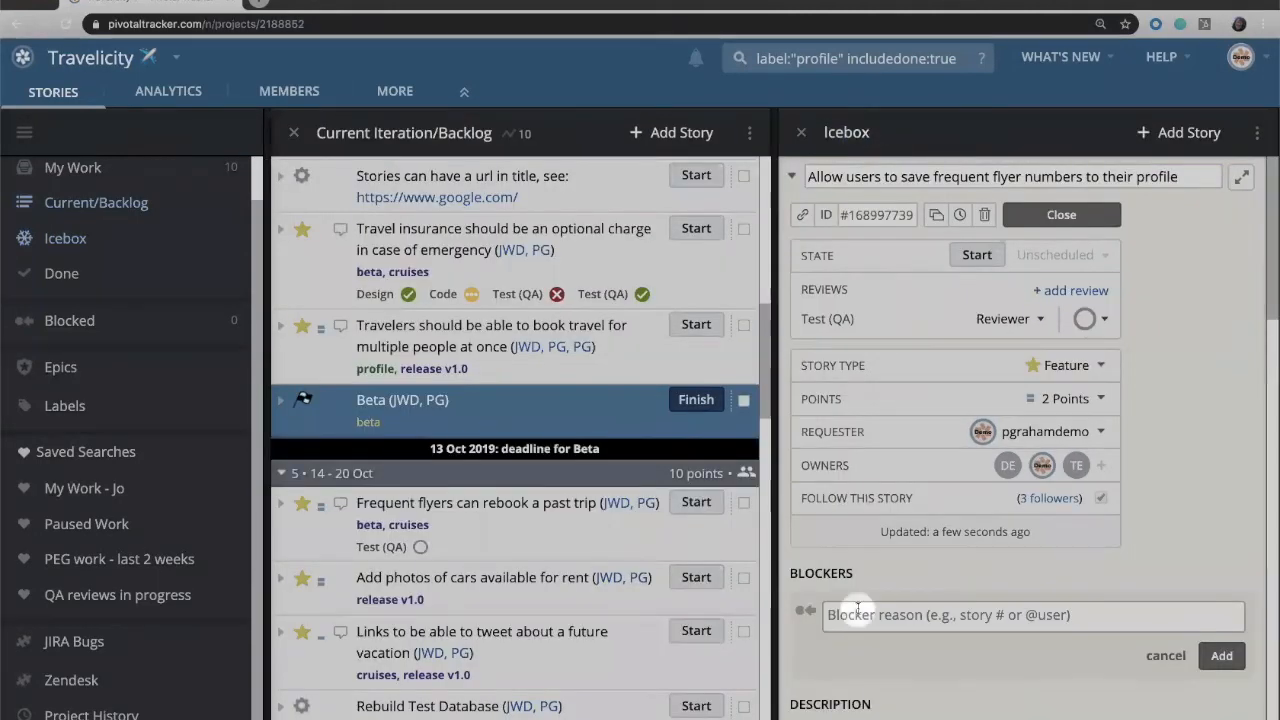
click(1032, 616)
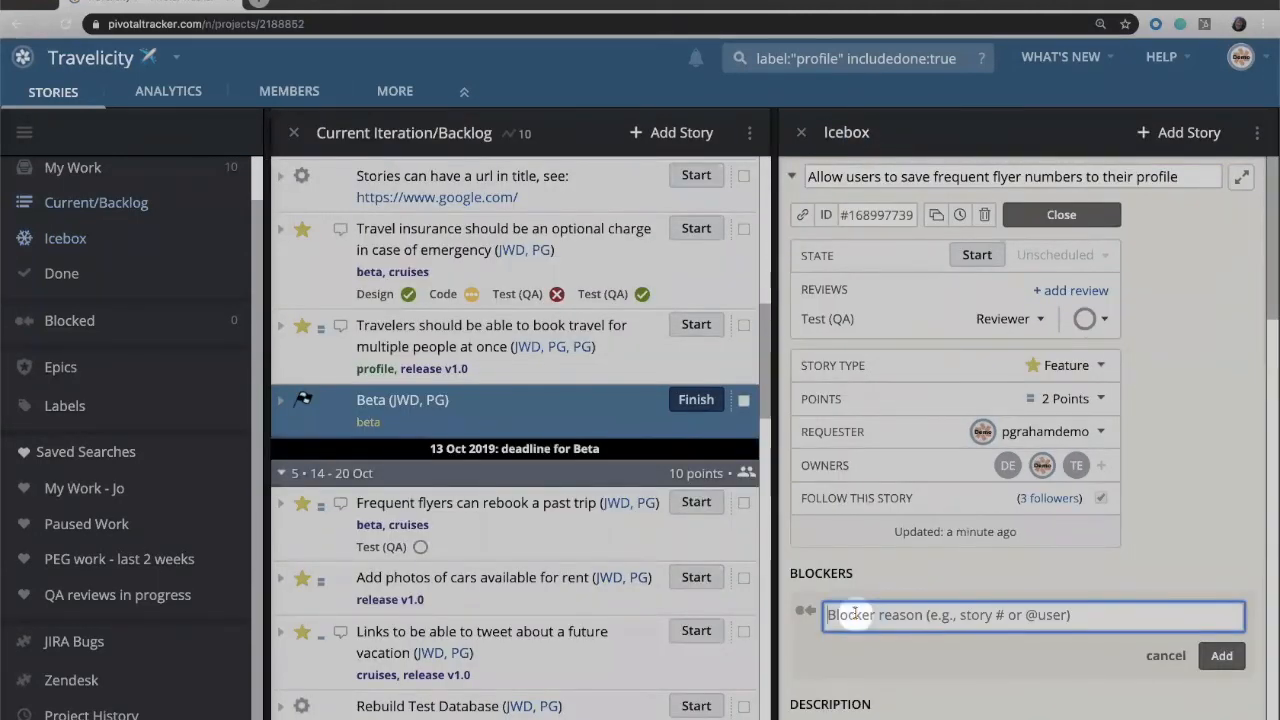
text(#159535296)
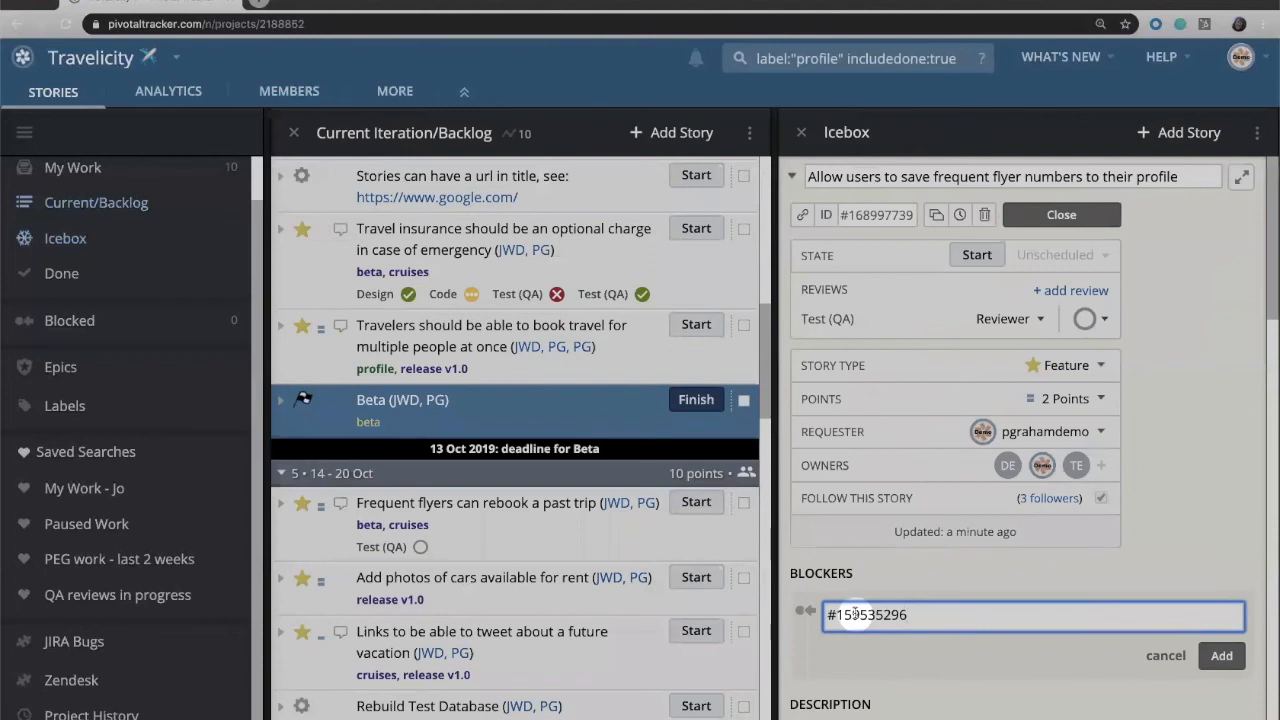
text(- m)
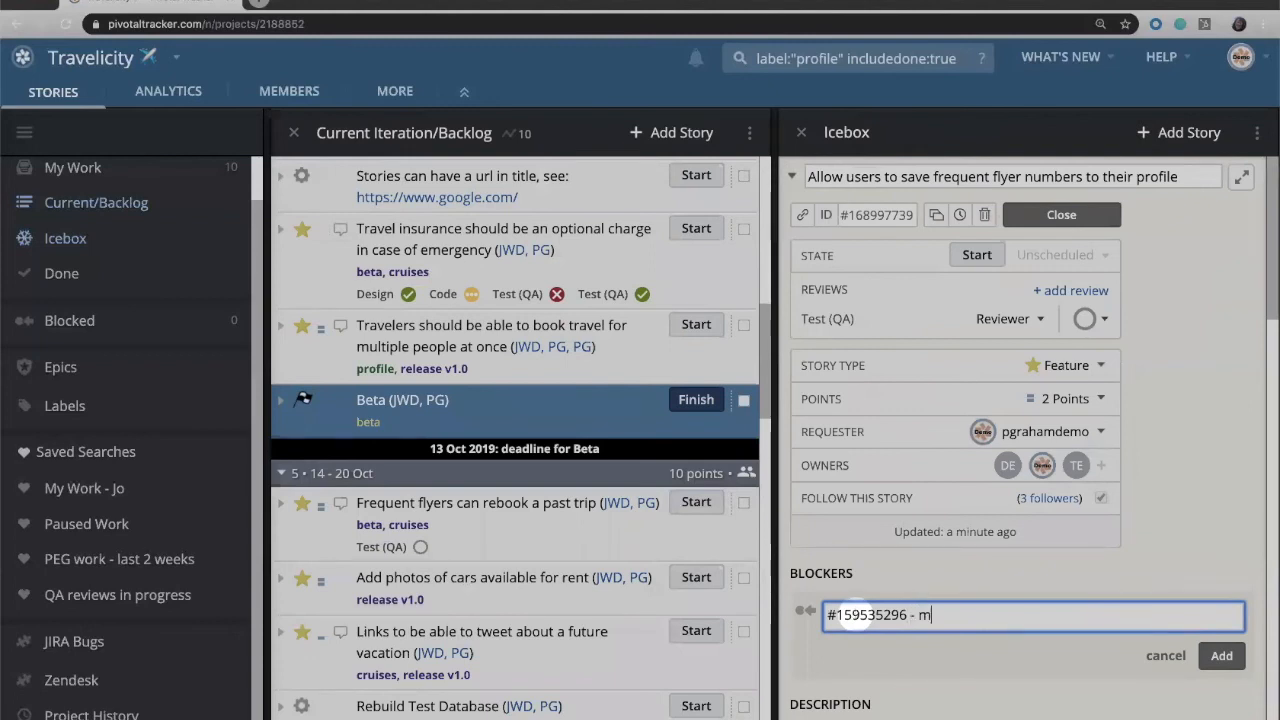
text(ust do f)
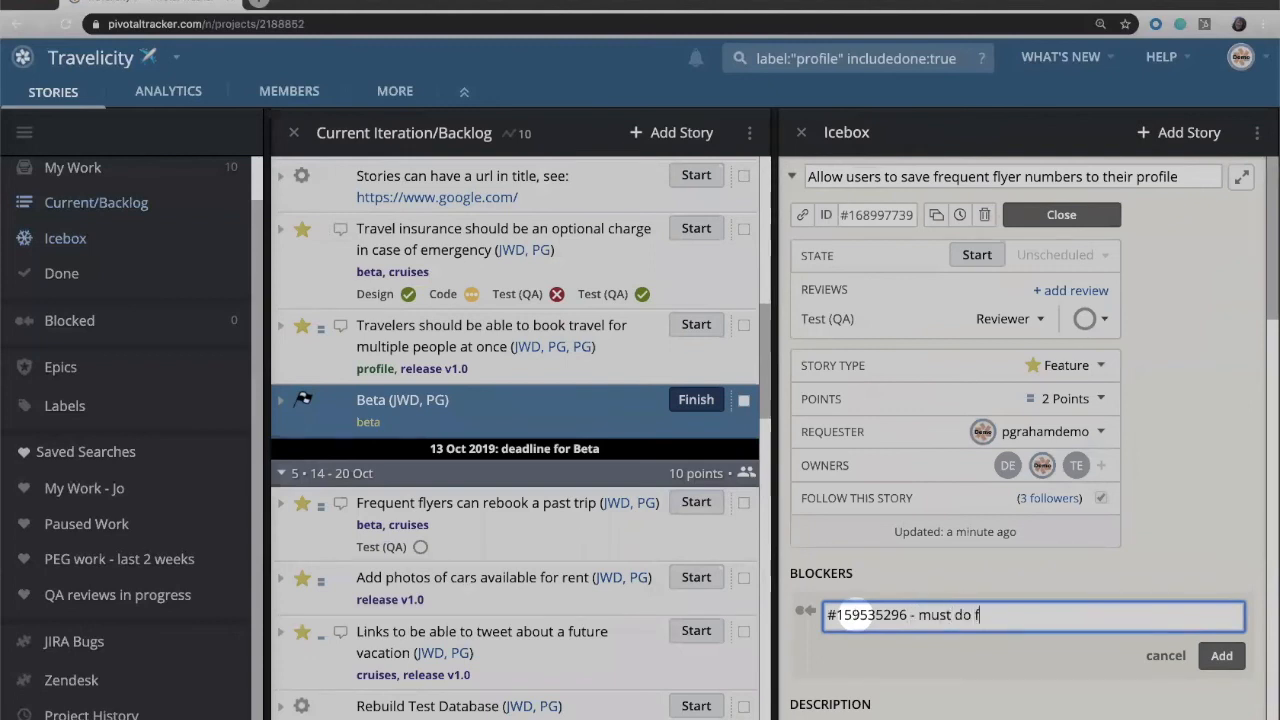
text(irs)
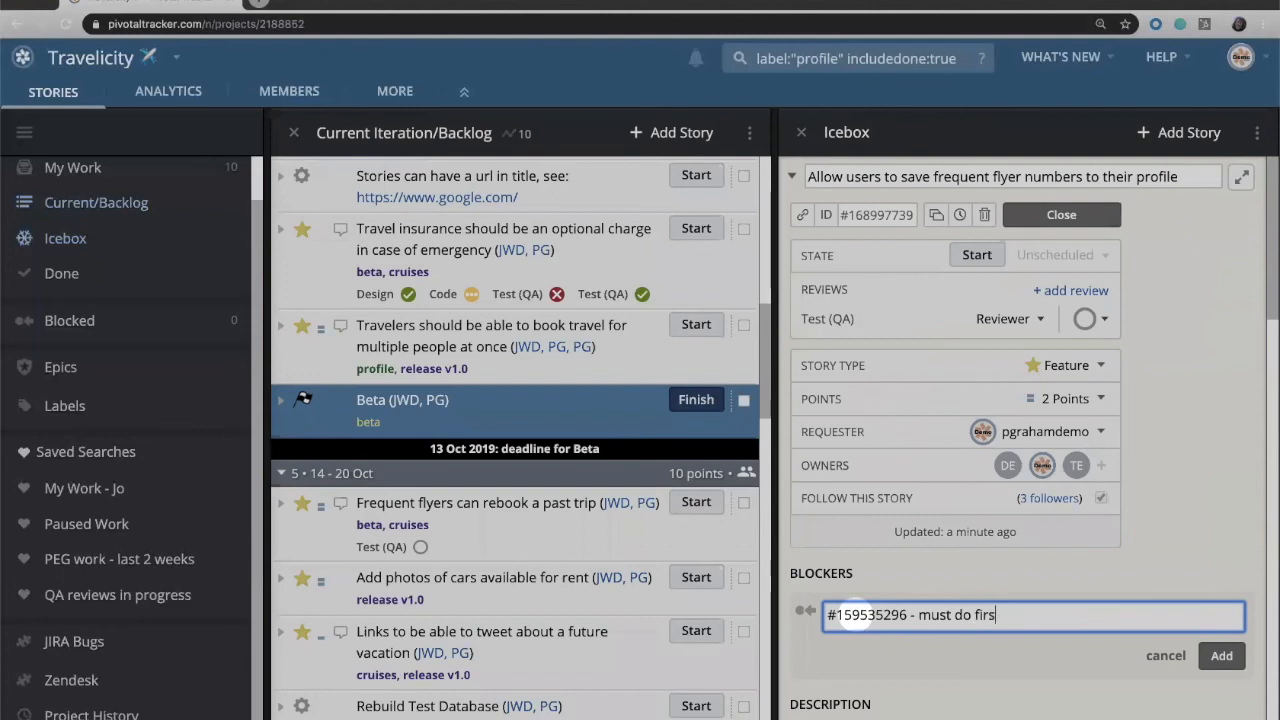
click(1220, 656)
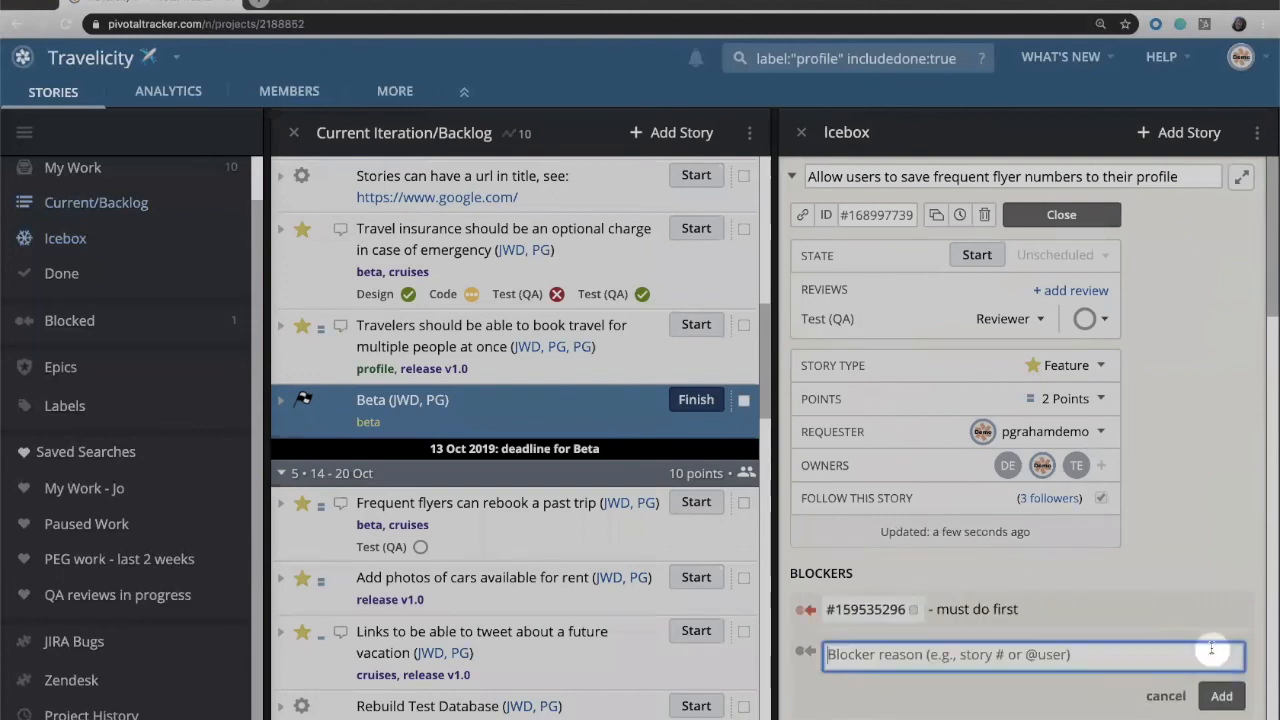
mouse_move(1188, 572)
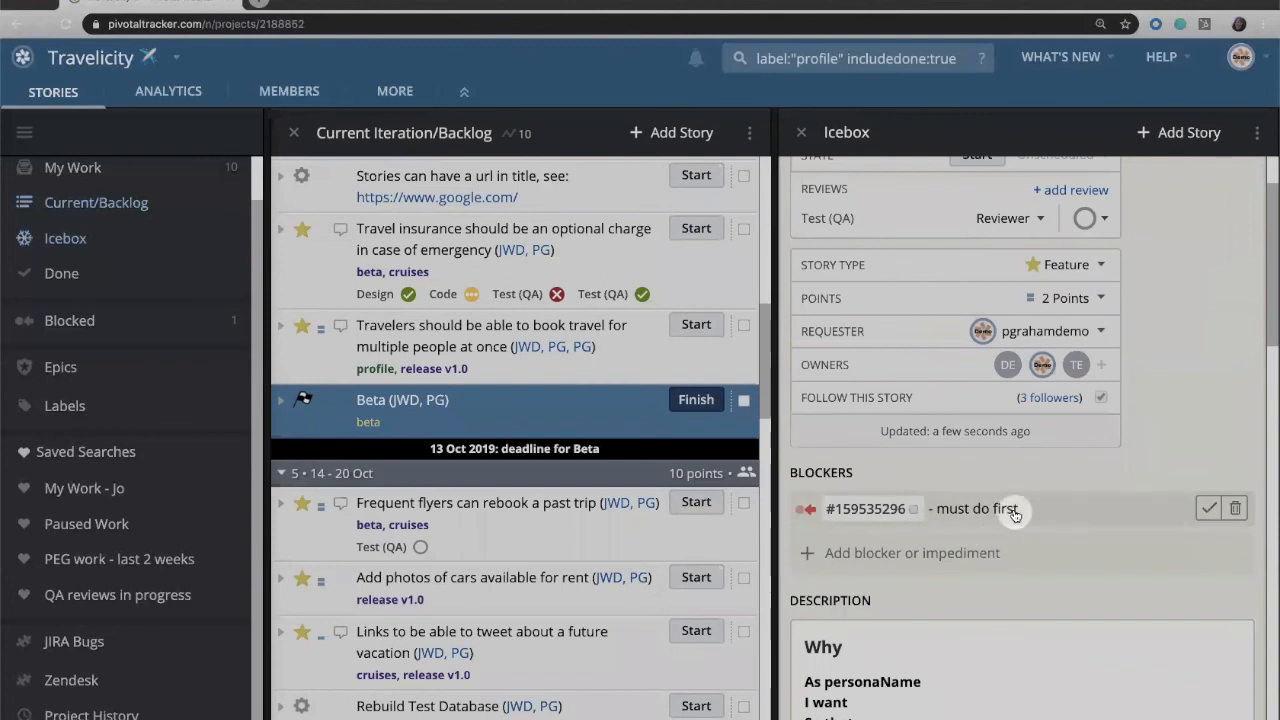
mouse_move(1072, 472)
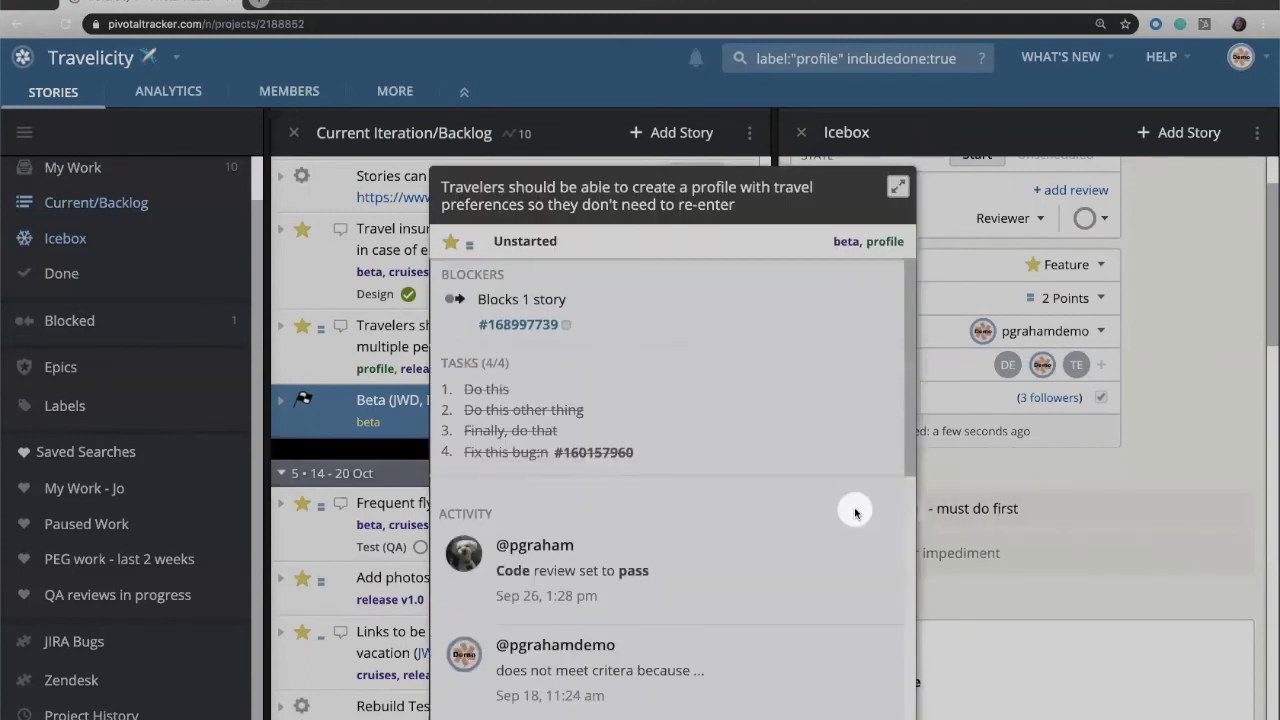
mouse_move(646, 324)
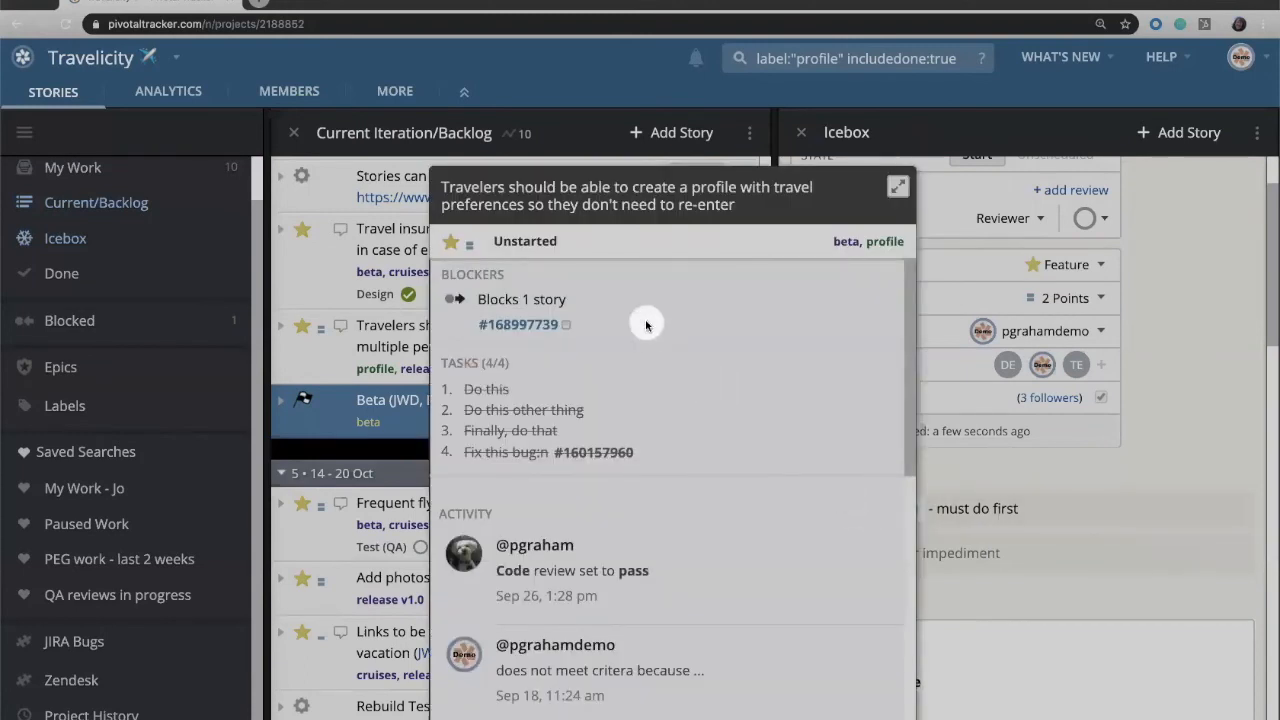
mouse_move(452, 300)
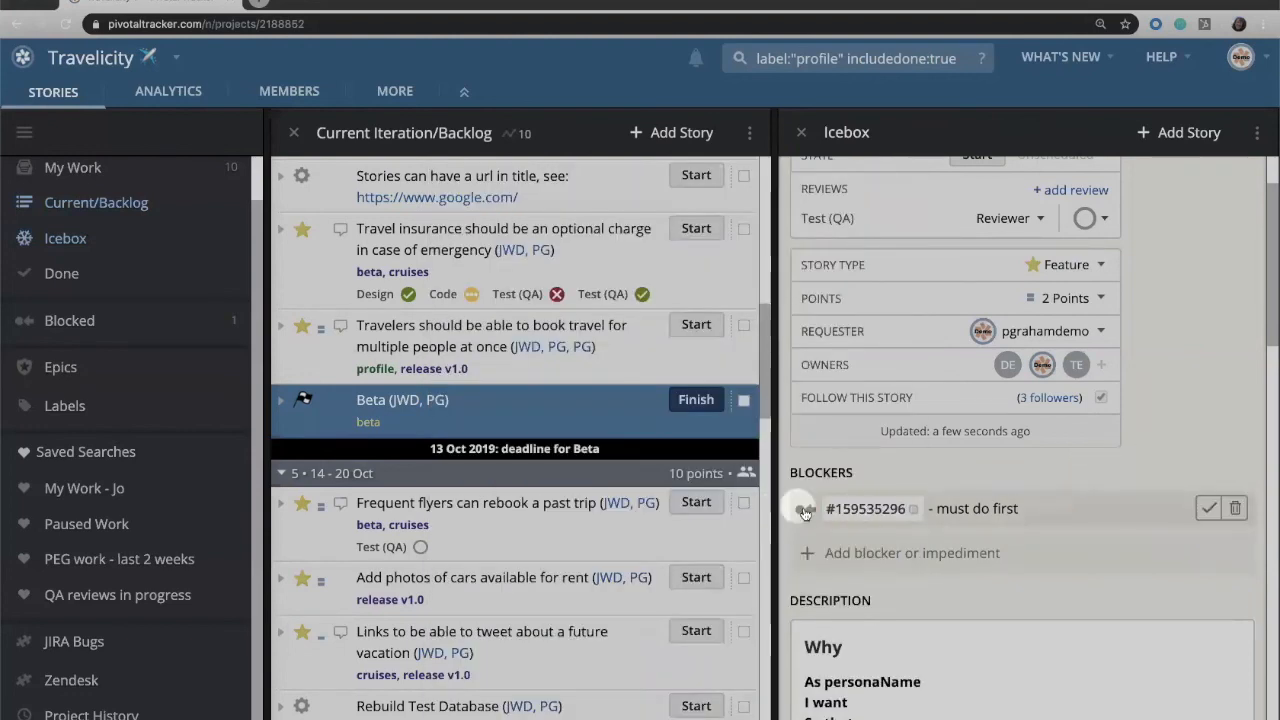
click(800, 508)
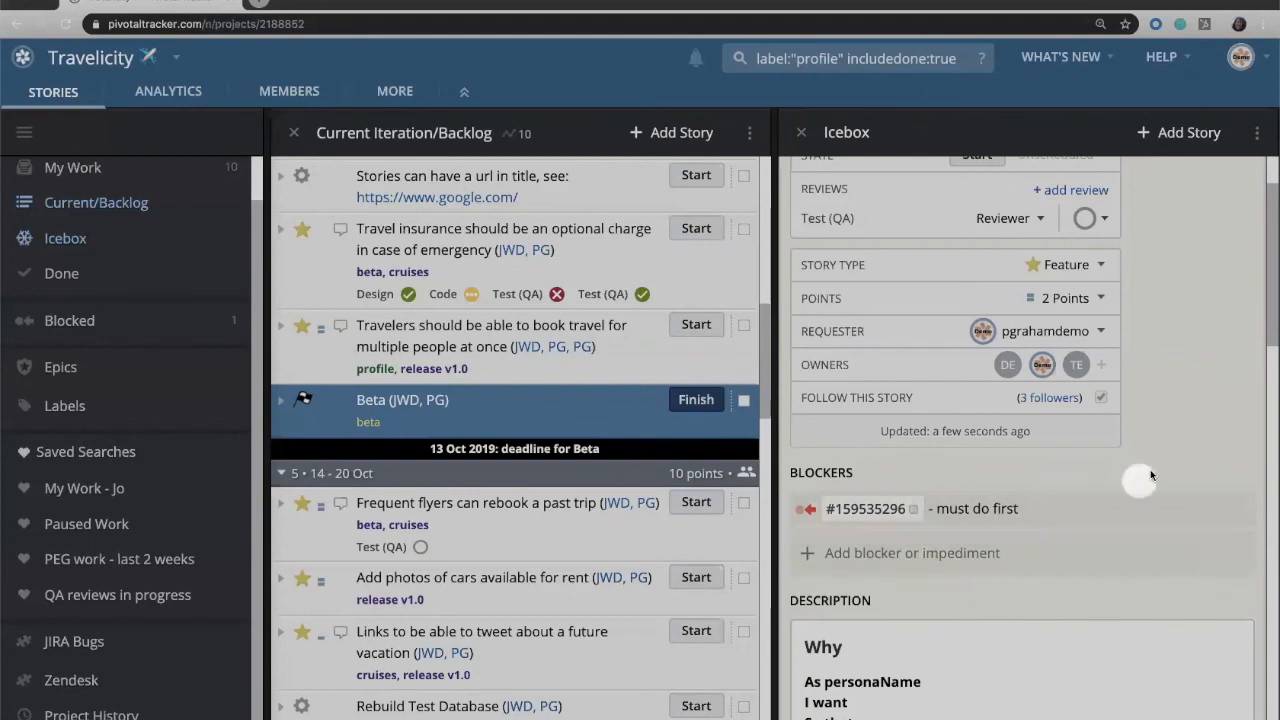
click(912, 552)
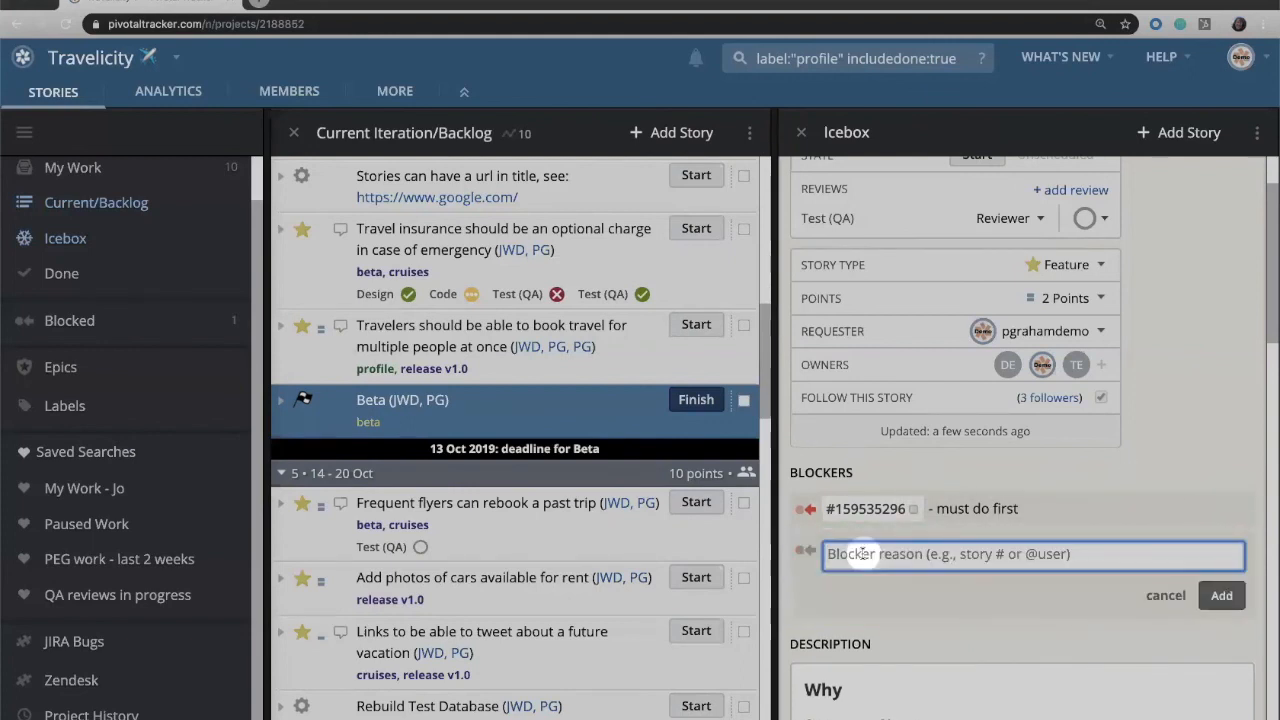
text(@)
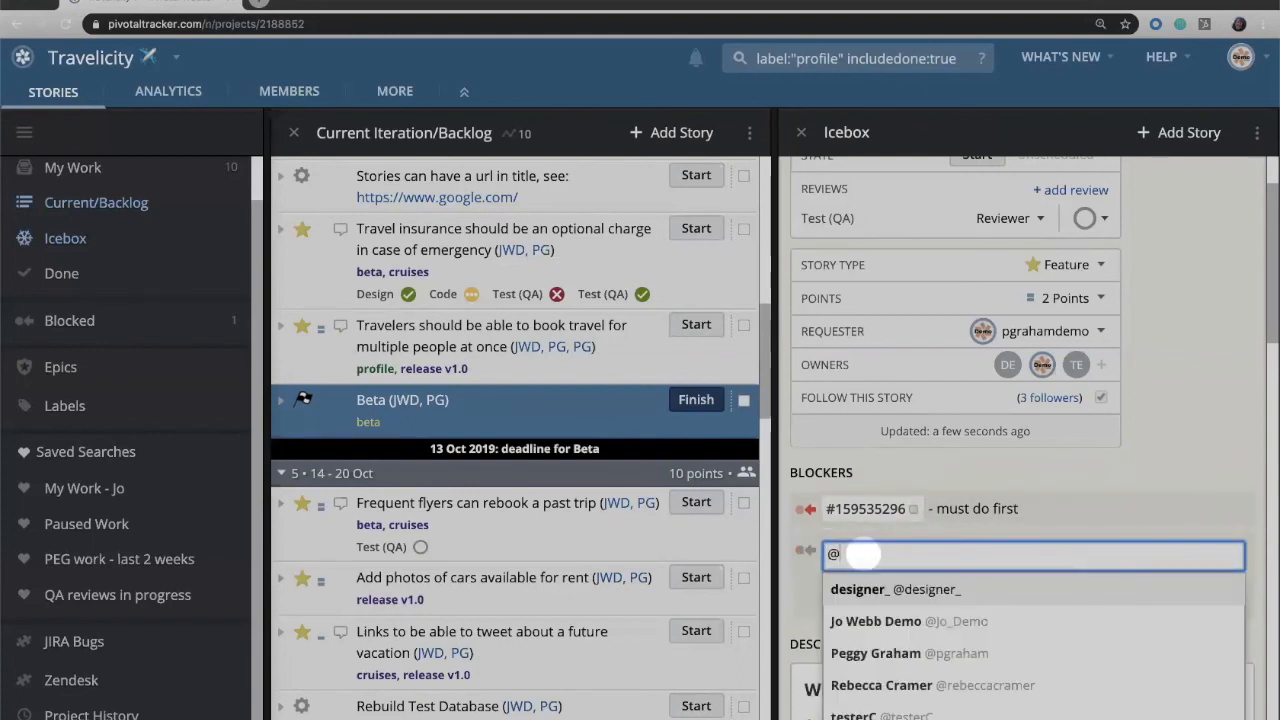
click(896, 588)
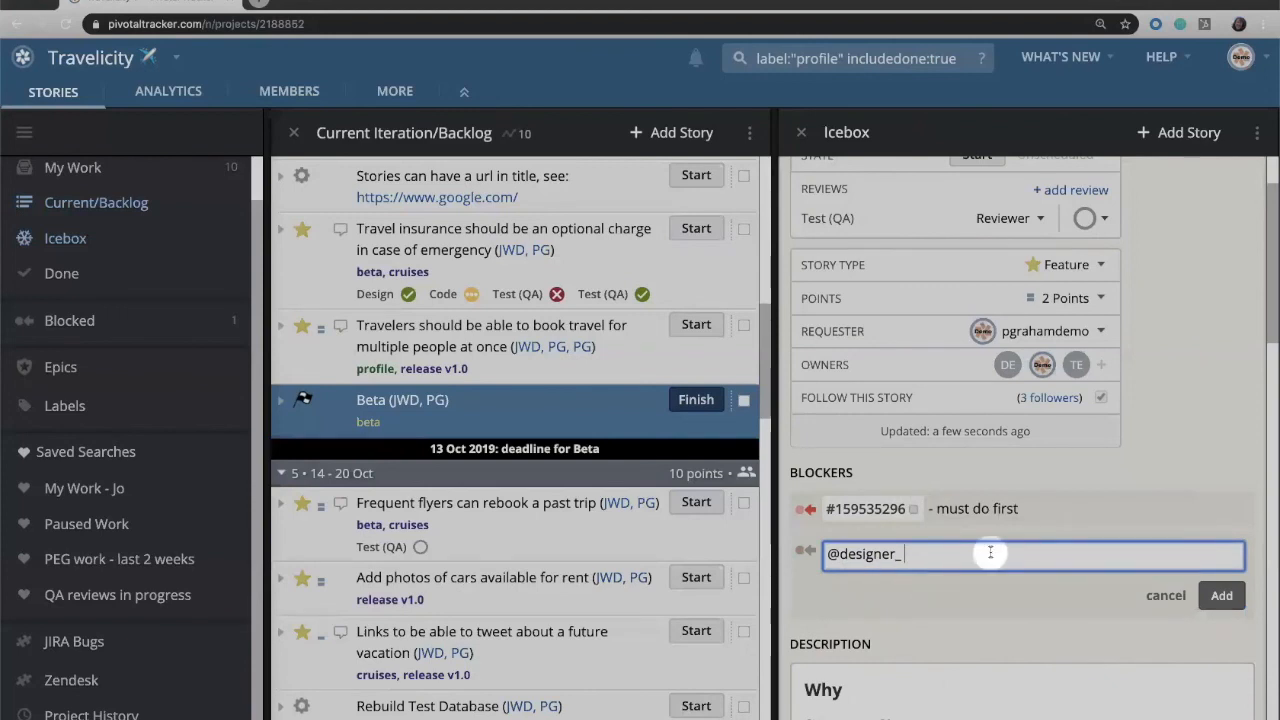
text(- need your approval)
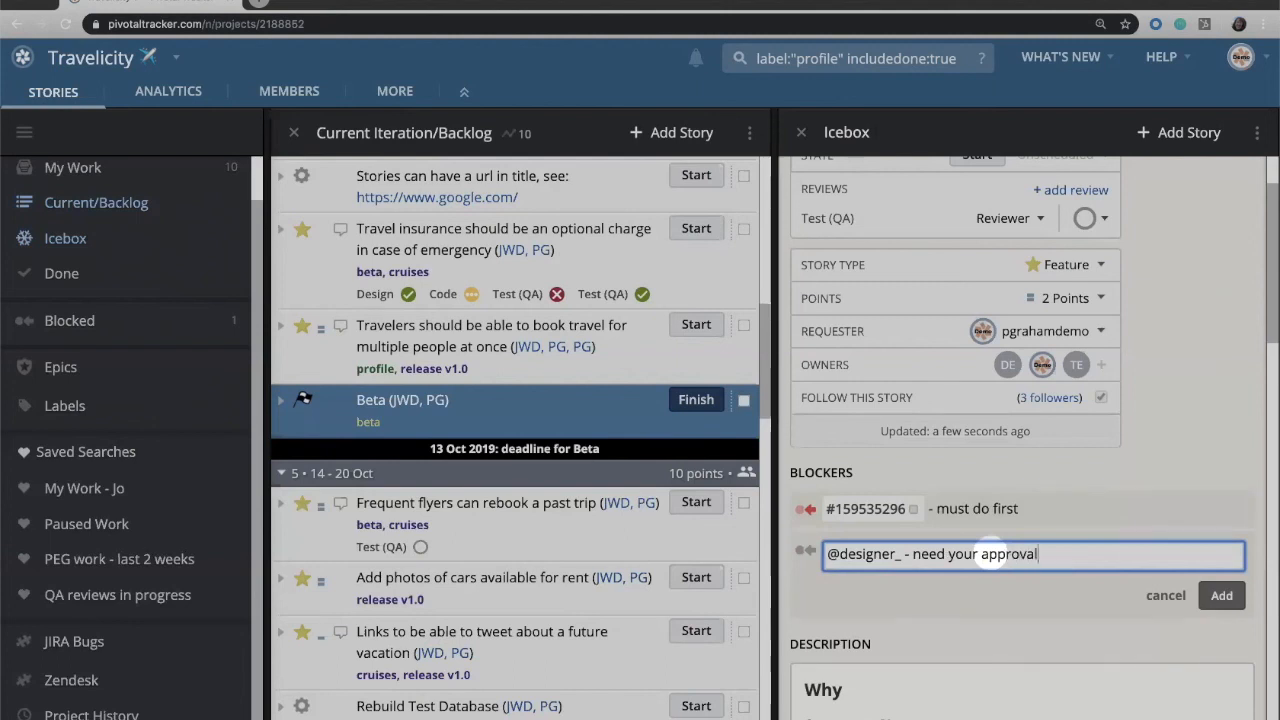
text(on designs)
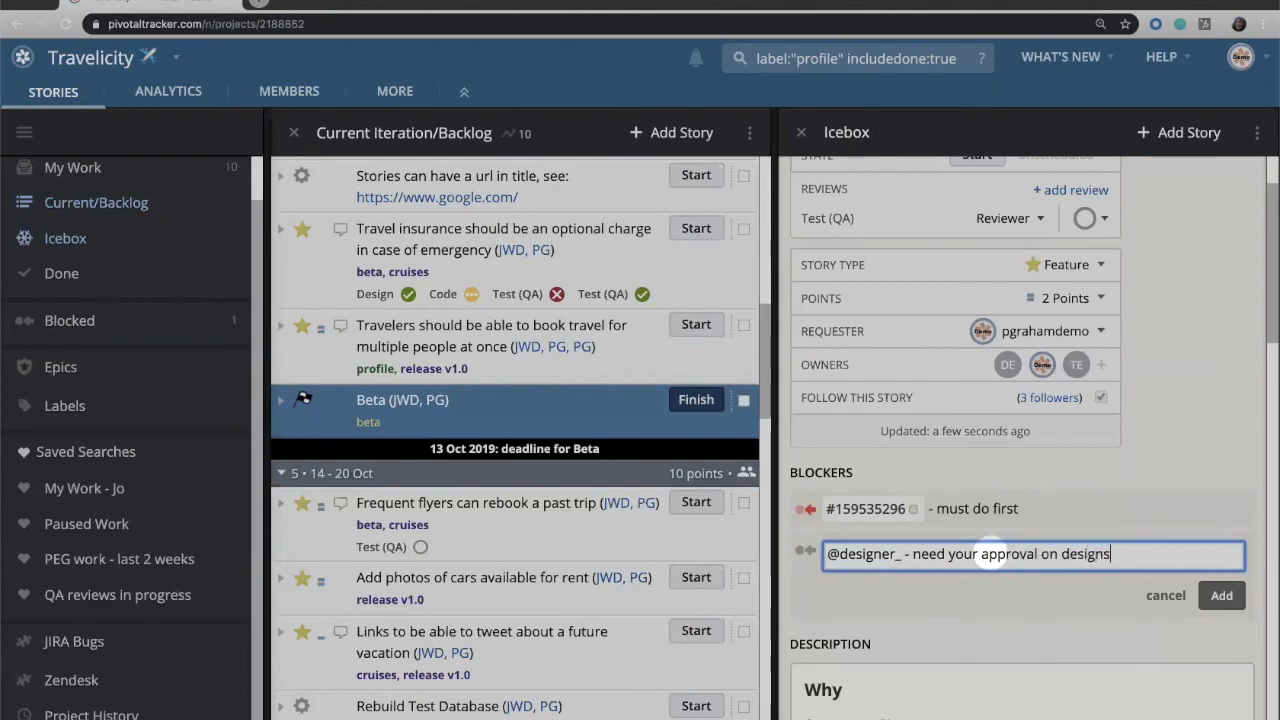
click(1220, 596)
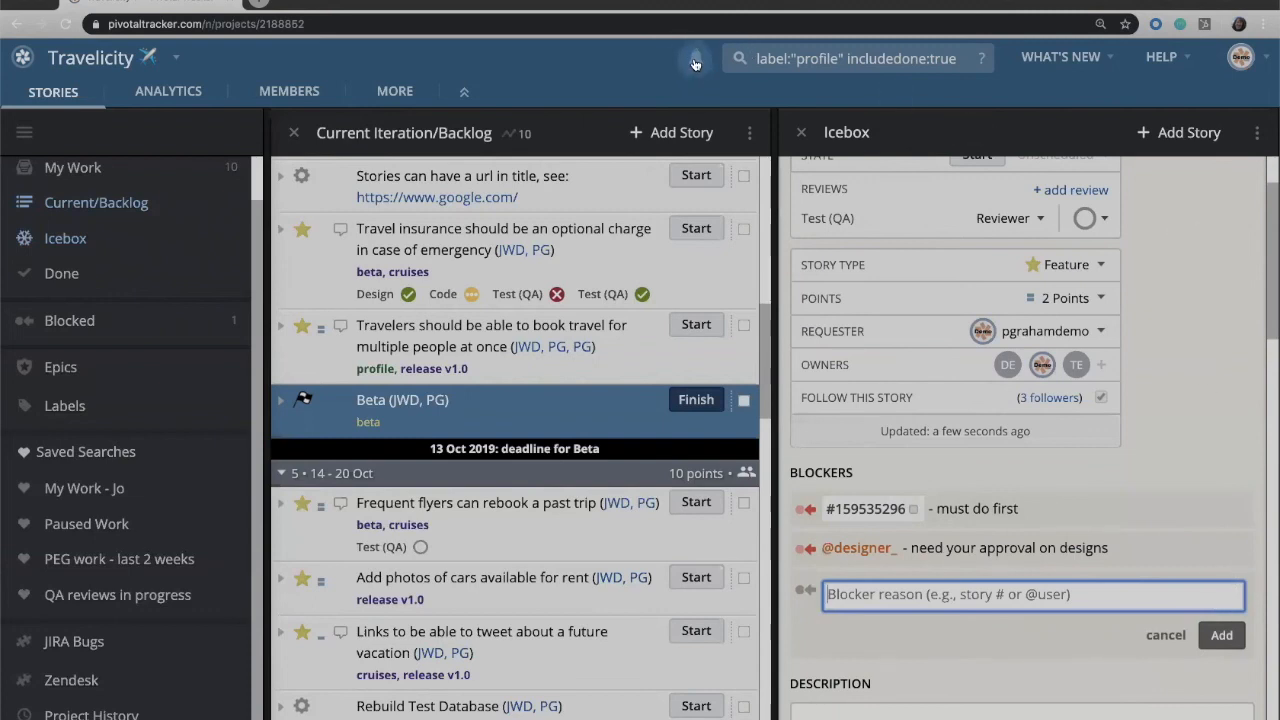
mouse_move(1188, 456)
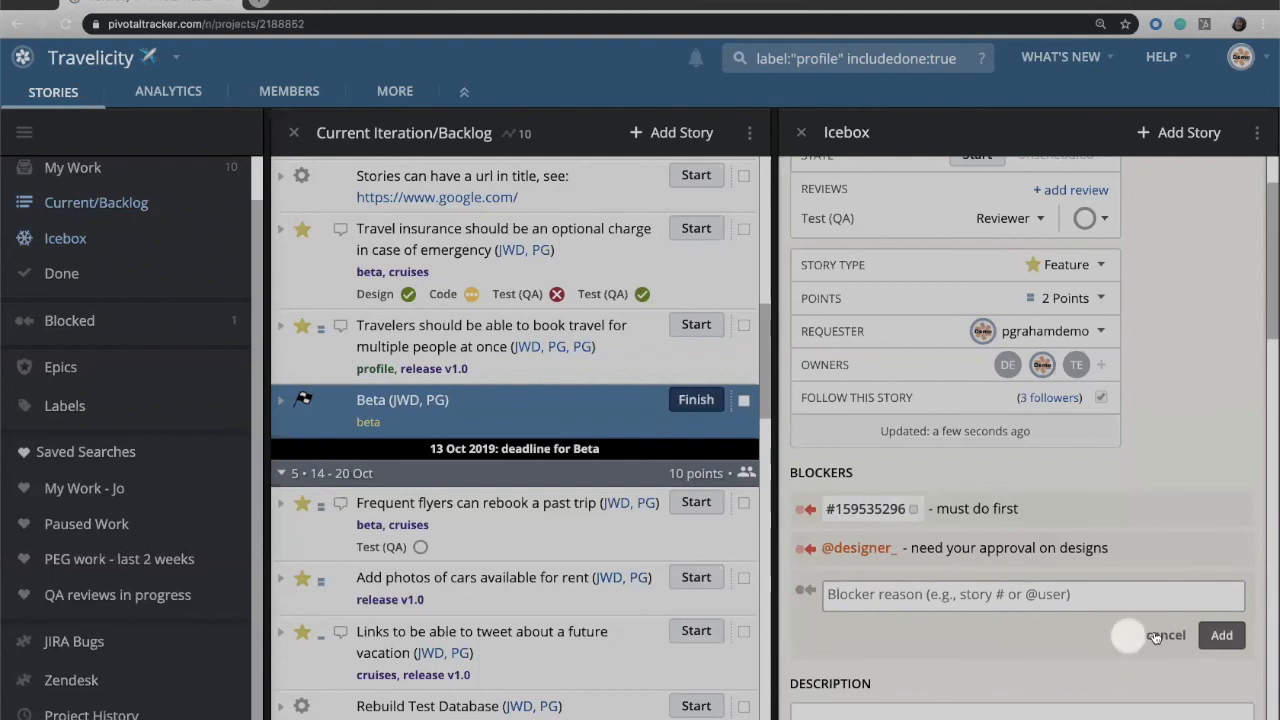
Dismiss the empty blocker entry and mark the blockers resolved.
click(1166, 636)
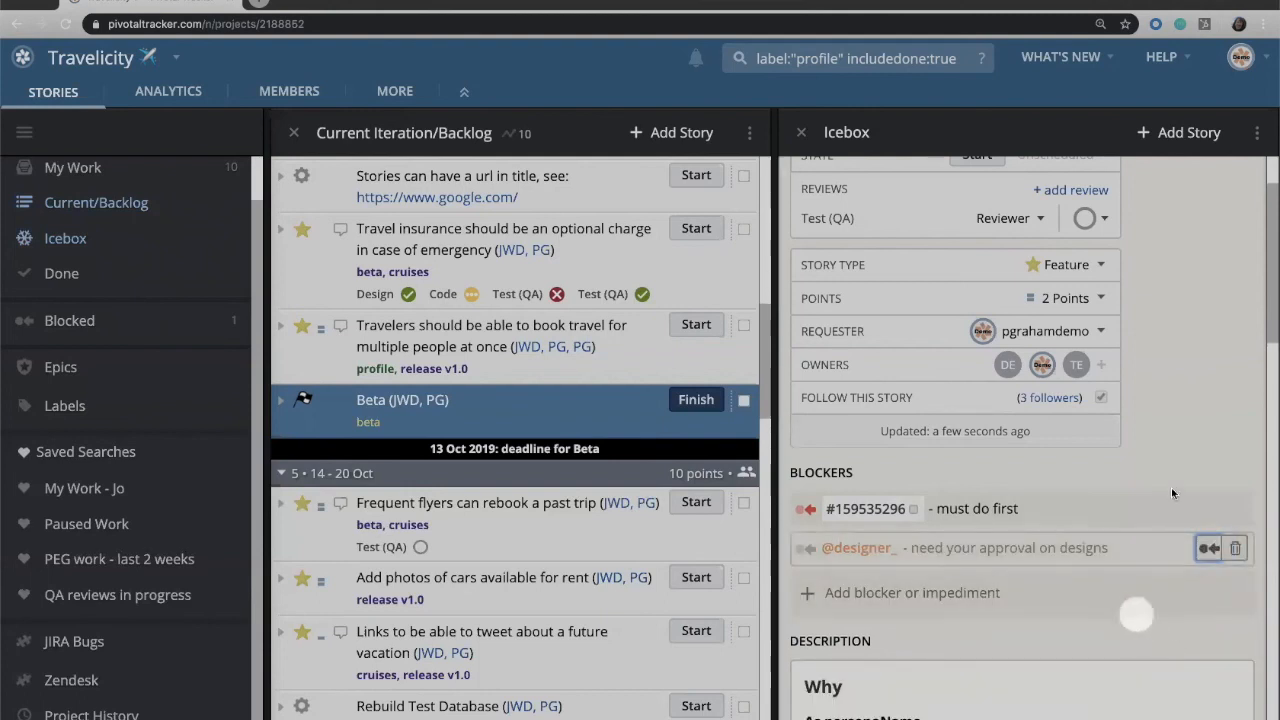
mouse_move(1020, 508)
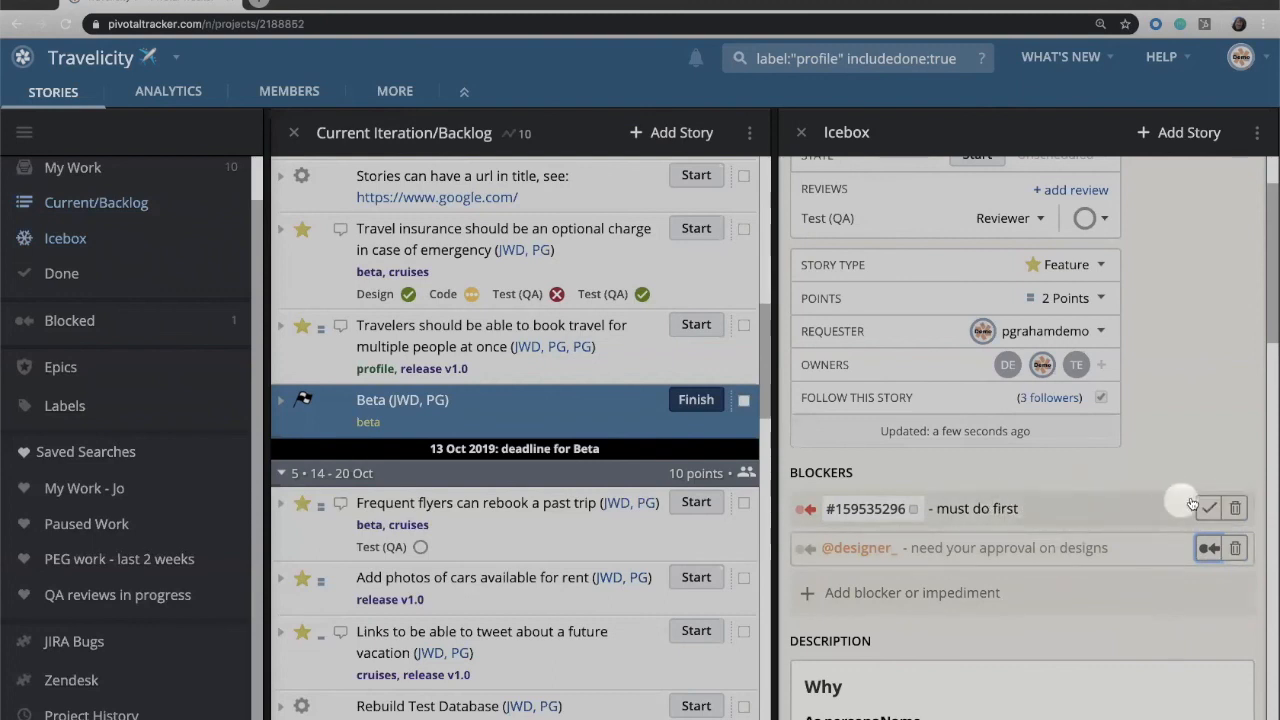
click(1208, 508)
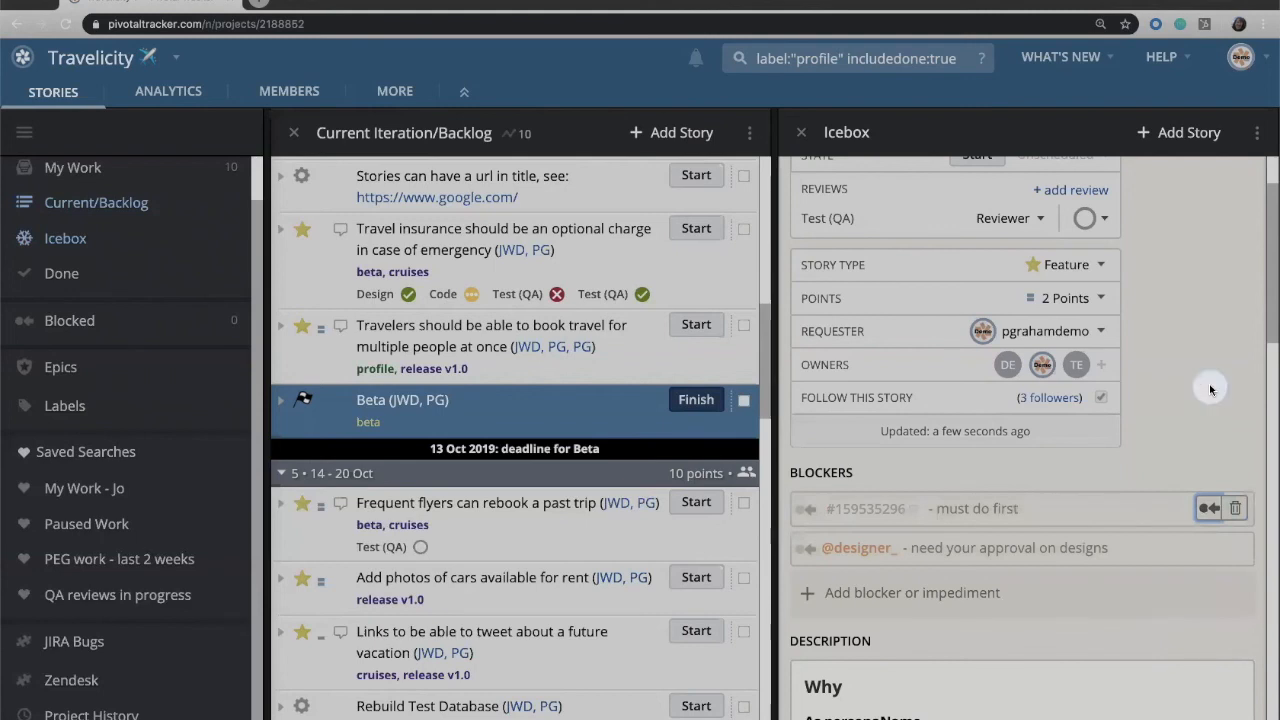
mouse_move(1210, 388)
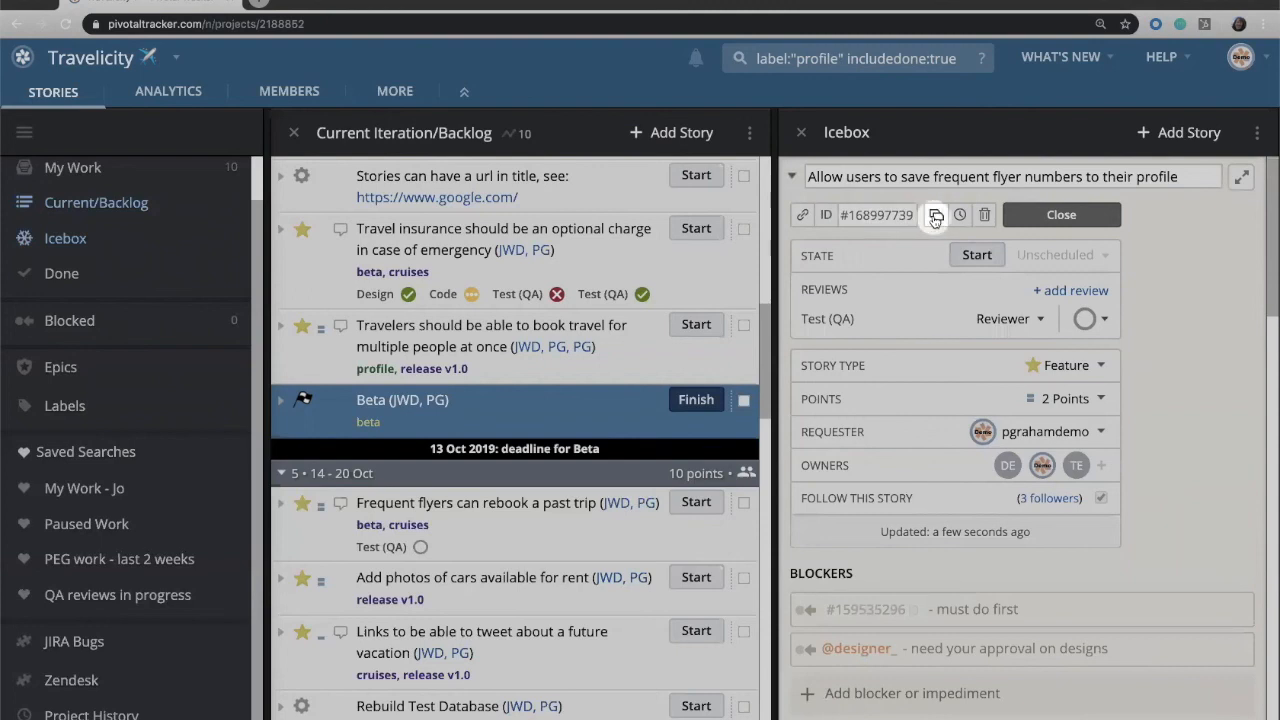
mouse_move(936, 214)
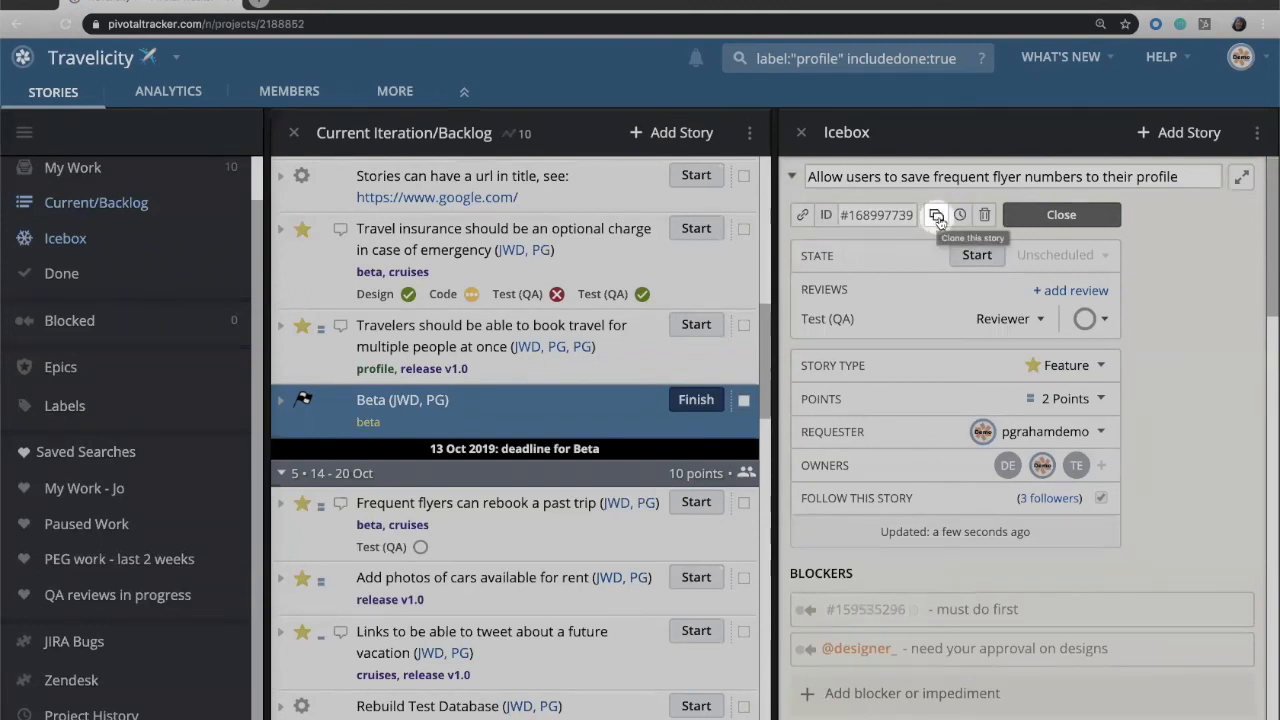
scroll(down, 3)
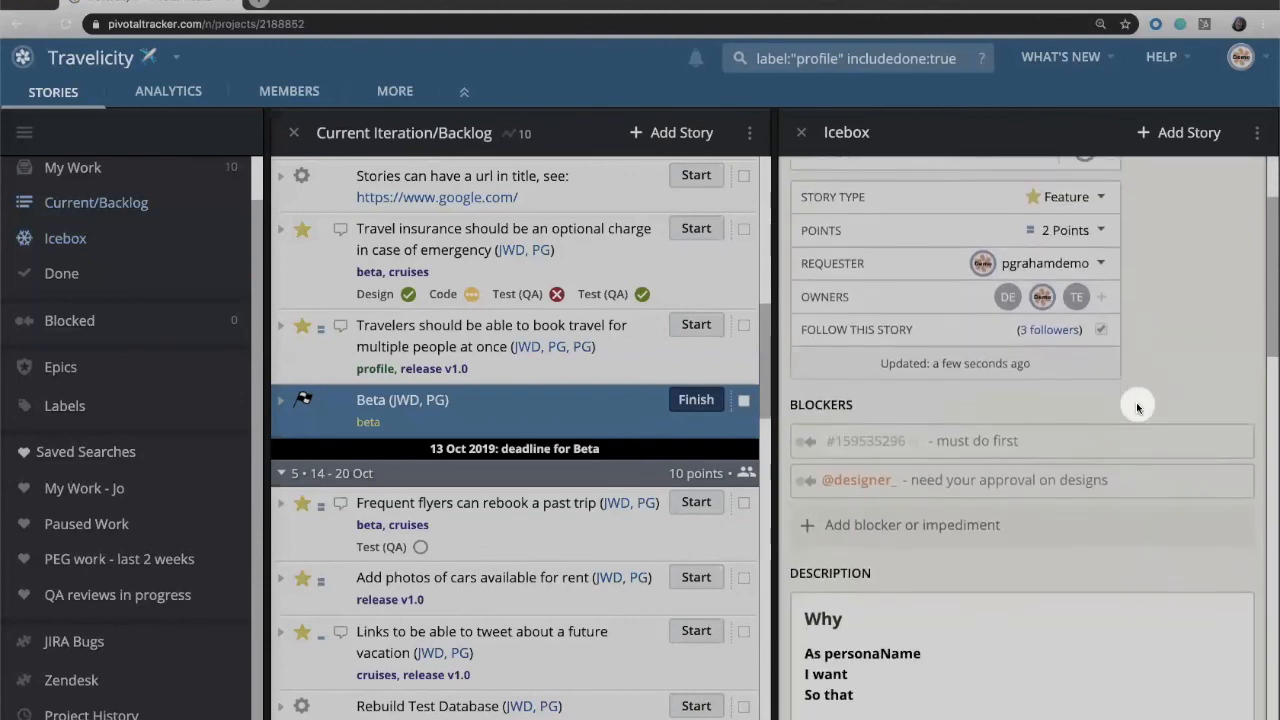
scroll(down, 3)
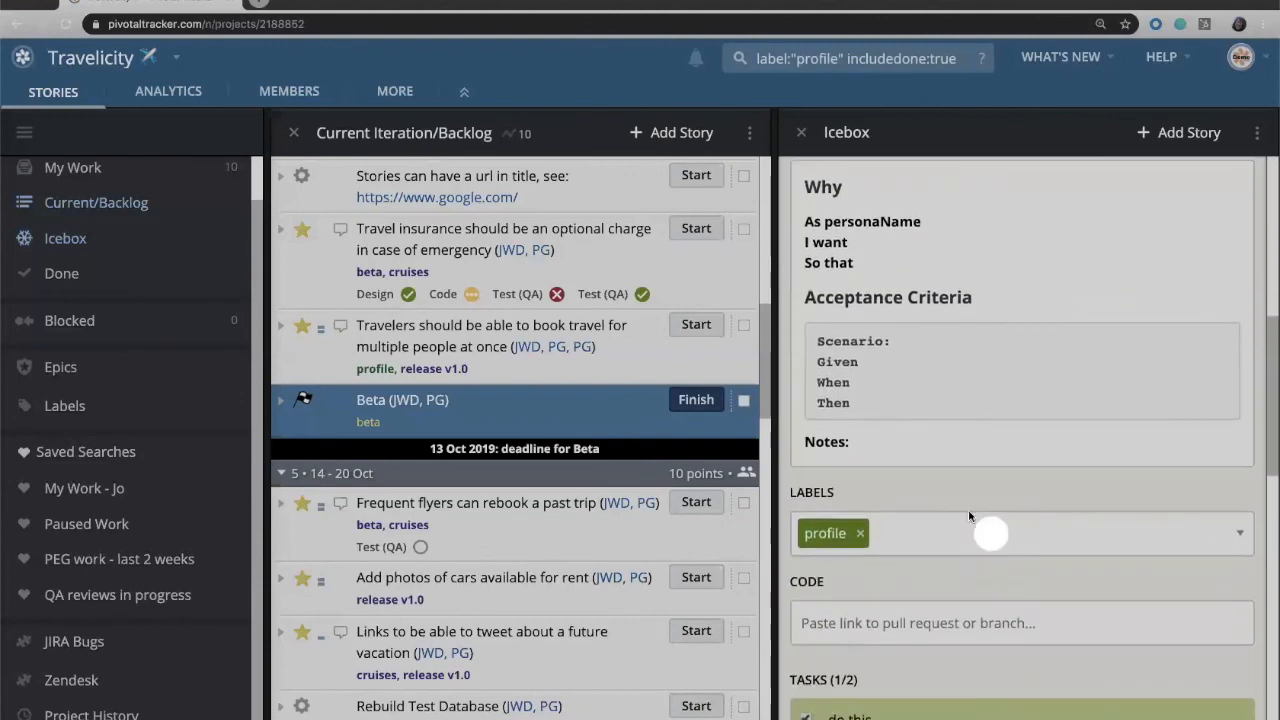
scroll(down, 3)
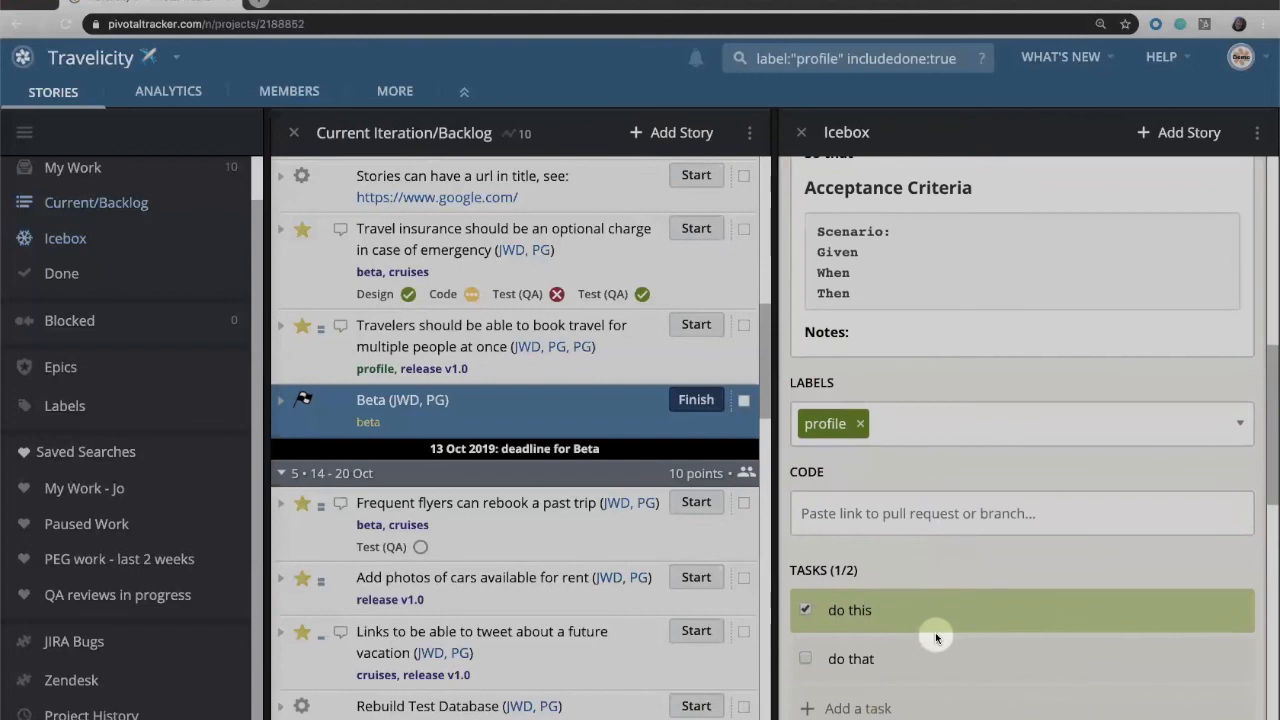
scroll(down, 3)
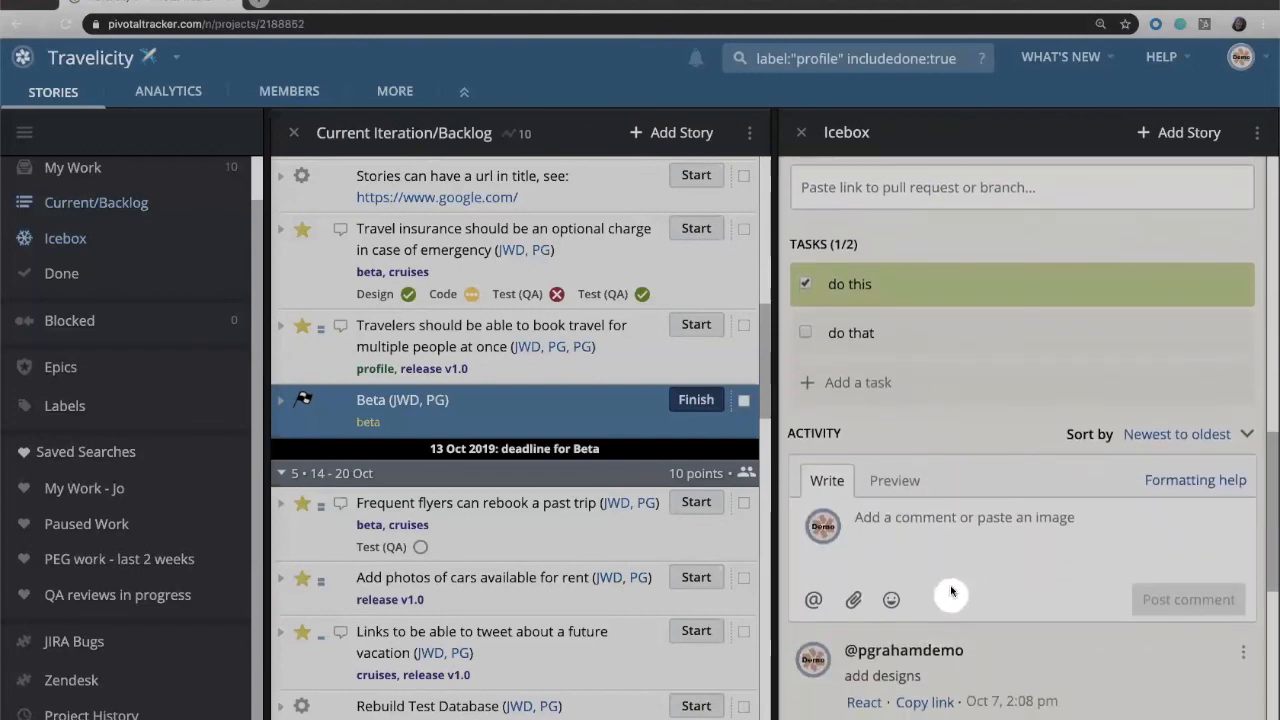
scroll(down, 3)
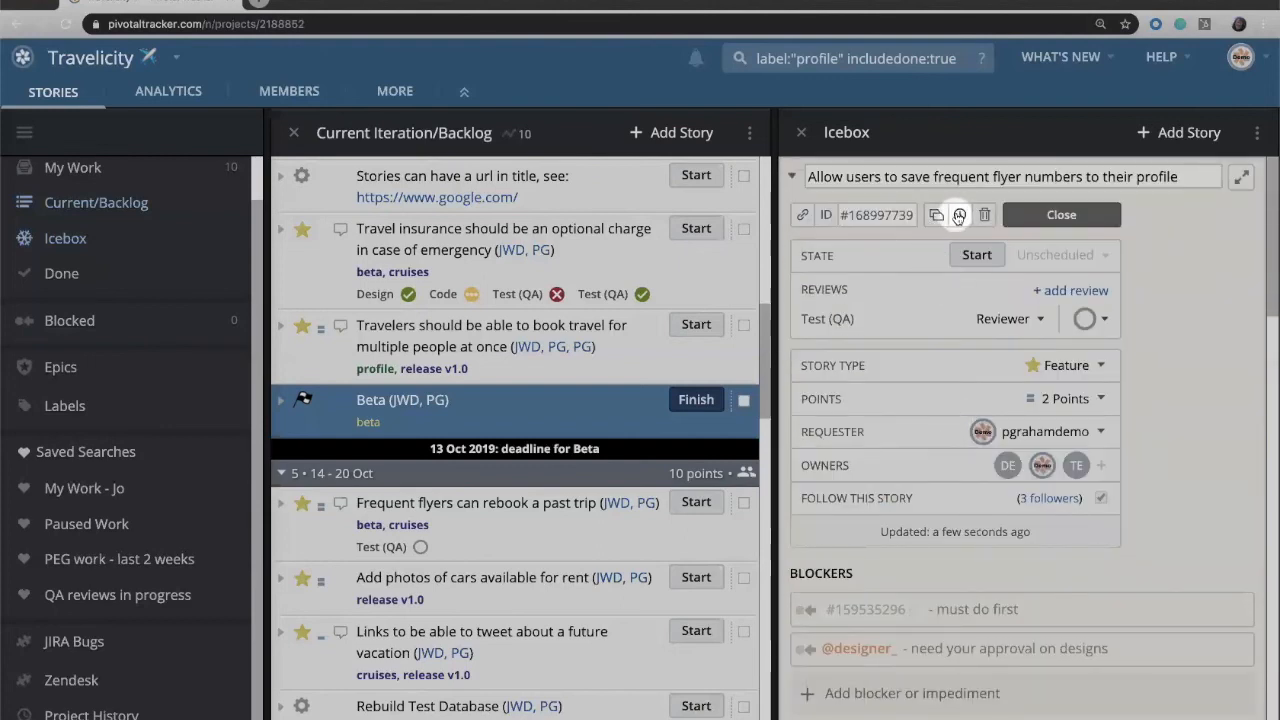
mouse_move(960, 214)
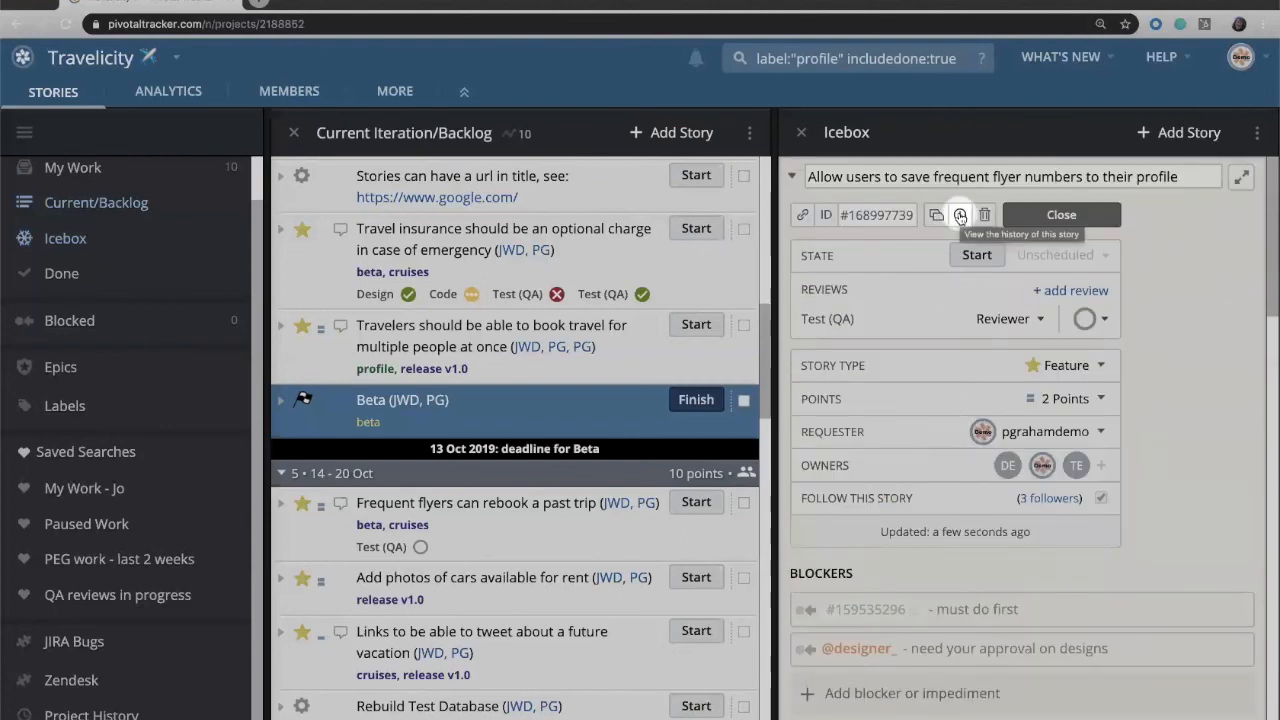
click(960, 214)
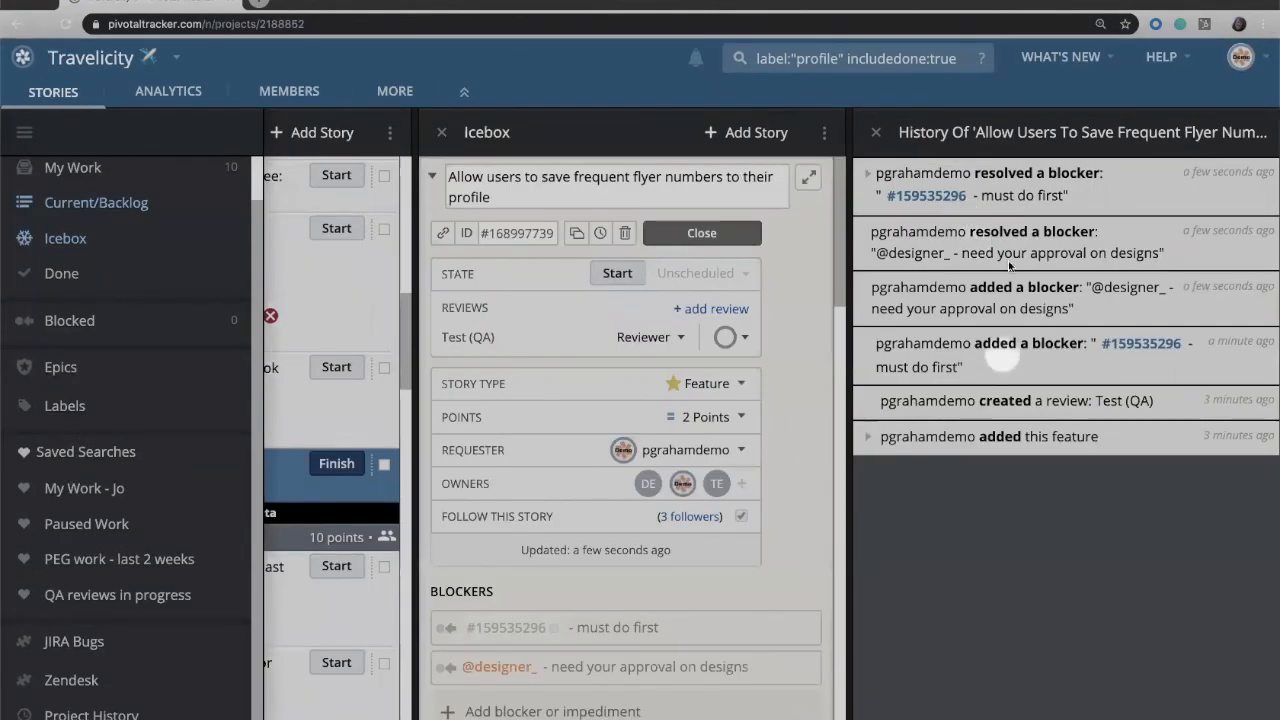
mouse_move(1016, 486)
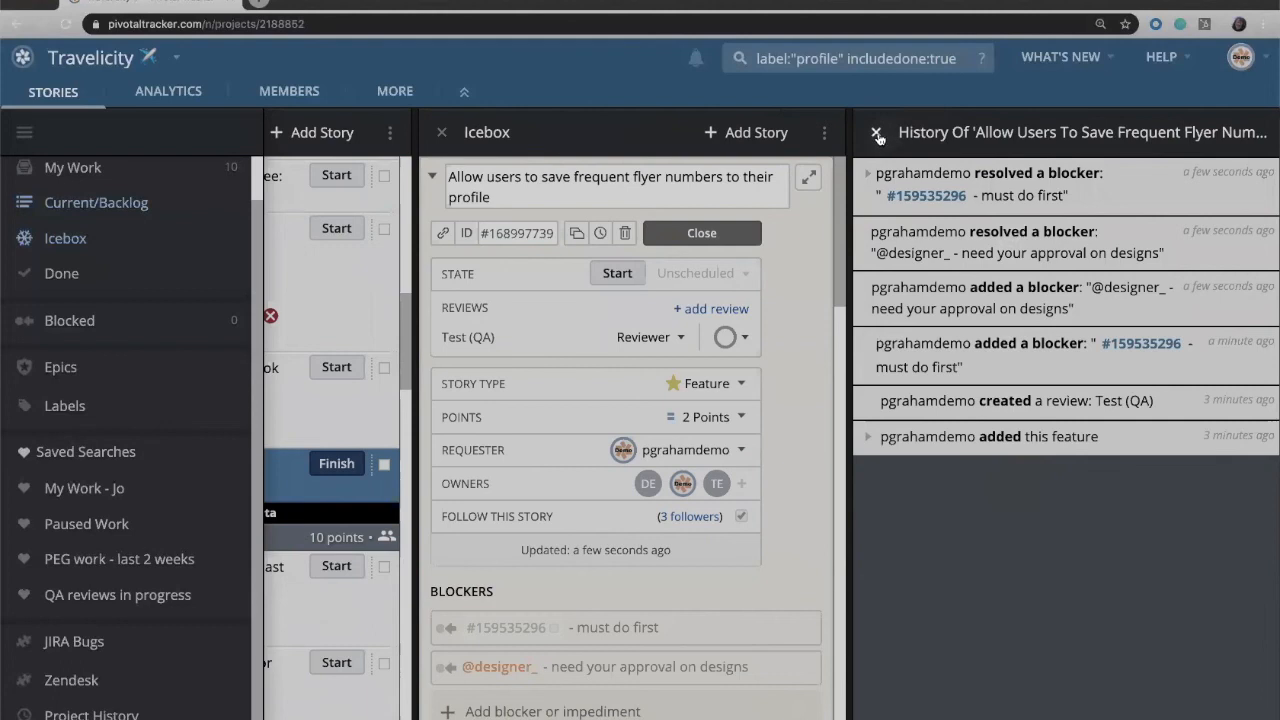
click(876, 132)
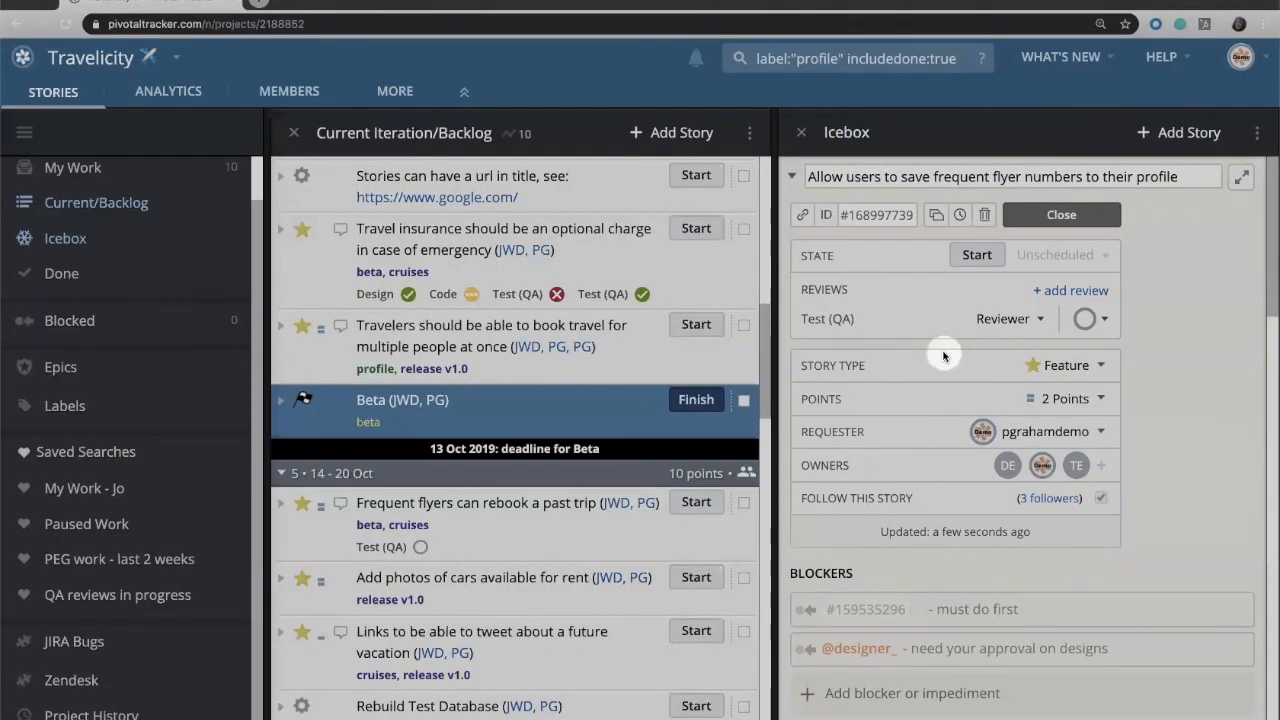
mouse_move(1168, 438)
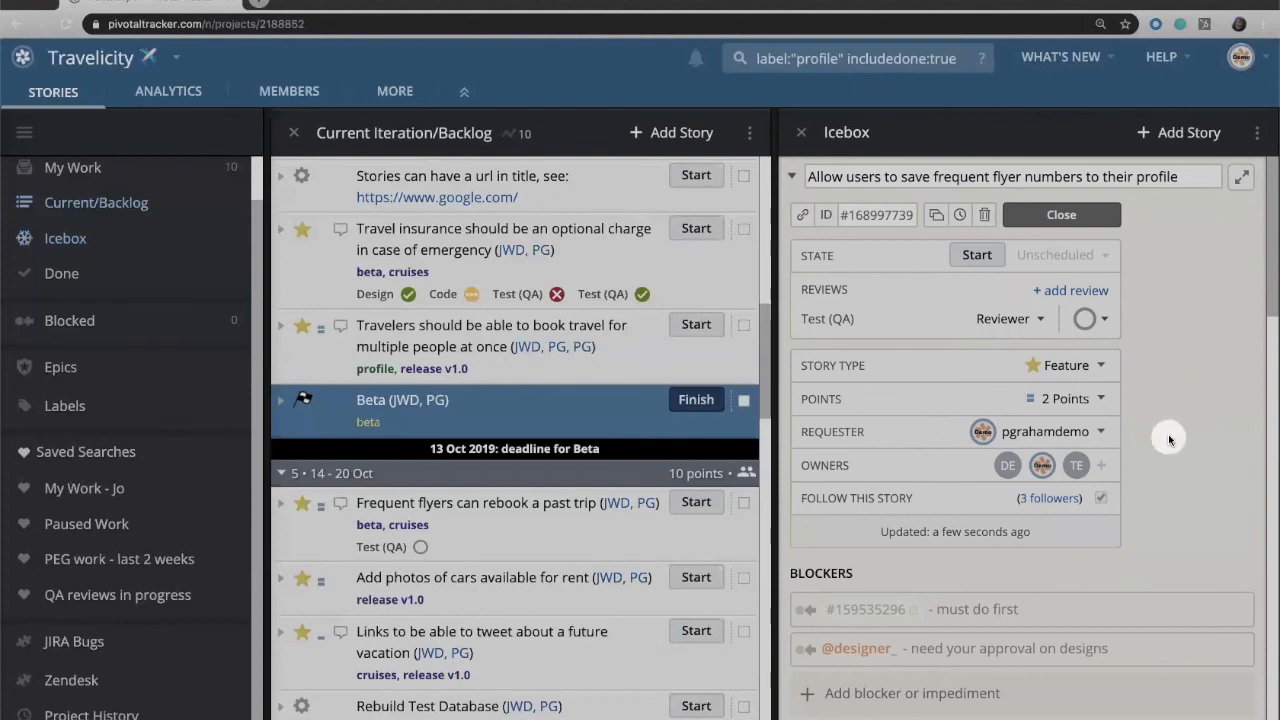
mouse_move(1196, 374)
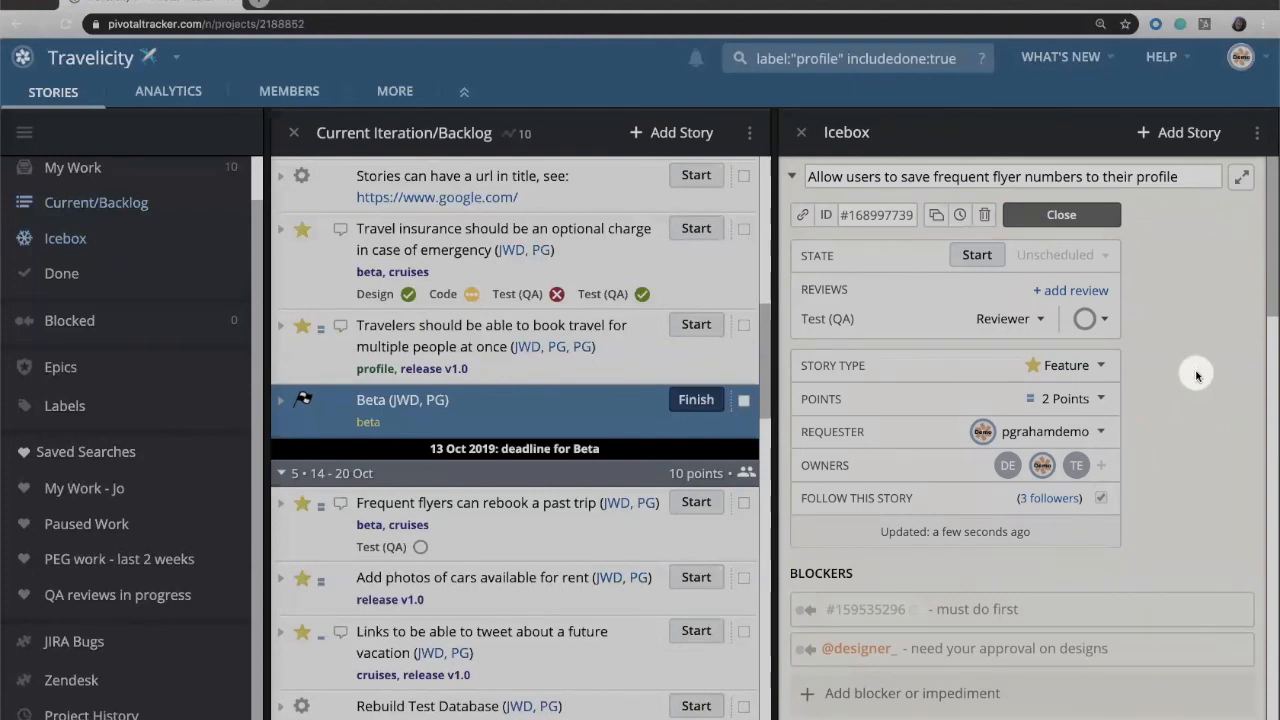